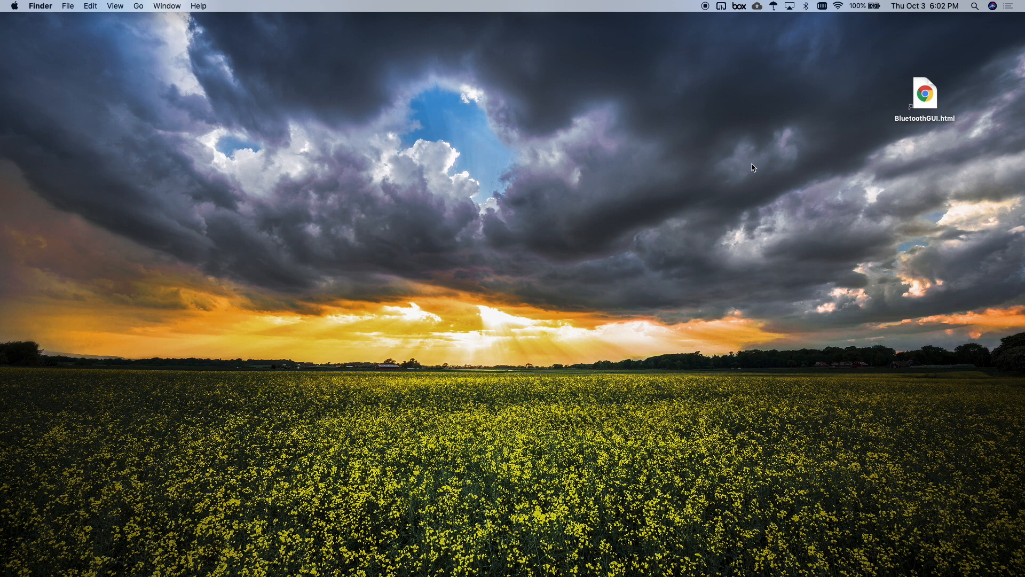
Step: Open BluetoothGUI.html in Chrome and pair it with KevinsArduino so it reads Connected
click(923, 92)
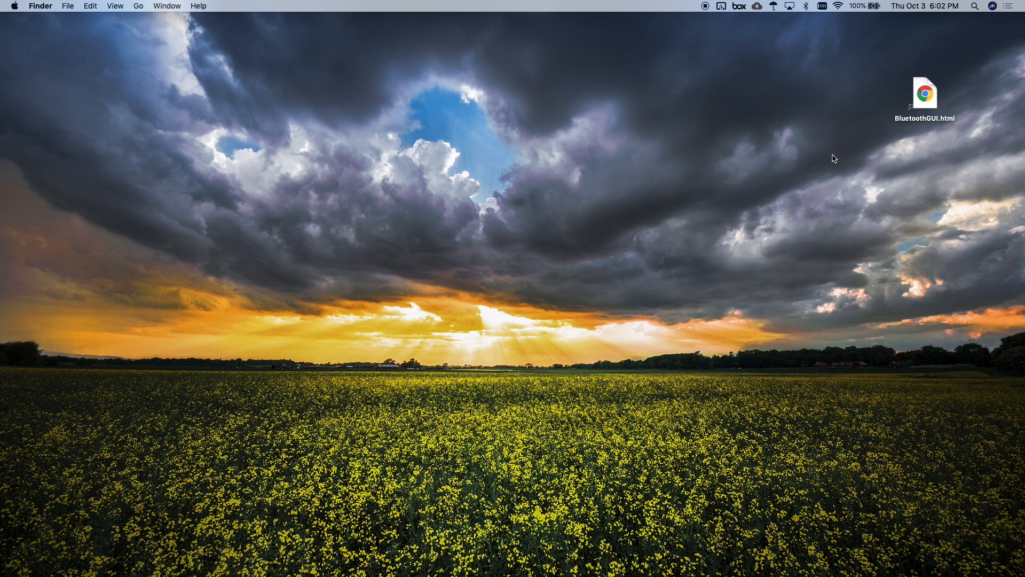
double_click(924, 93)
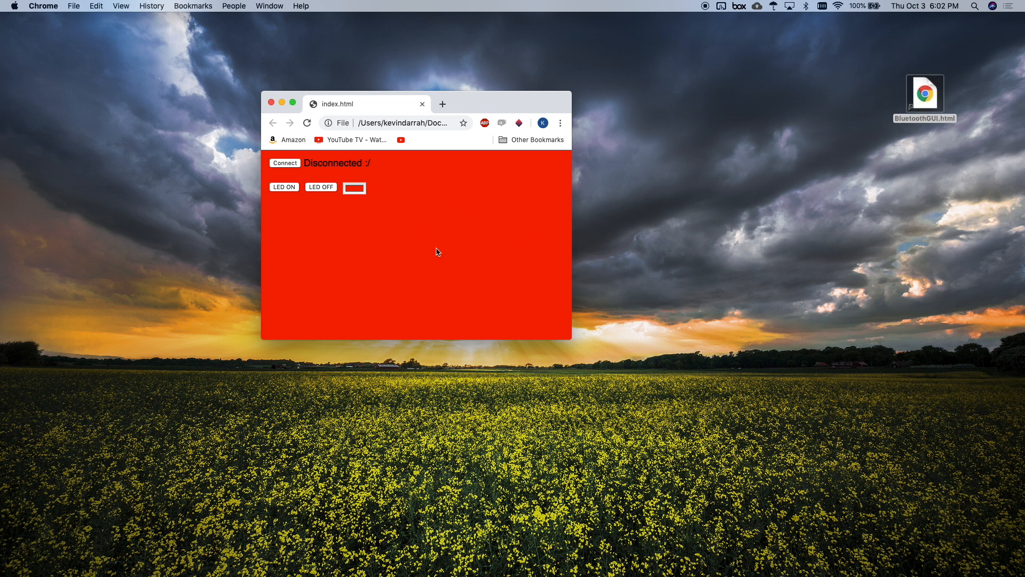
click(284, 162)
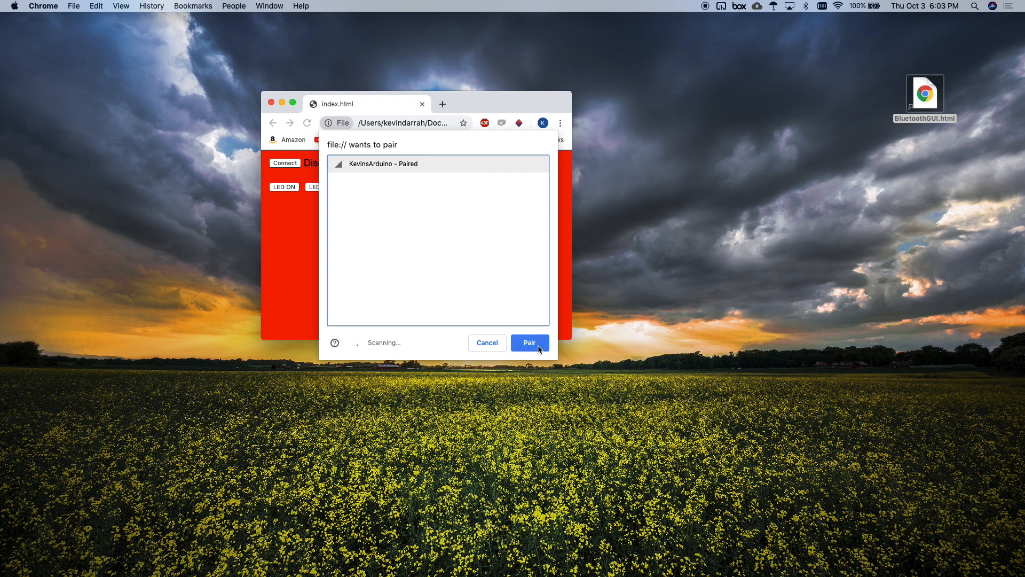
click(529, 343)
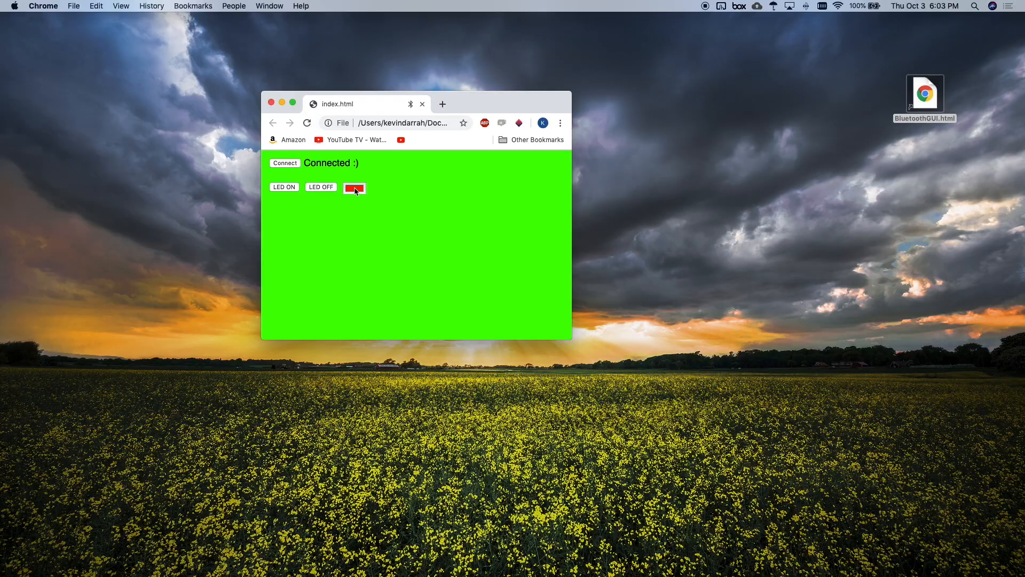
Step: Pick blue for the LED colour on the Colors wheel, after trying green
click(353, 187)
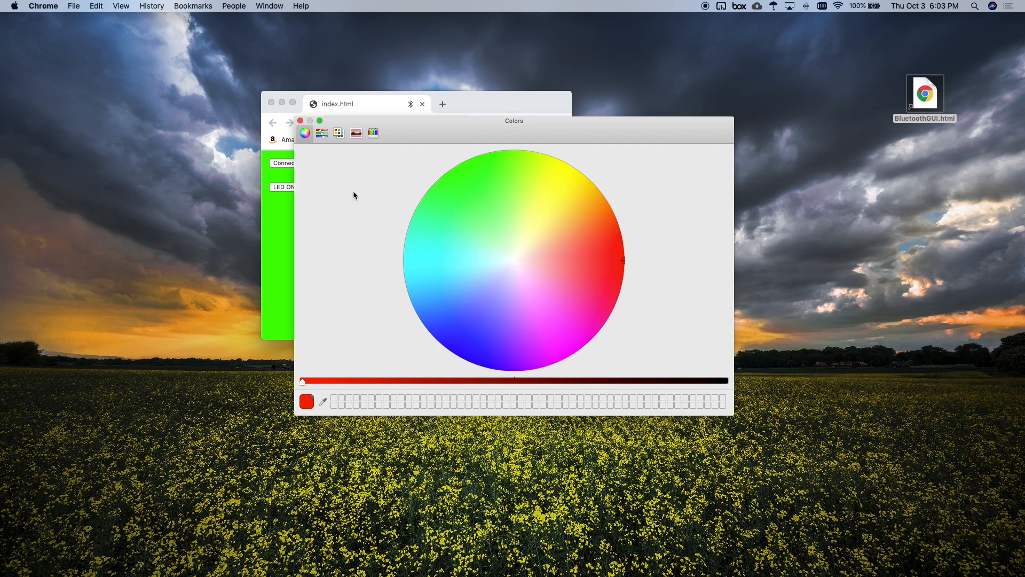
click(506, 216)
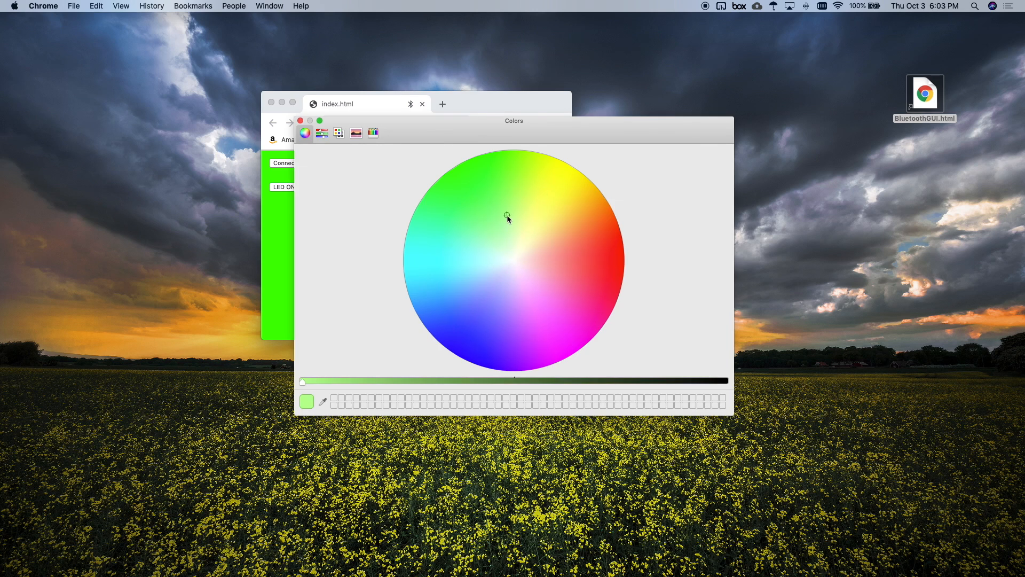
click(495, 346)
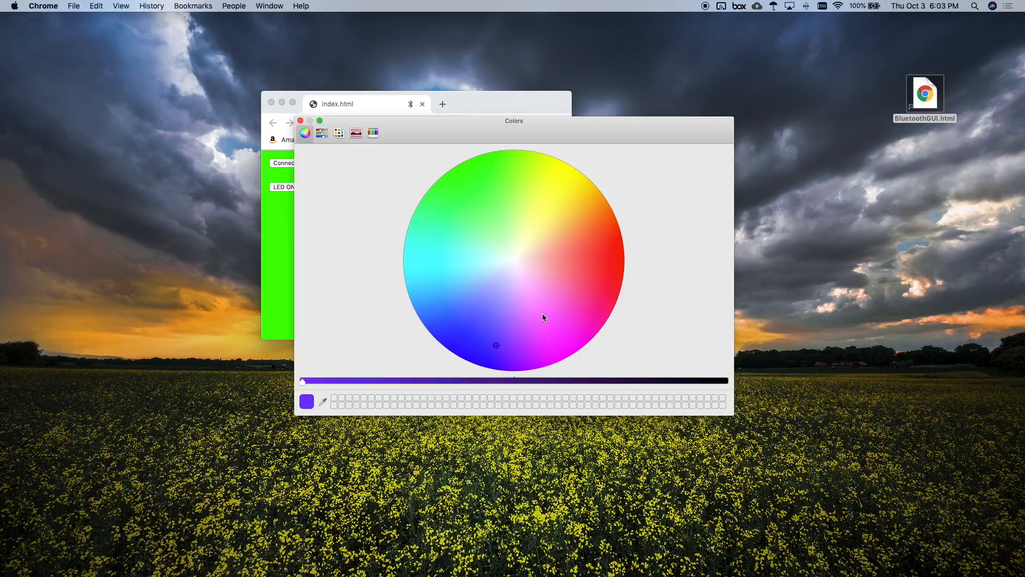
click(533, 162)
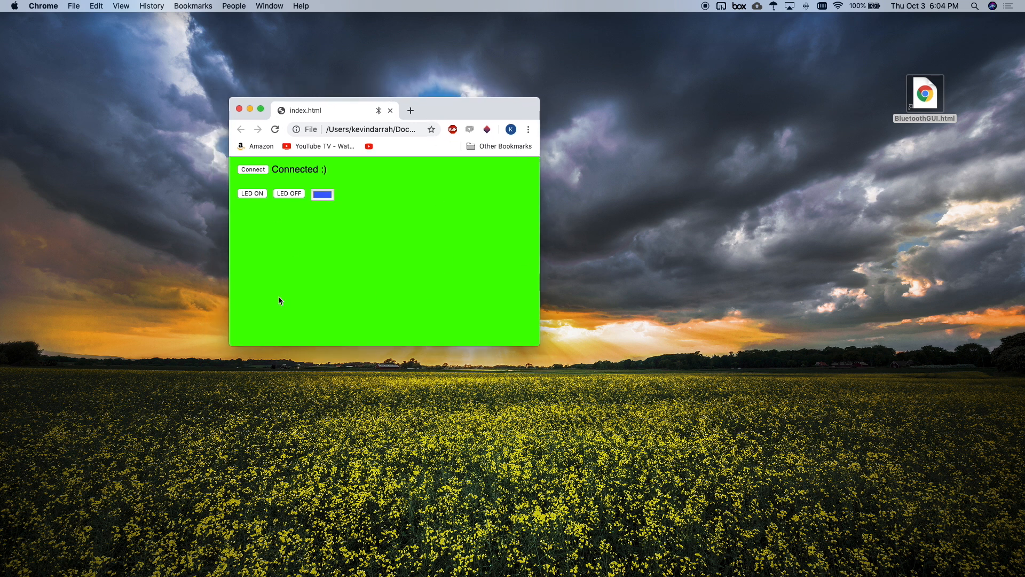
mouse_move(357, 211)
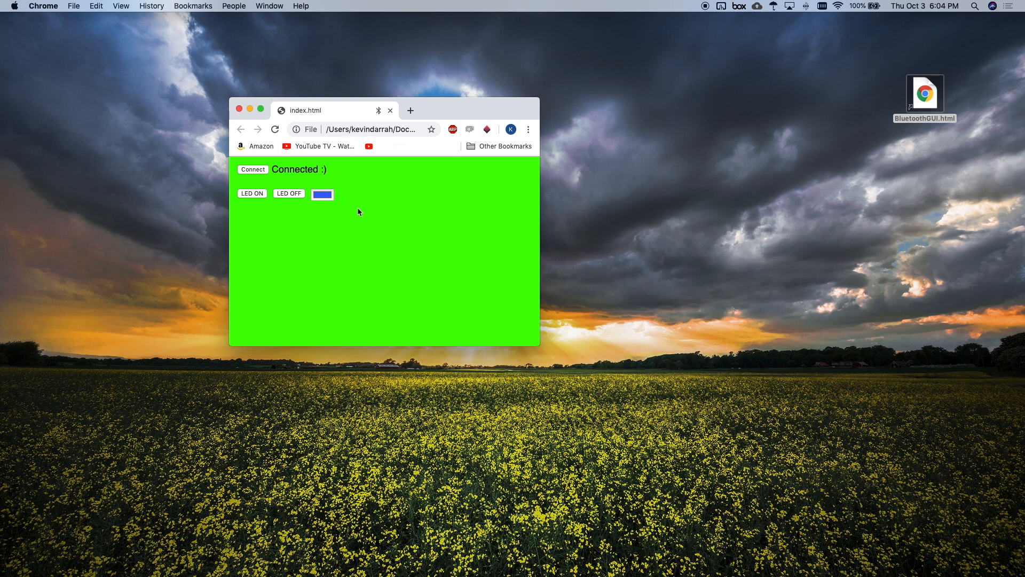
mouse_move(387, 247)
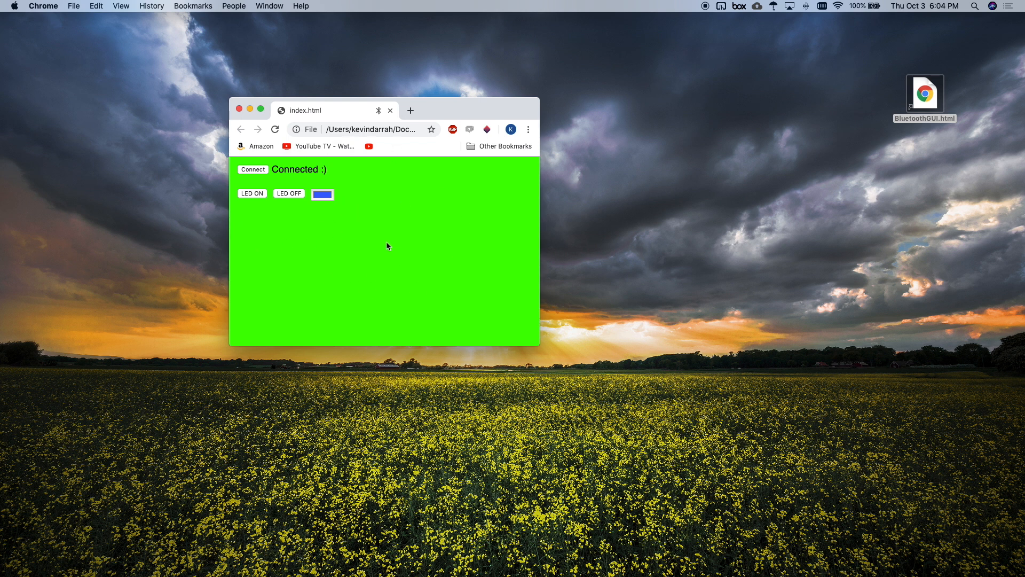
mouse_move(277, 265)
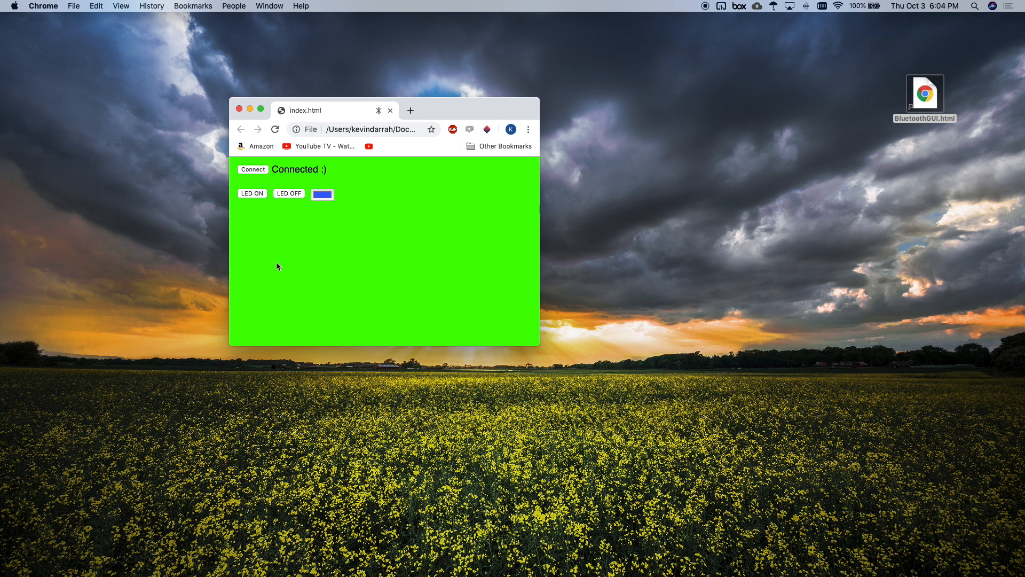
mouse_move(350, 198)
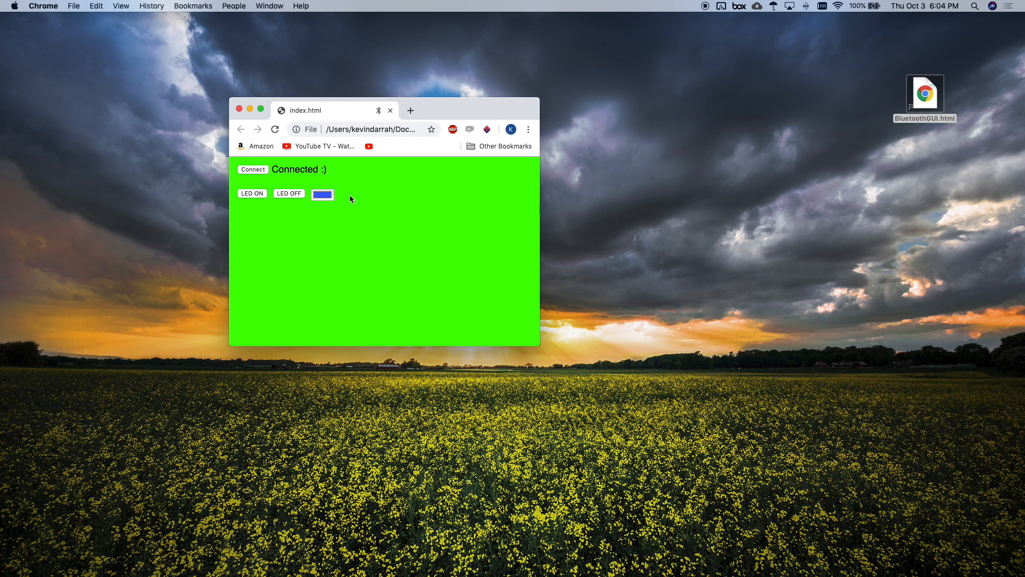
mouse_move(381, 302)
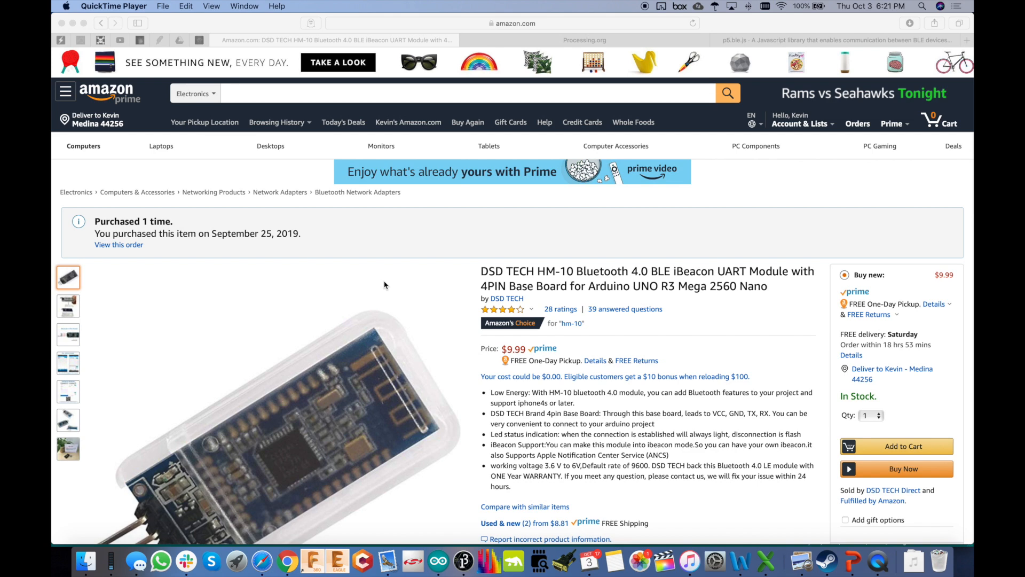
Step: Scroll the DSD TECH HM-10 Amazon listing down to its photo and description
scroll(down, 3)
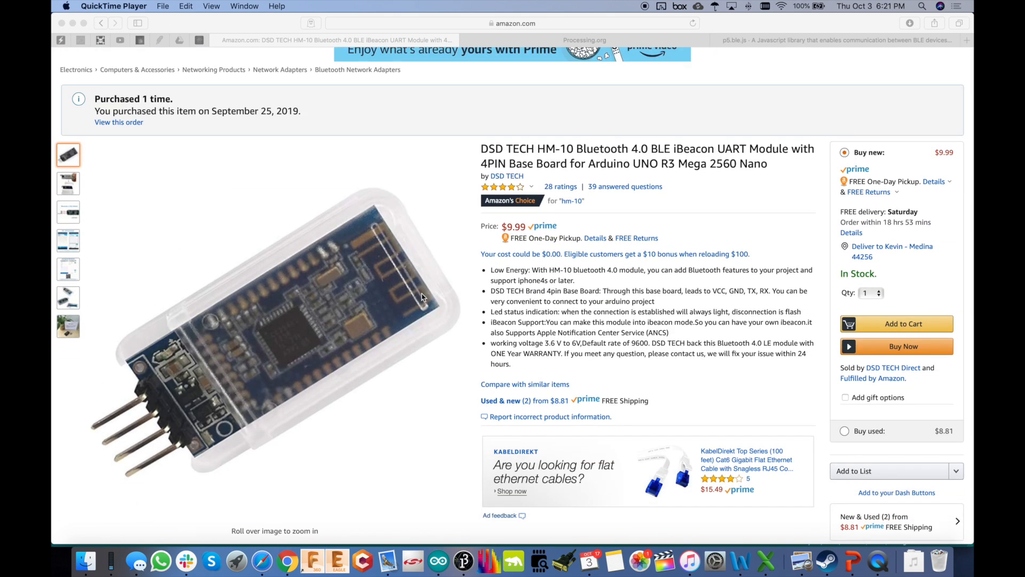
mouse_move(333, 379)
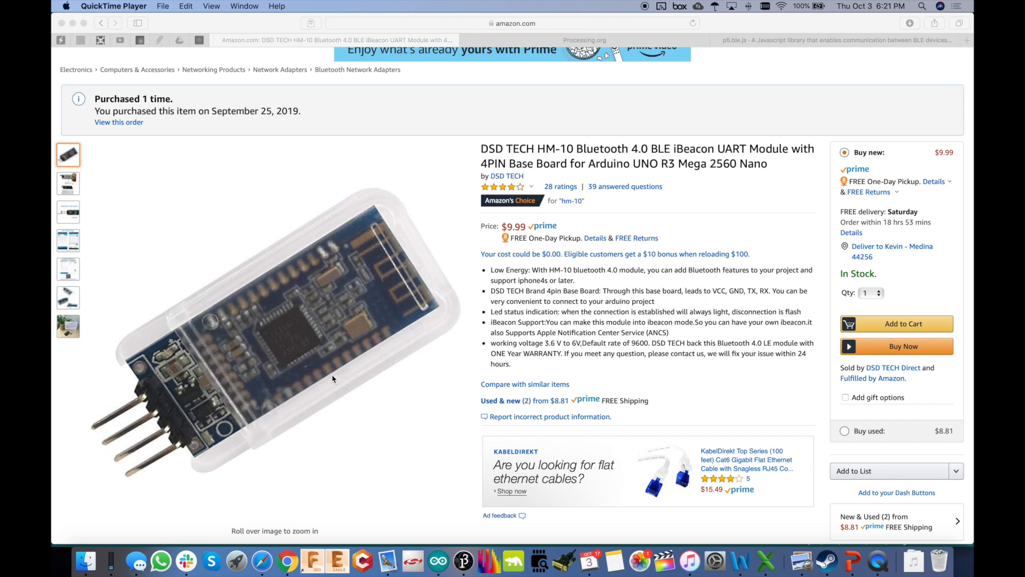
mouse_move(171, 434)
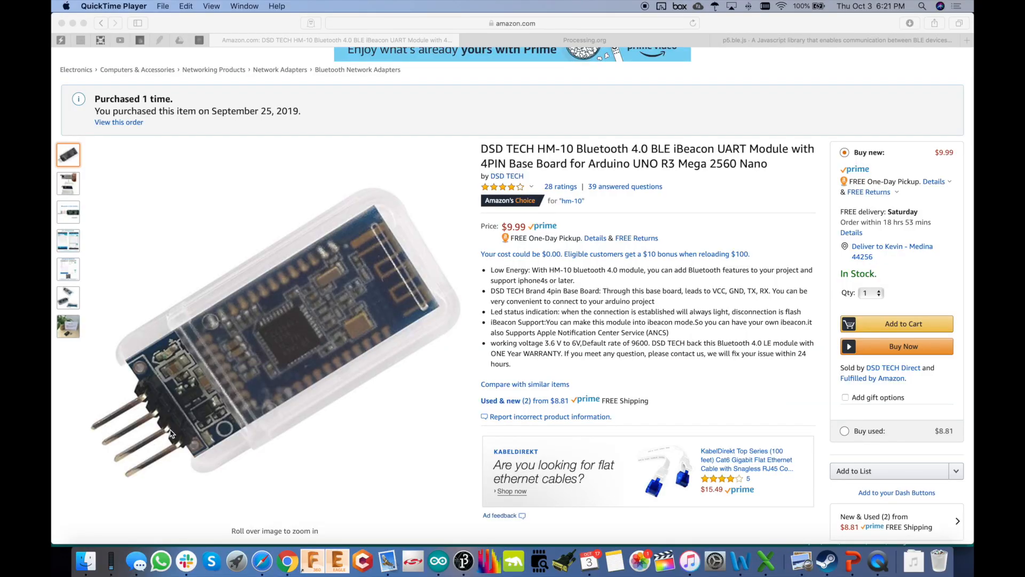
mouse_move(303, 413)
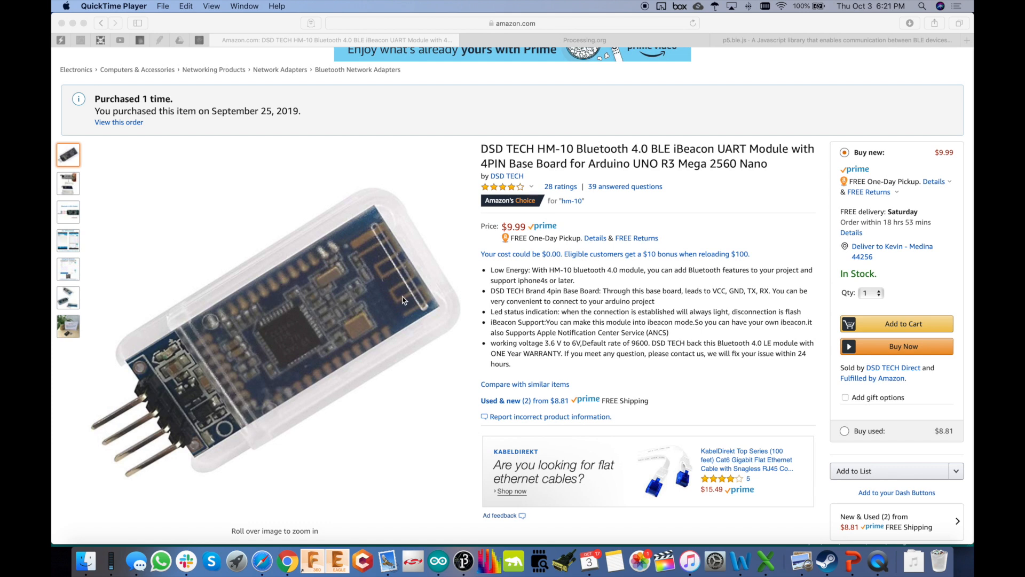
mouse_move(278, 347)
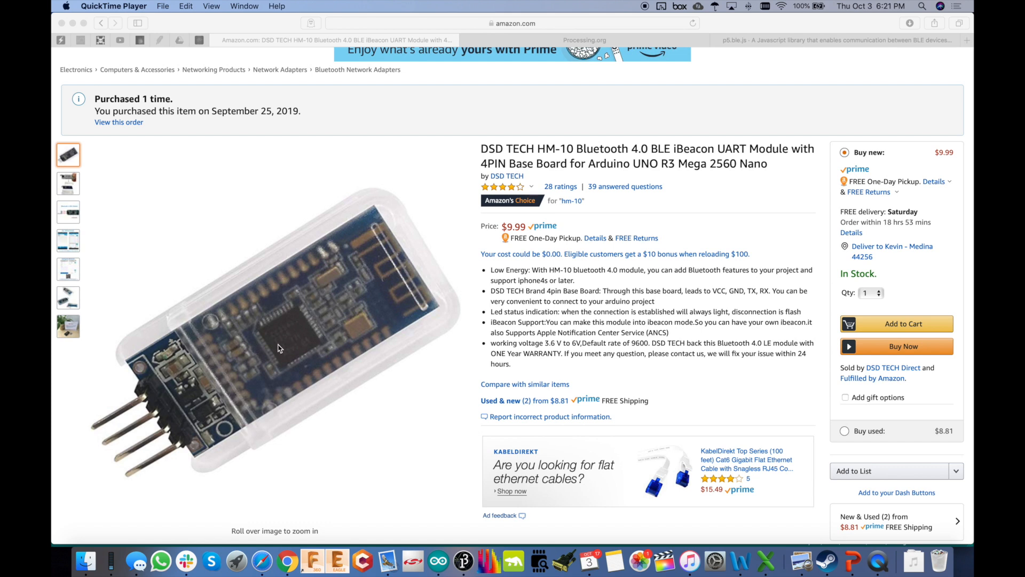
mouse_move(373, 280)
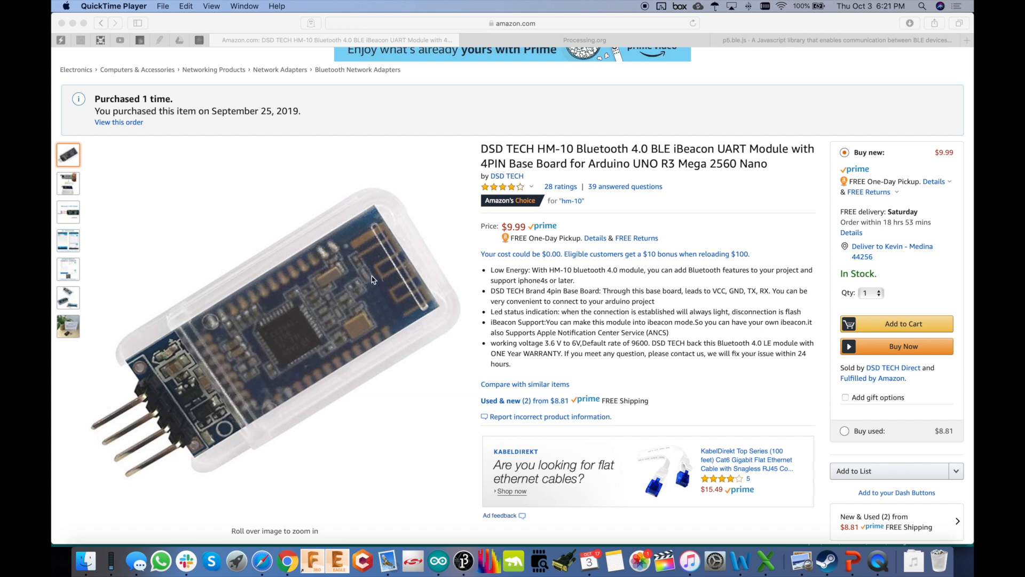
scroll(down, 3)
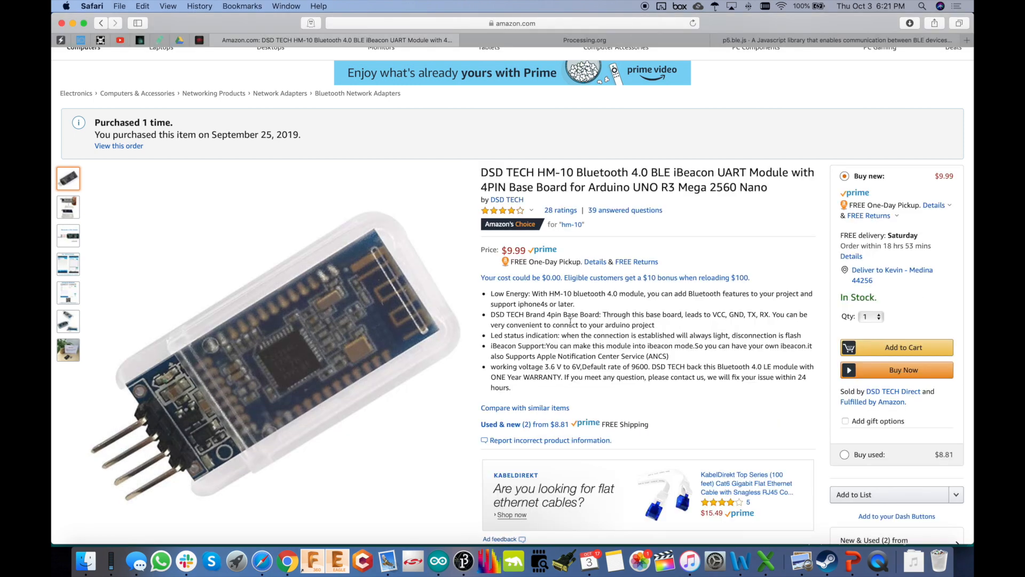
Step: View the p5.js home page, then switch to the p5.ble.js library site
click(583, 40)
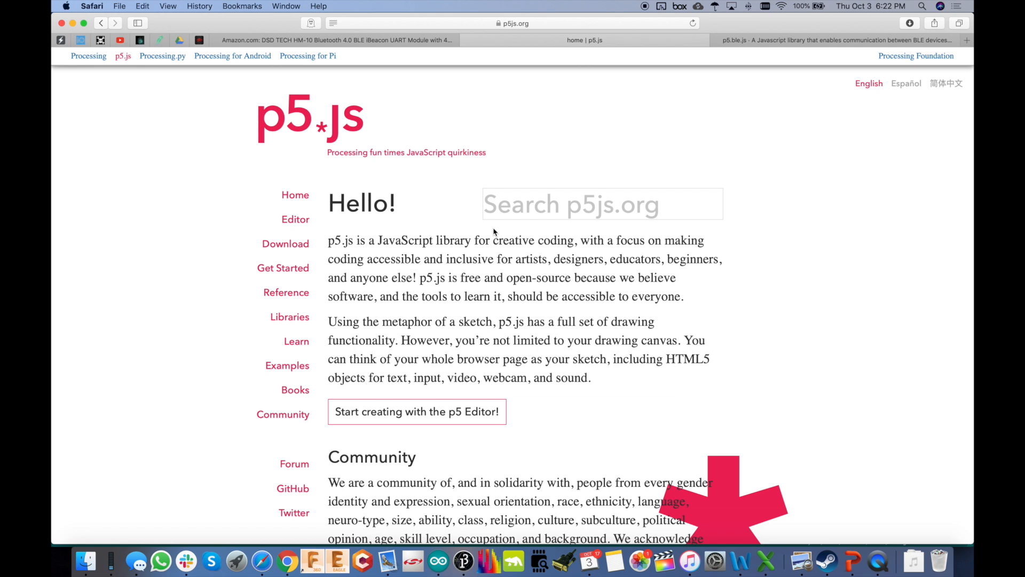
mouse_move(515, 300)
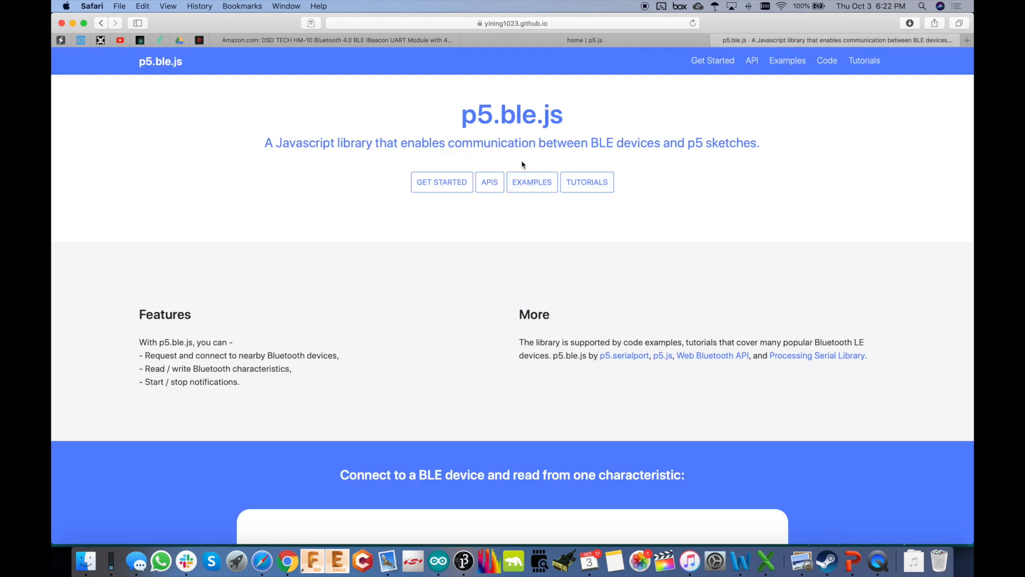
mouse_move(566, 119)
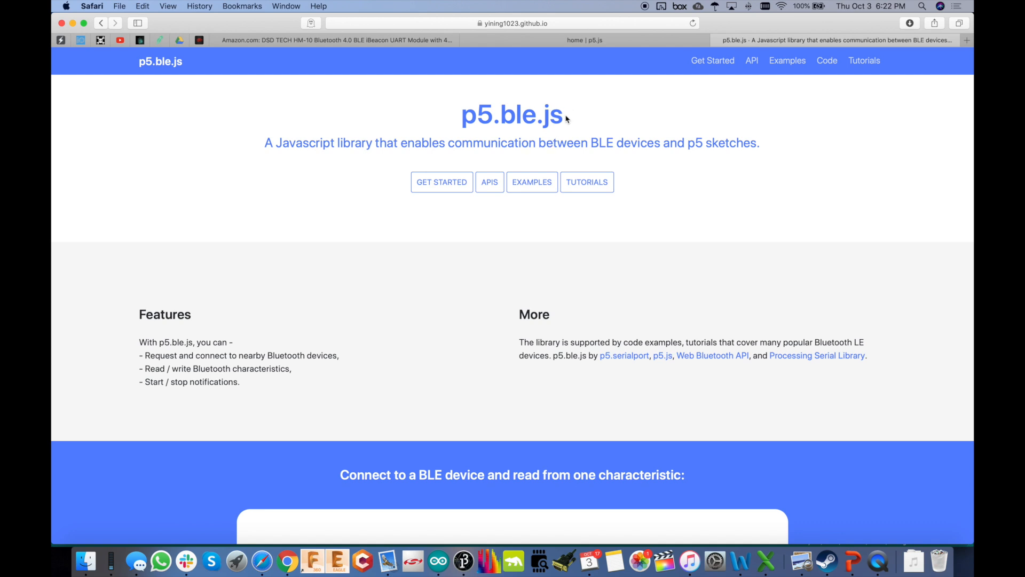
mouse_move(310, 184)
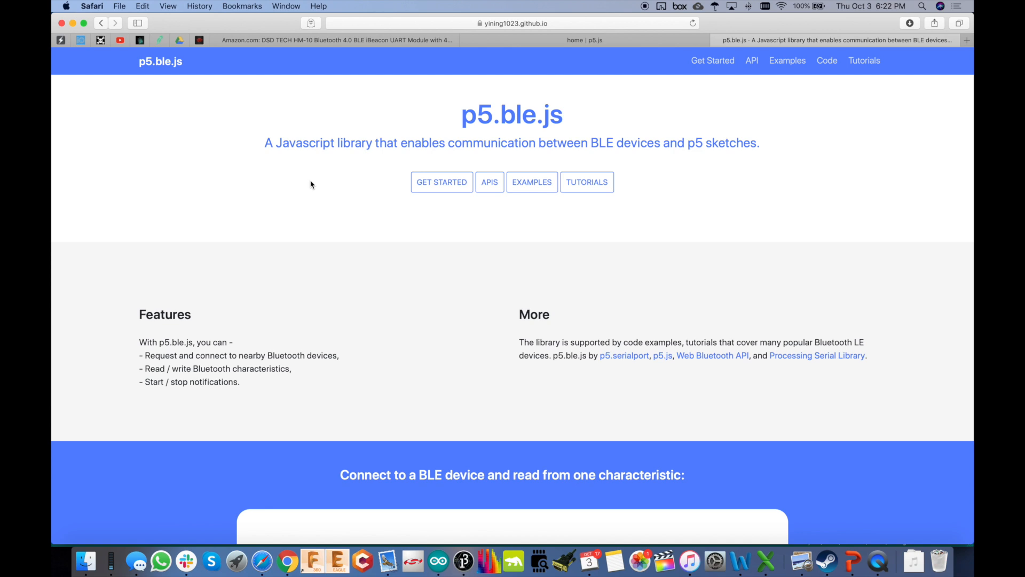
mouse_move(486, 193)
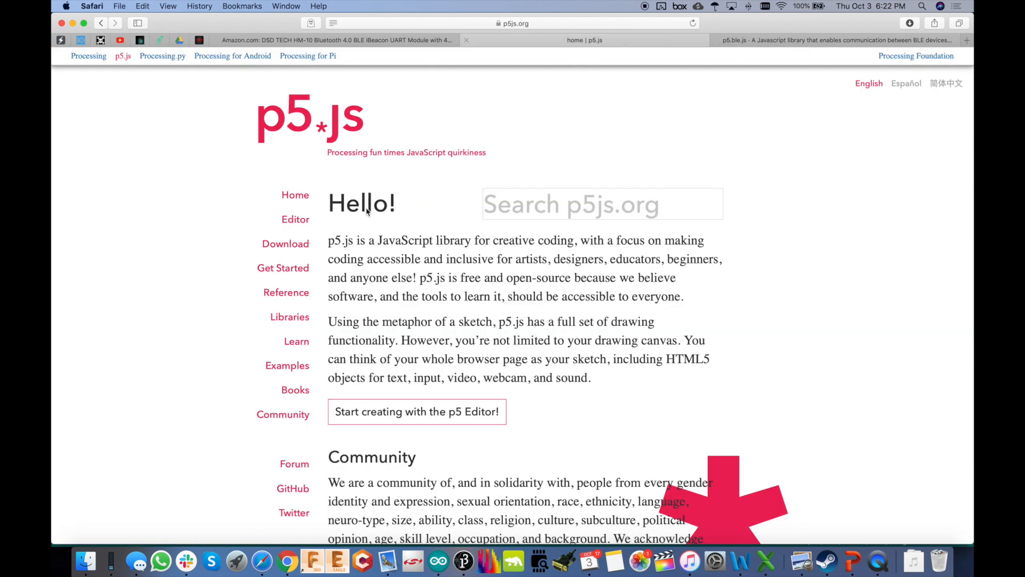
mouse_move(816, 57)
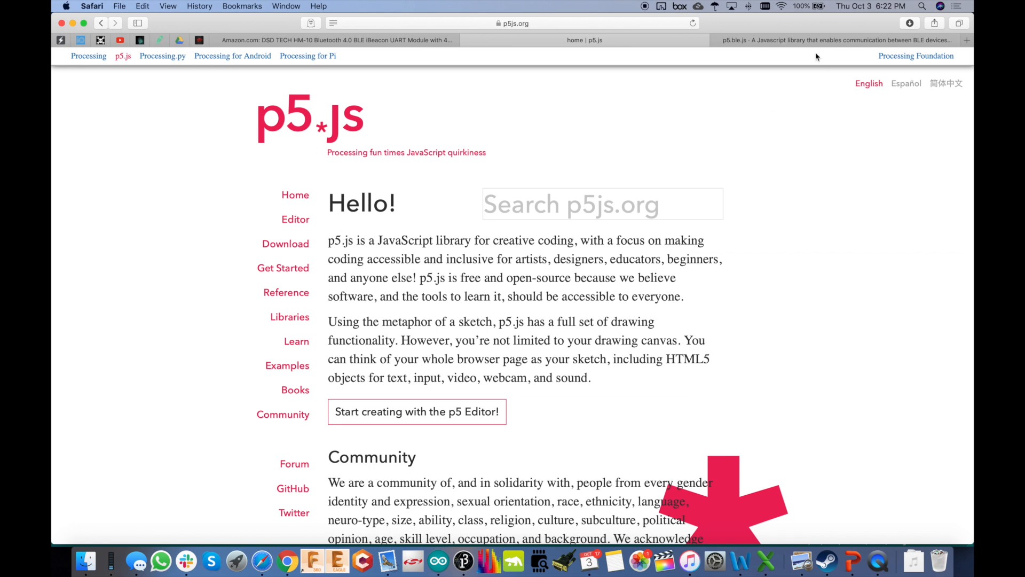
click(836, 40)
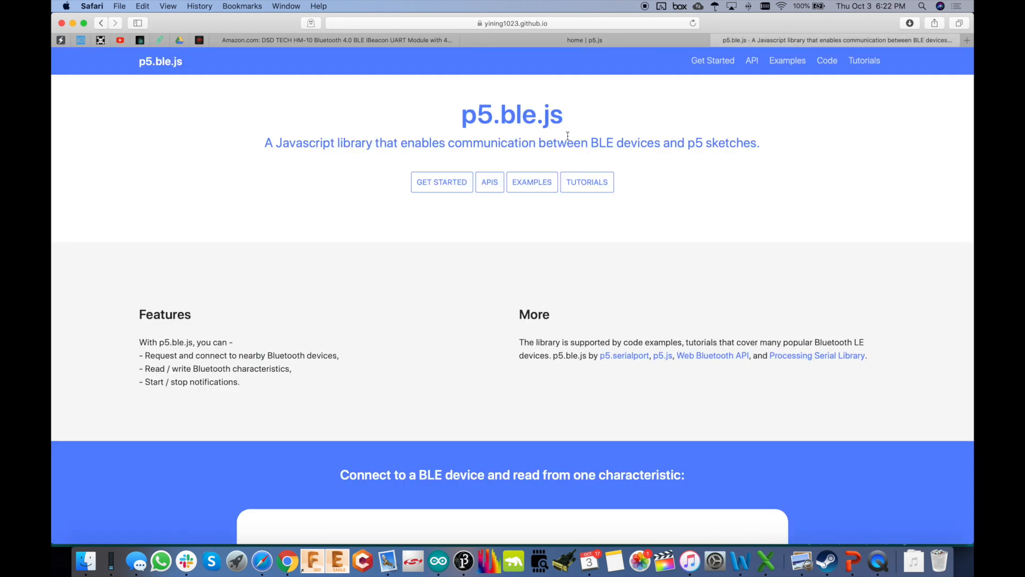
mouse_move(541, 198)
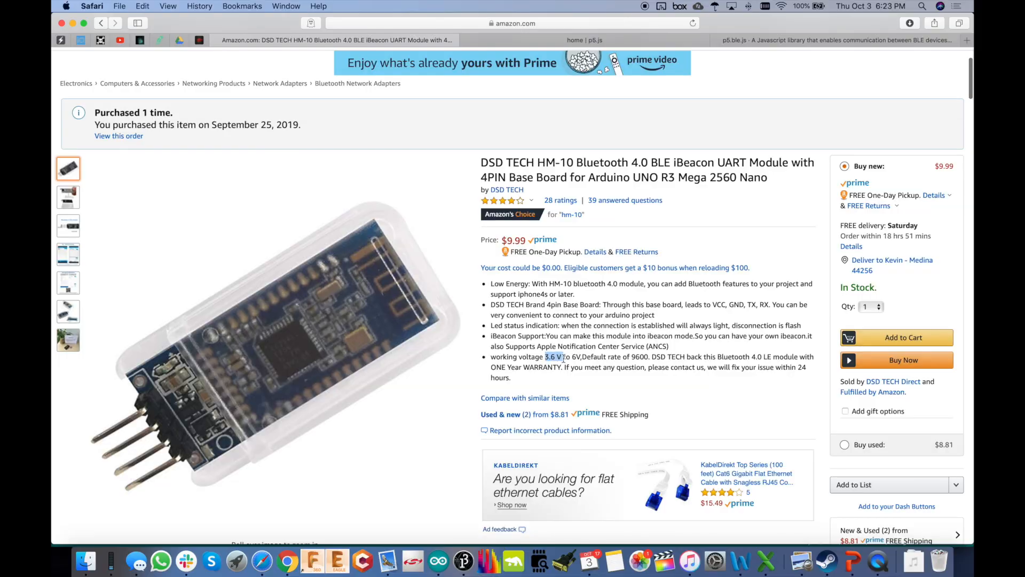
drag(545, 356, 579, 356)
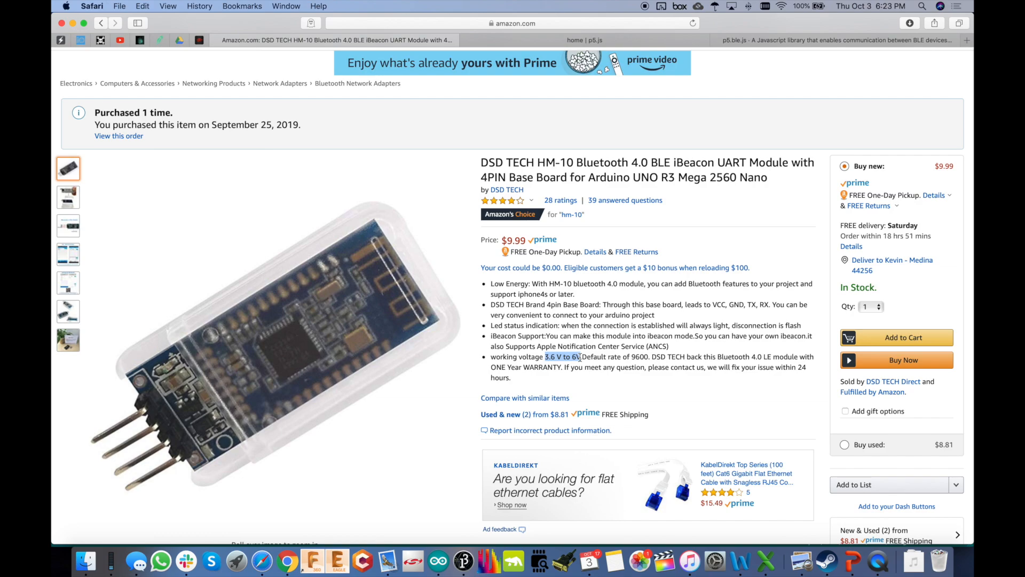
click(68, 225)
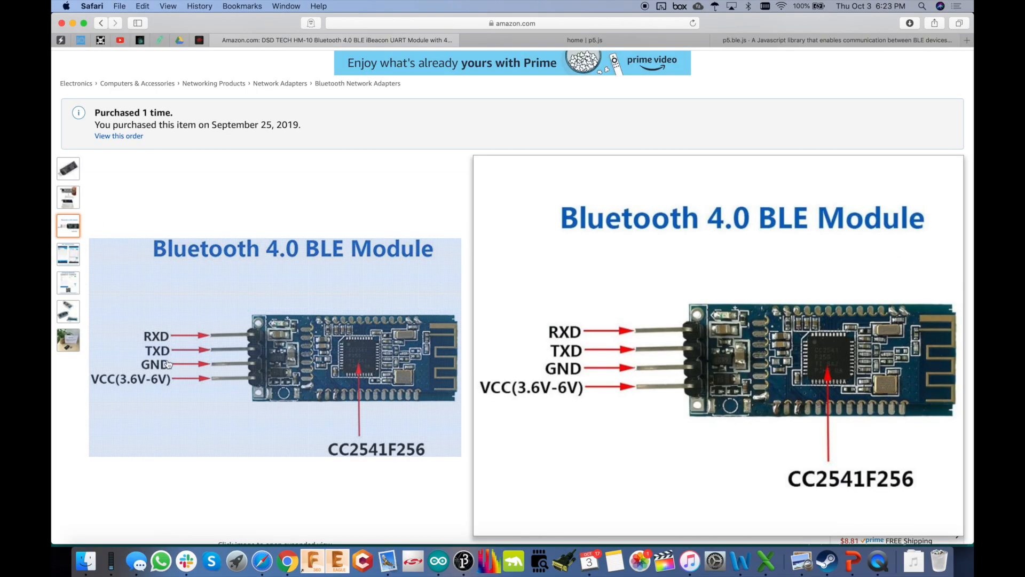
mouse_move(337, 181)
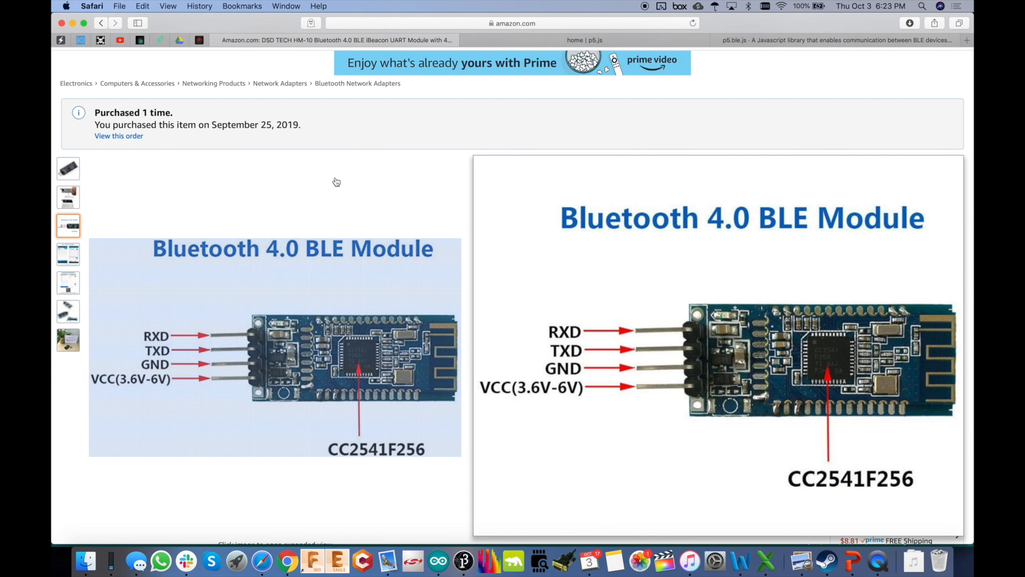
mouse_move(109, 333)
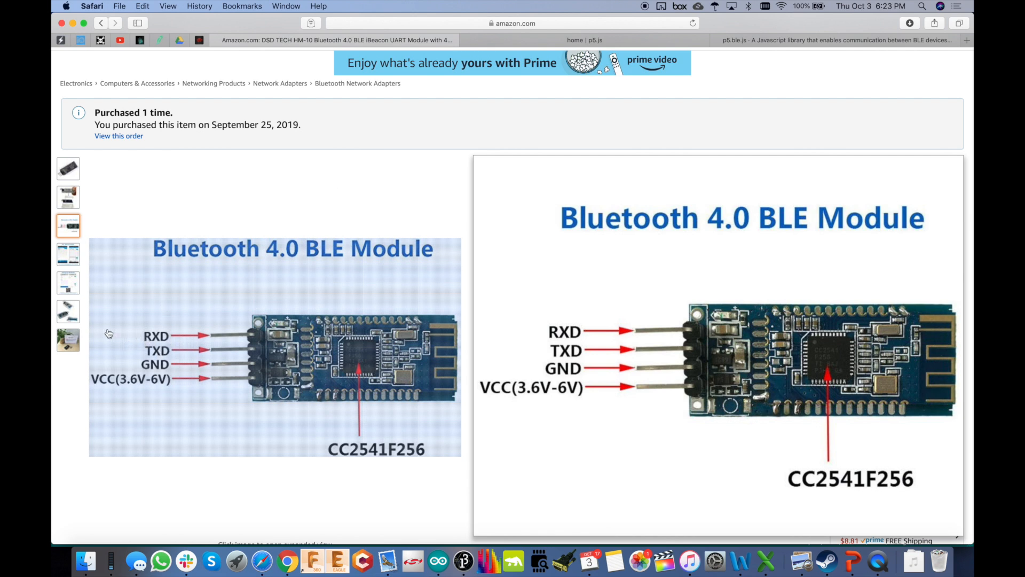
mouse_move(260, 352)
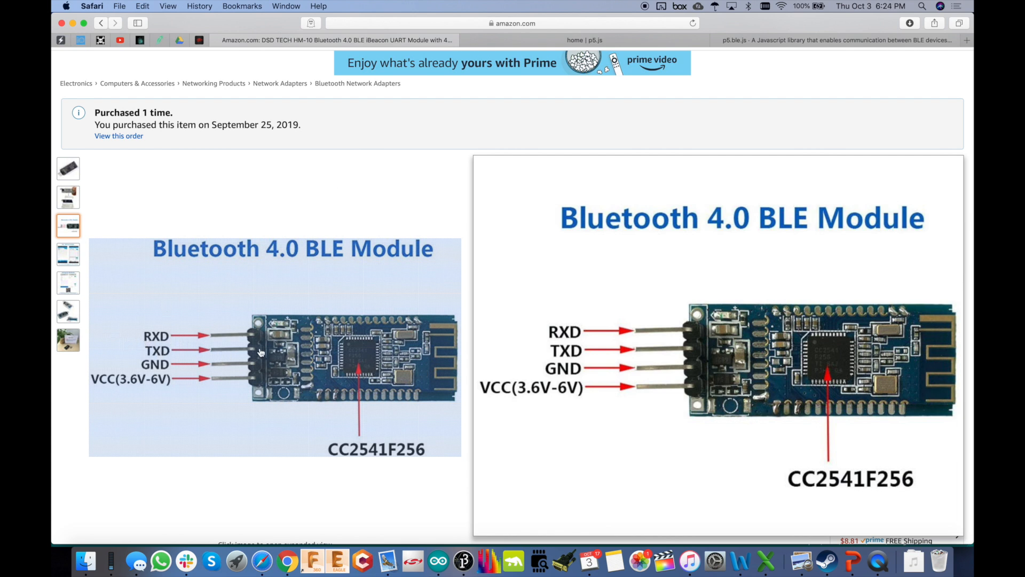
mouse_move(315, 325)
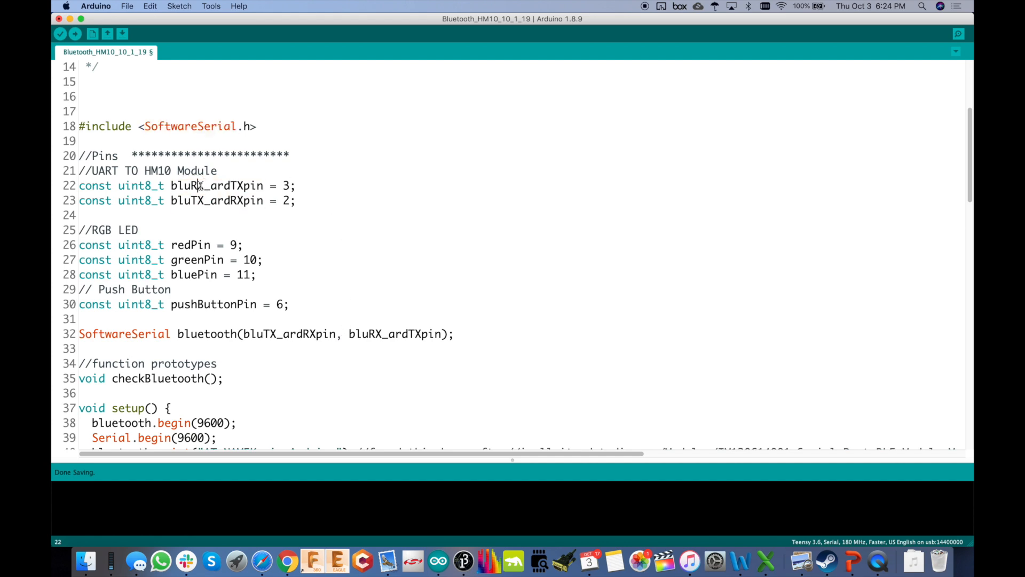
Step: Highlight the Bluetooth RX and TX pin definitions, including TX pin 2
double_click(216, 185)
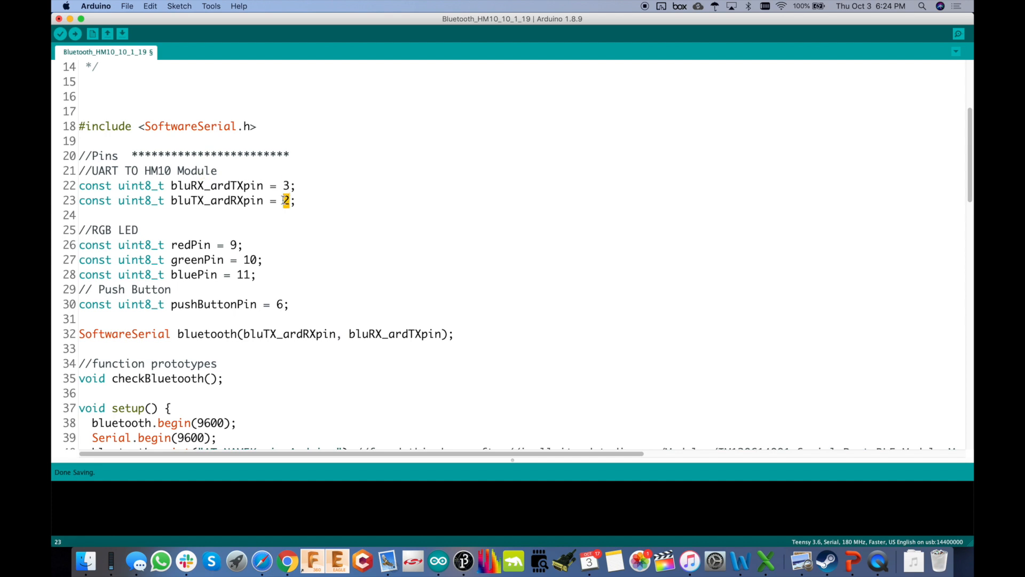
double_click(235, 200)
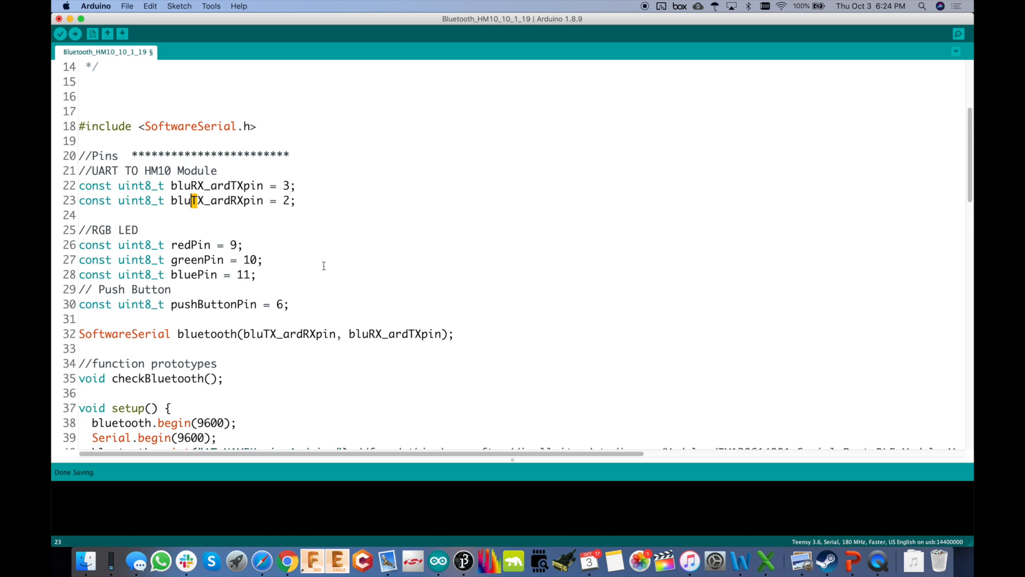
double_click(206, 333)
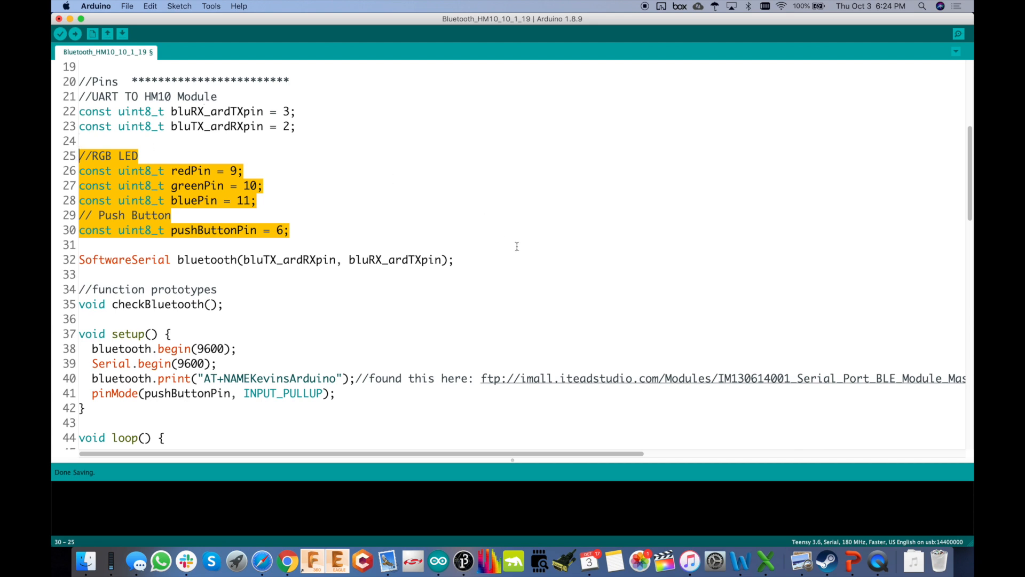
Step: Walk through setup(): the bluetooth serial at 9600 baud and the KevinsArduino AT name
scroll(down, 3)
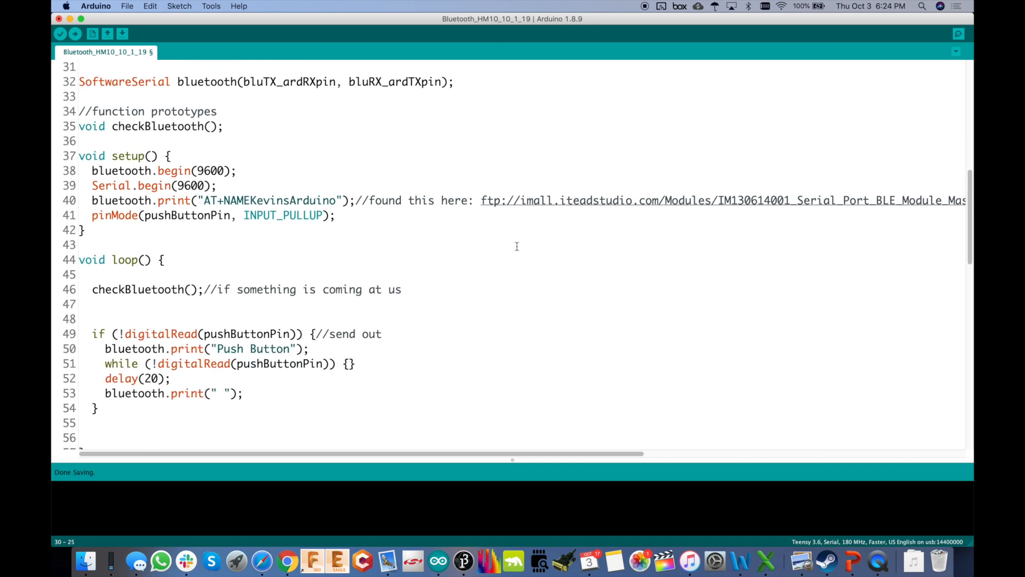
click(170, 156)
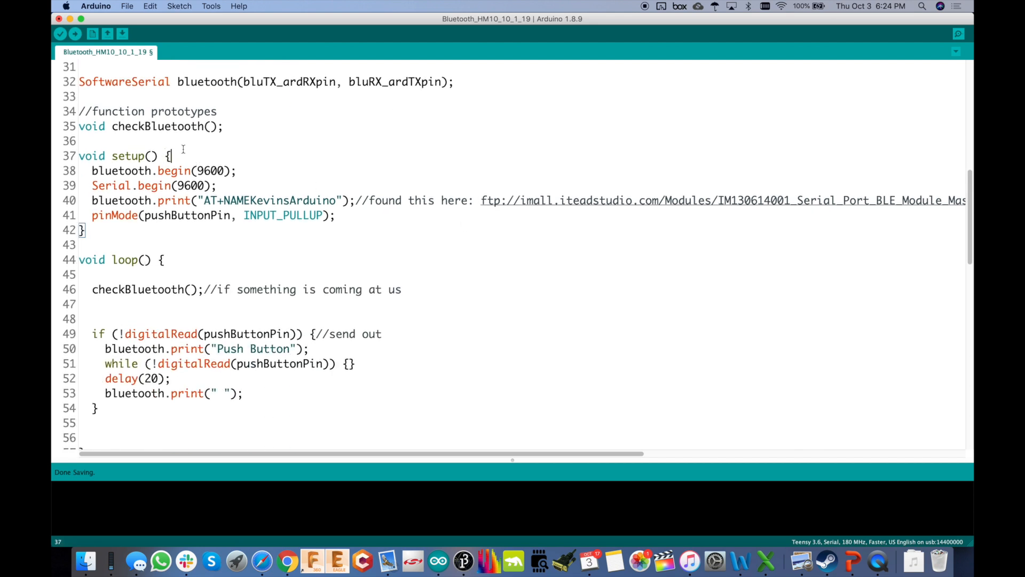
double_click(121, 171)
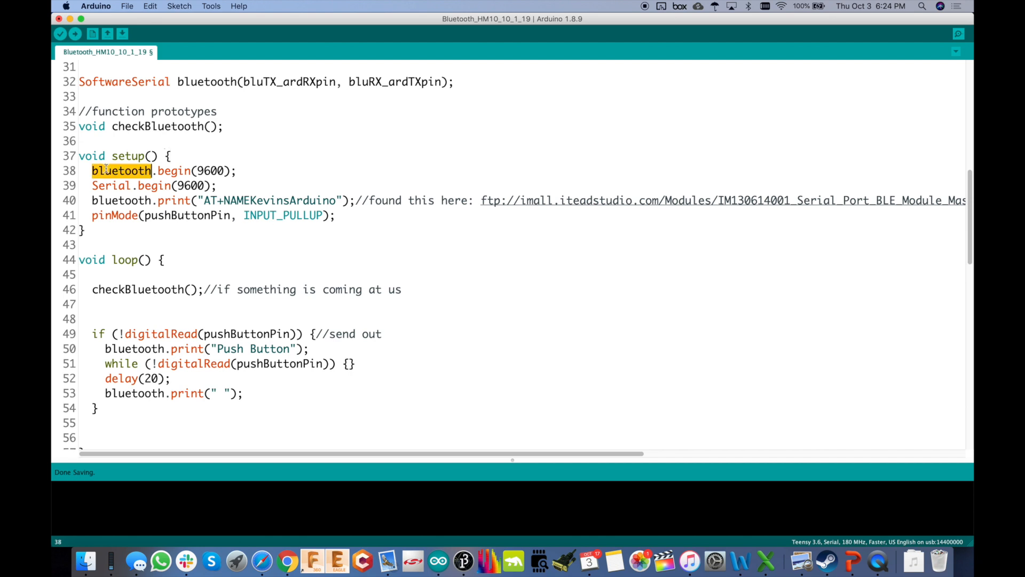
double_click(110, 185)
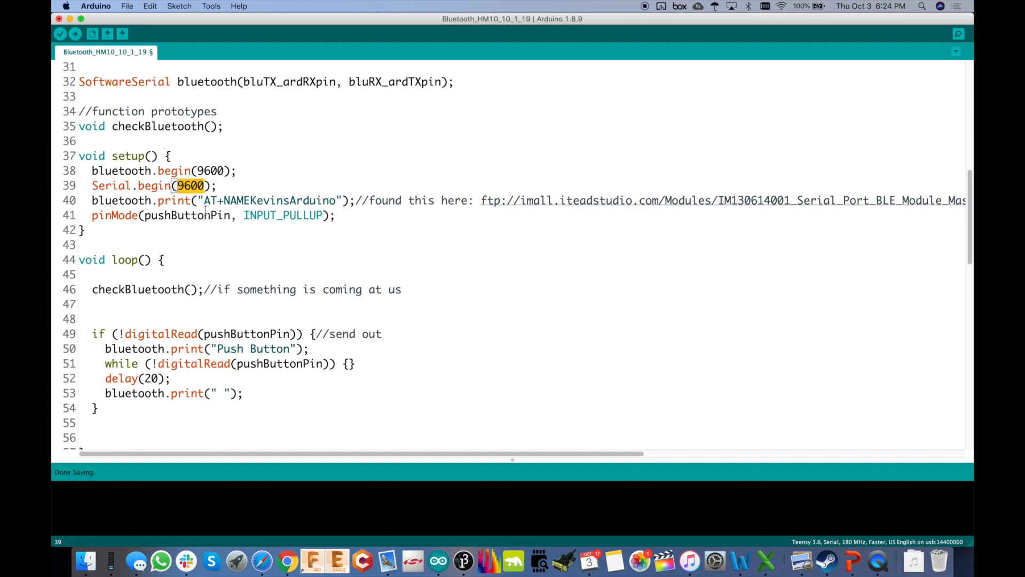
mouse_move(220, 221)
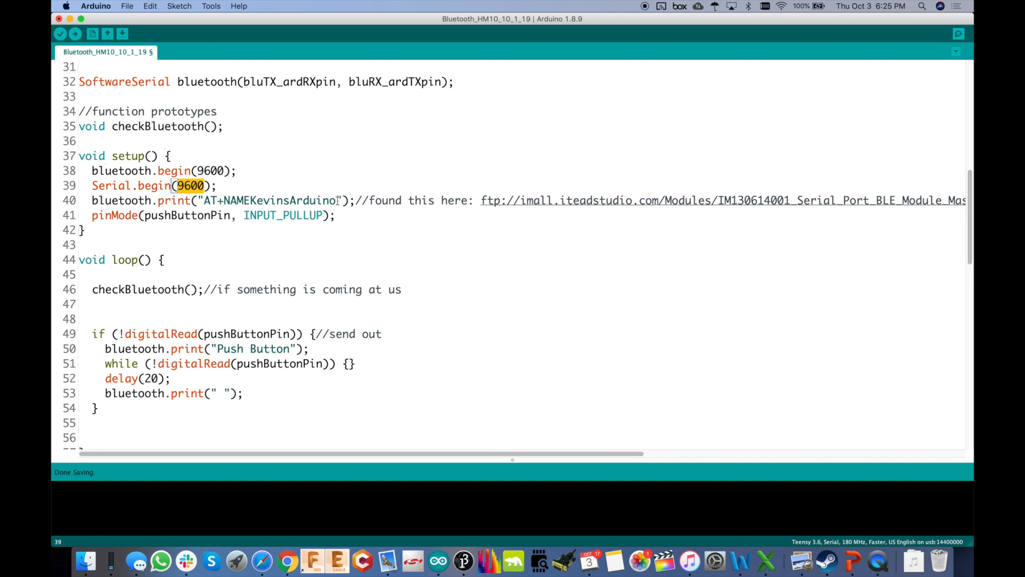
double_click(294, 200)
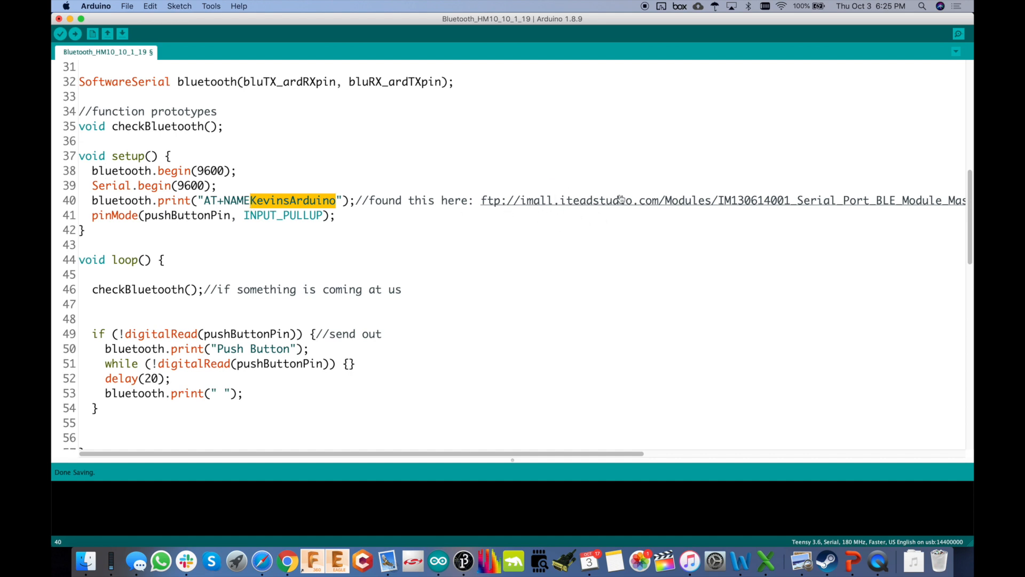
mouse_move(699, 213)
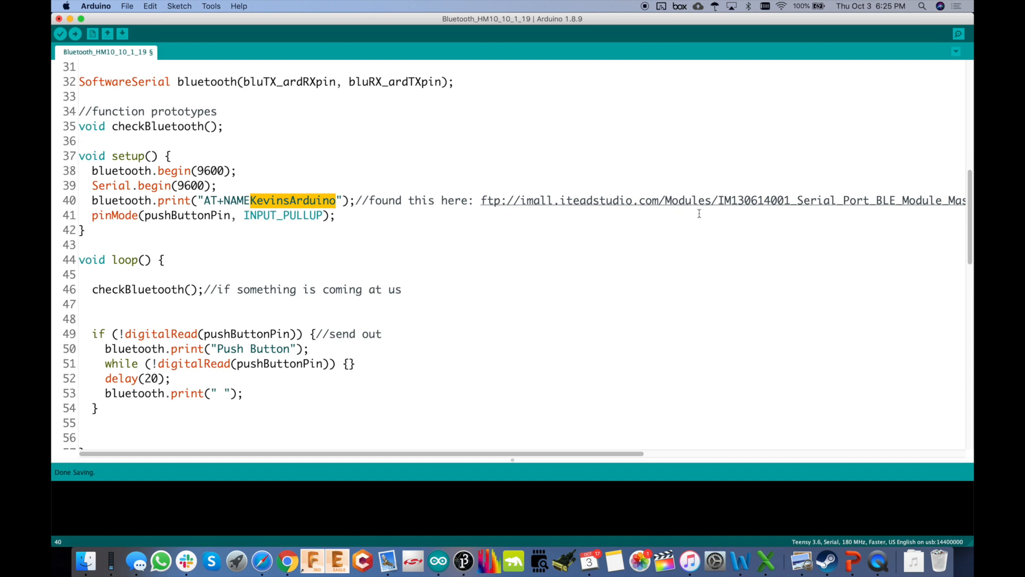
mouse_move(621, 236)
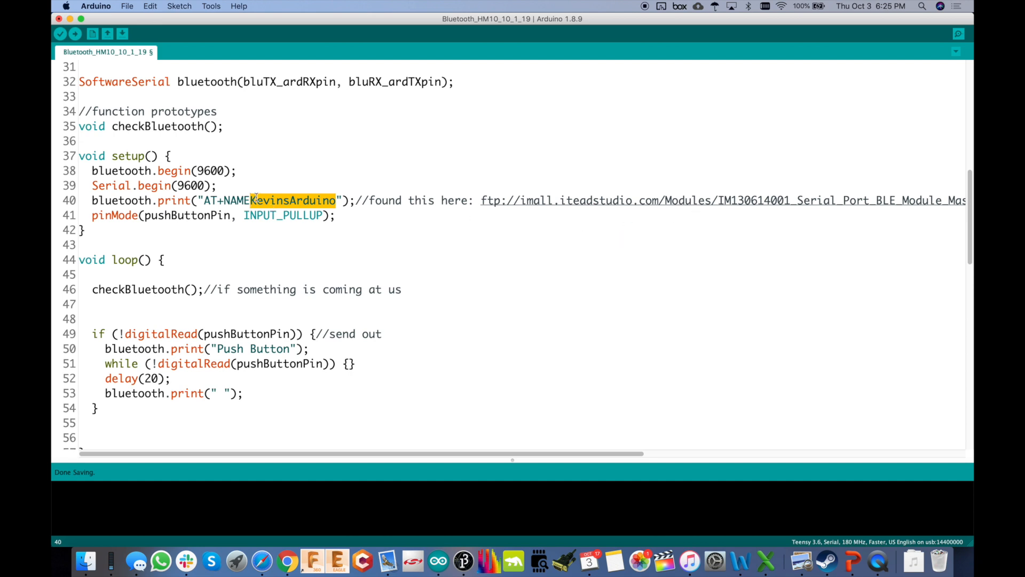
click(330, 200)
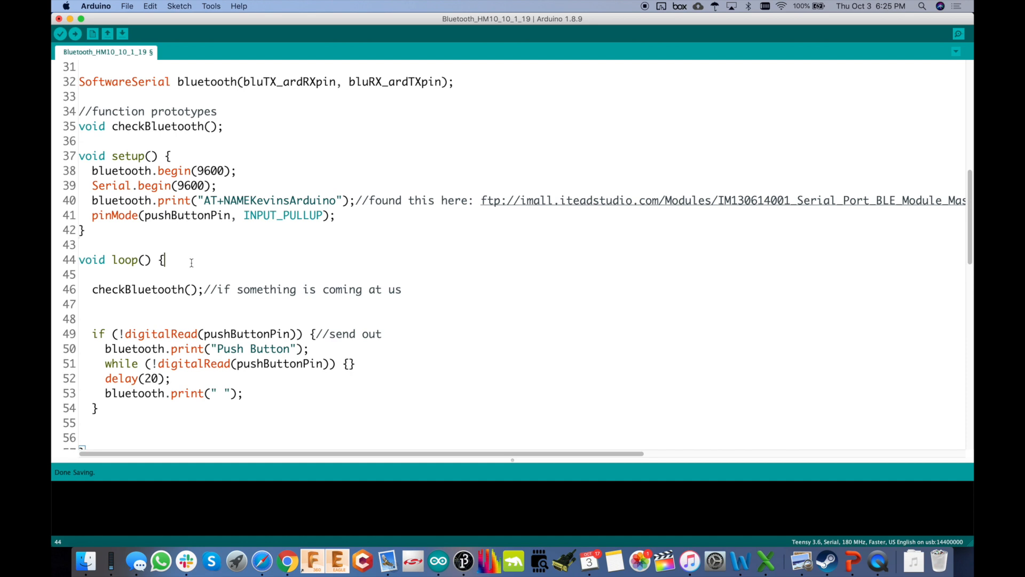
scroll(down, 3)
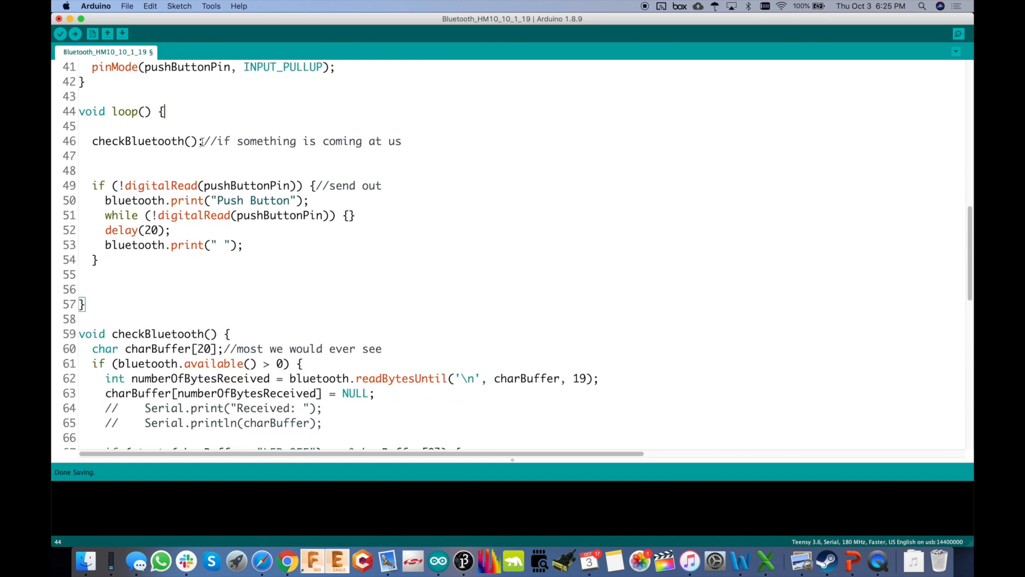
double_click(148, 141)
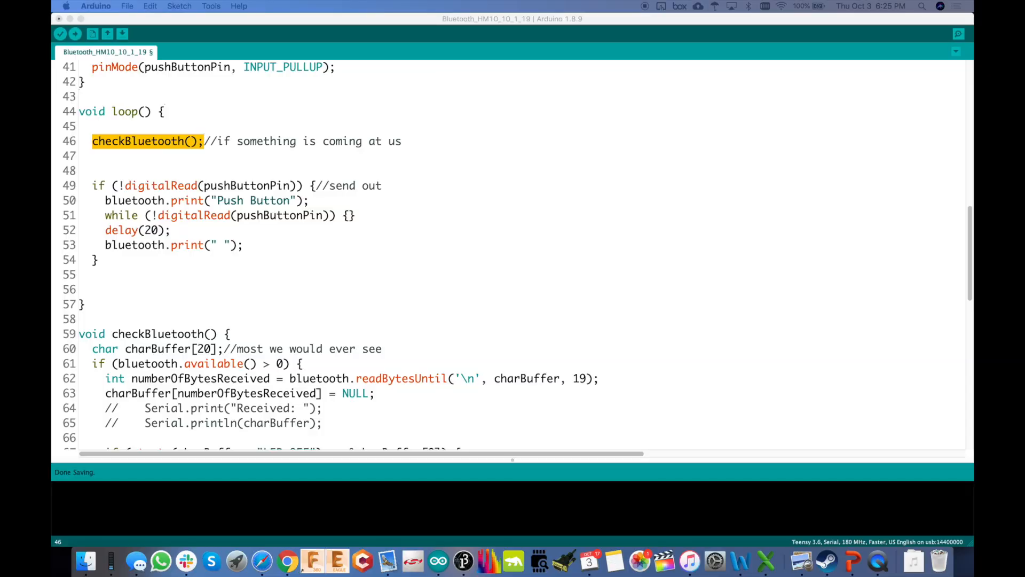
click(413, 151)
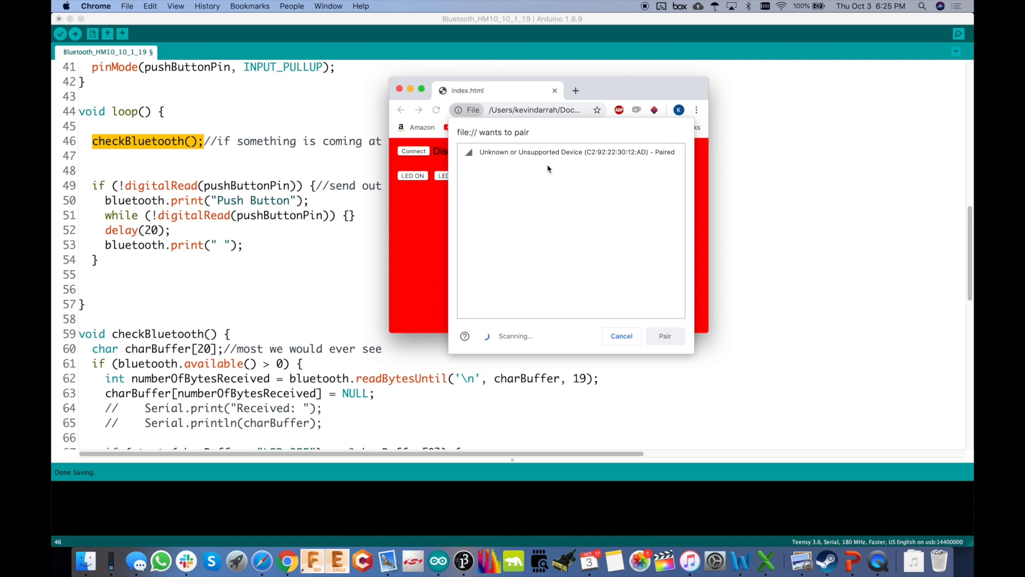
click(664, 335)
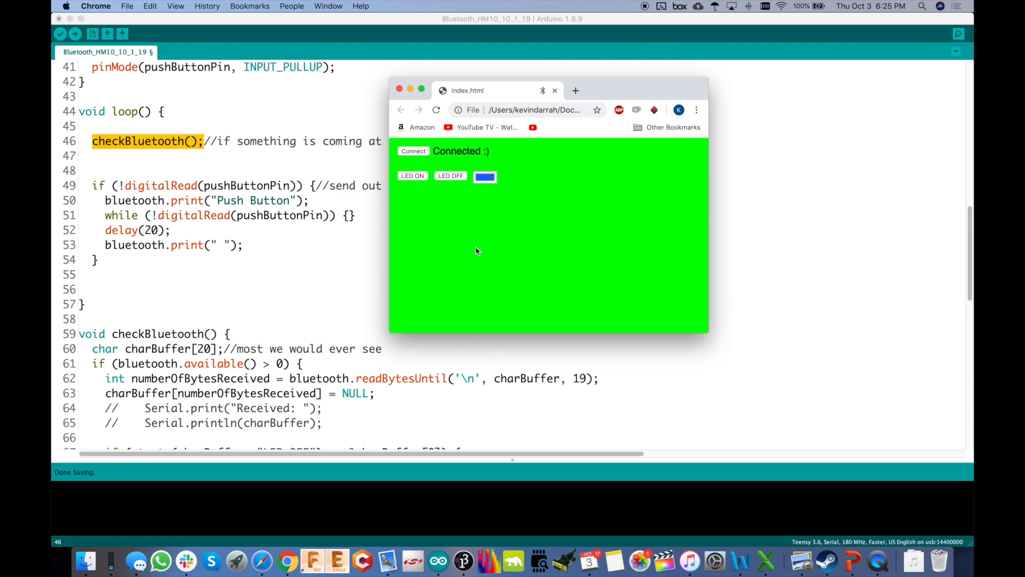
mouse_move(633, 253)
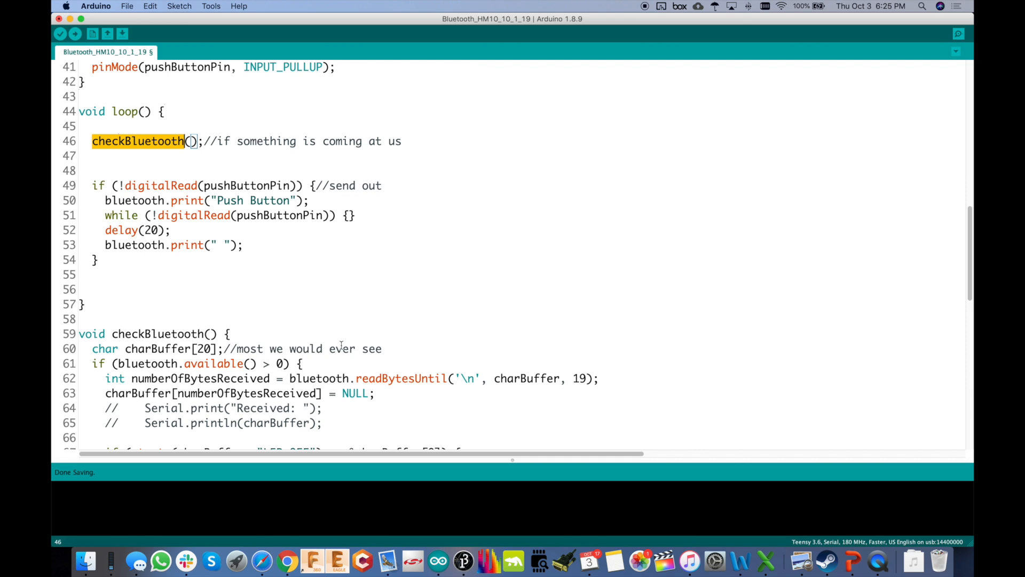
scroll(down, 3)
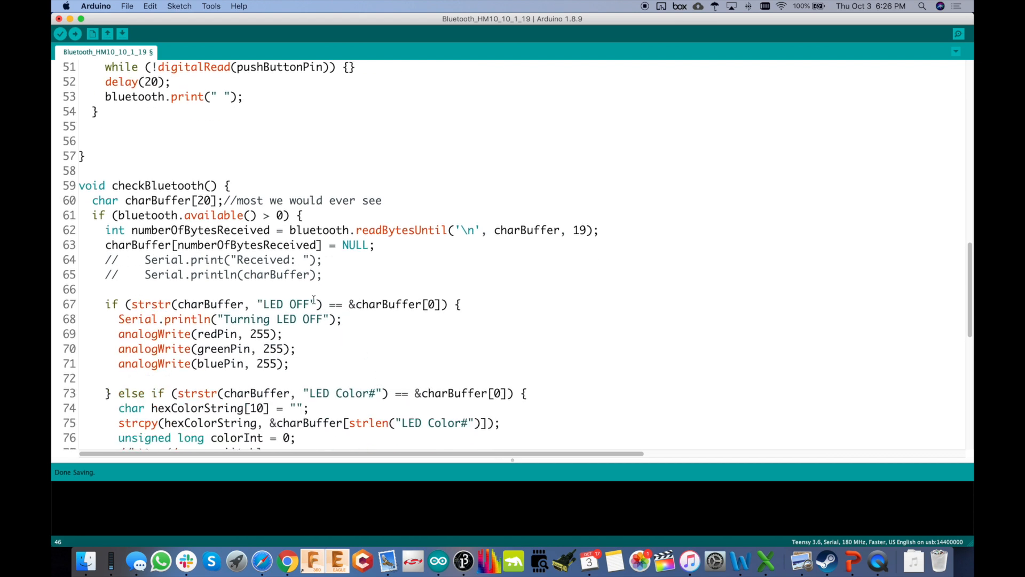
scroll(down, 3)
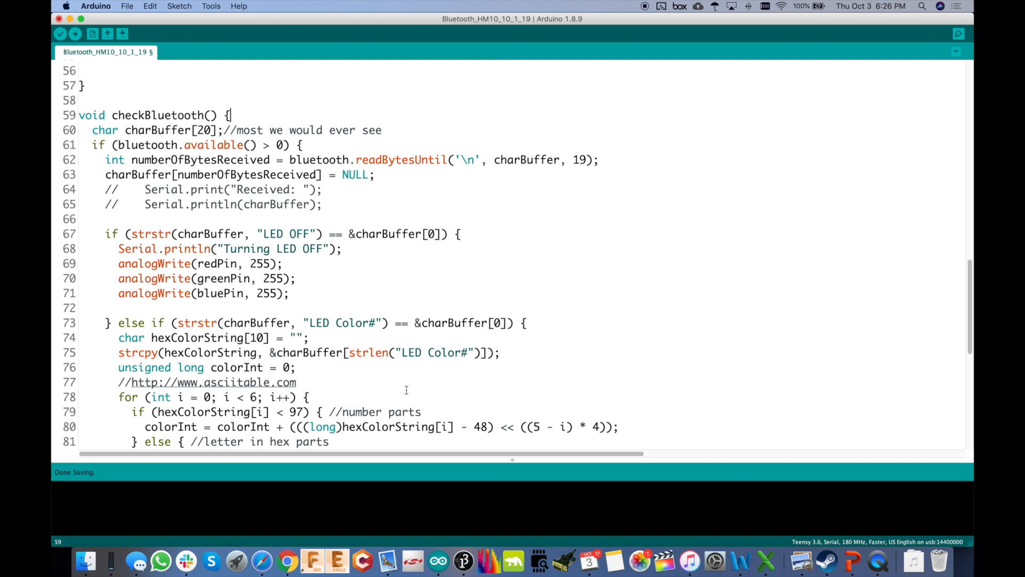
mouse_move(368, 177)
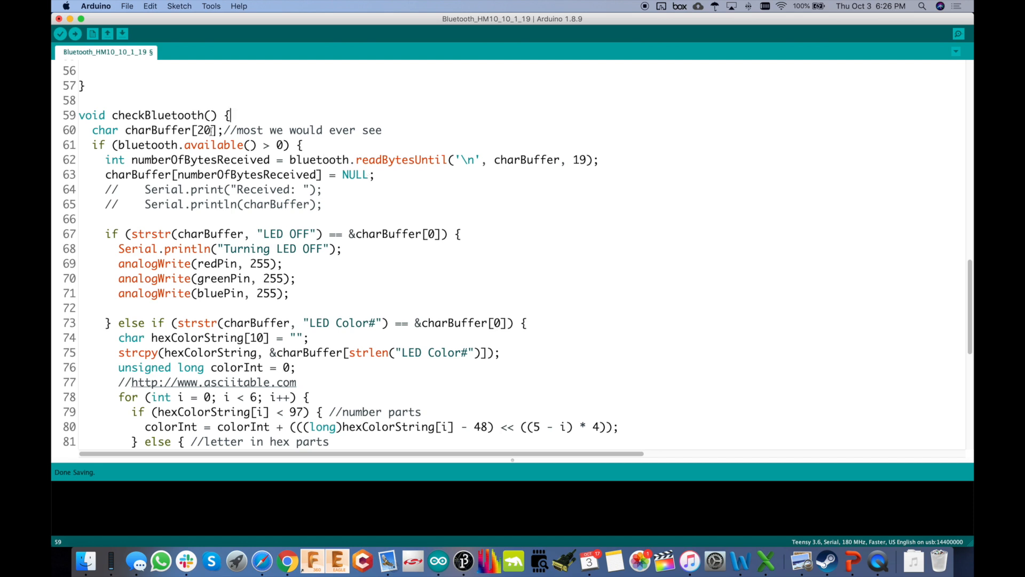
double_click(203, 130)
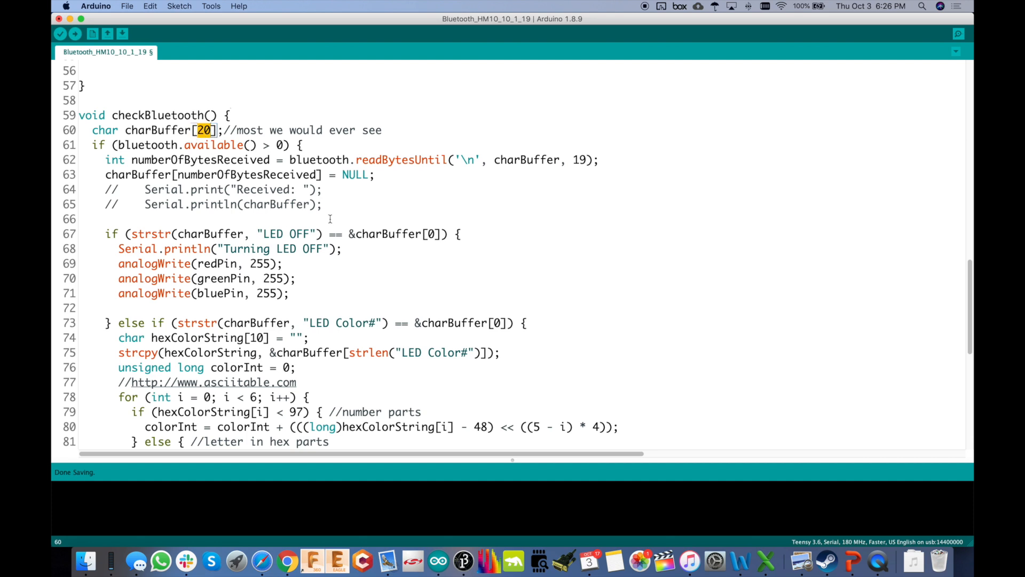
scroll(down, 3)
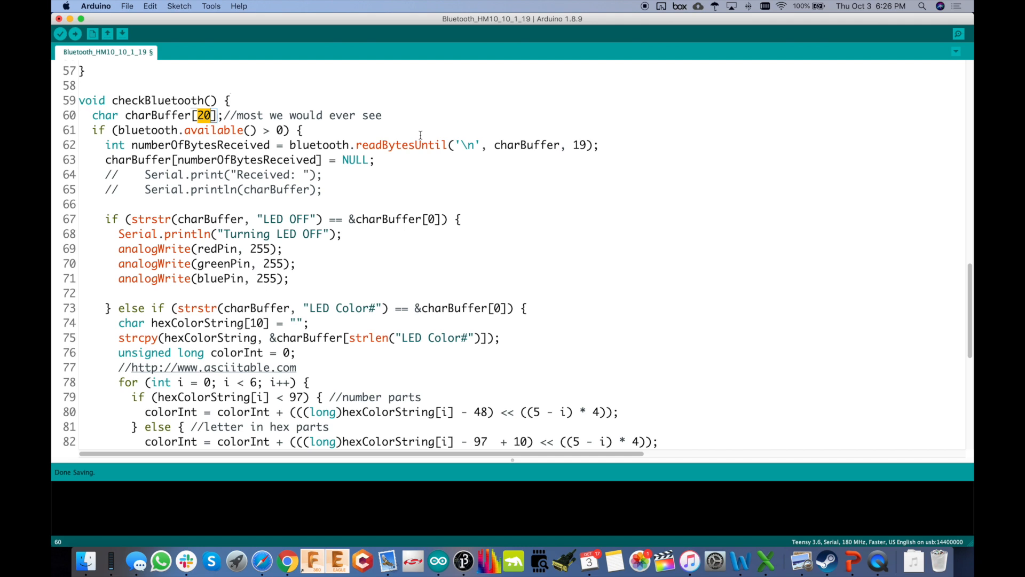
double_click(200, 145)
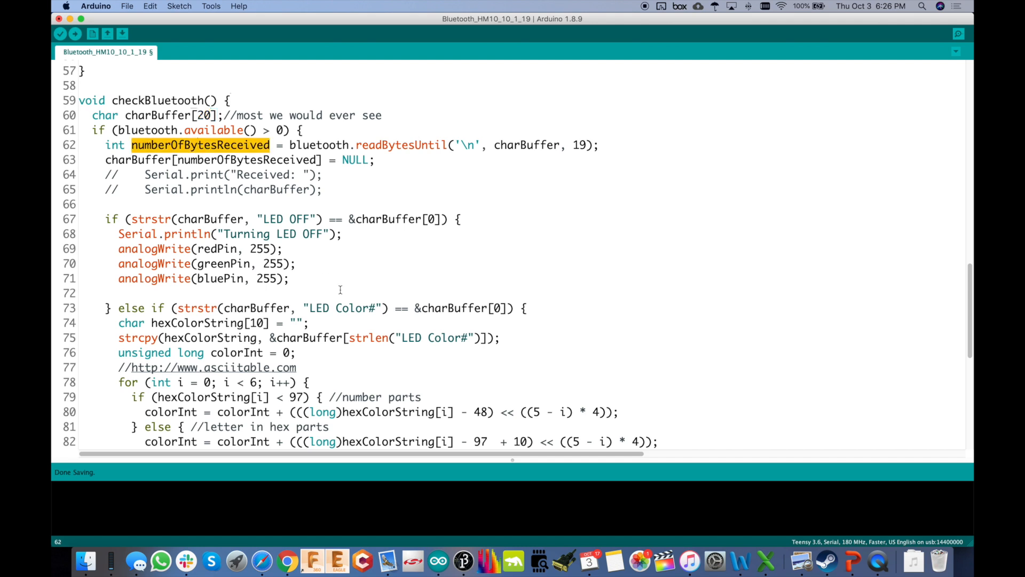
scroll(down, 3)
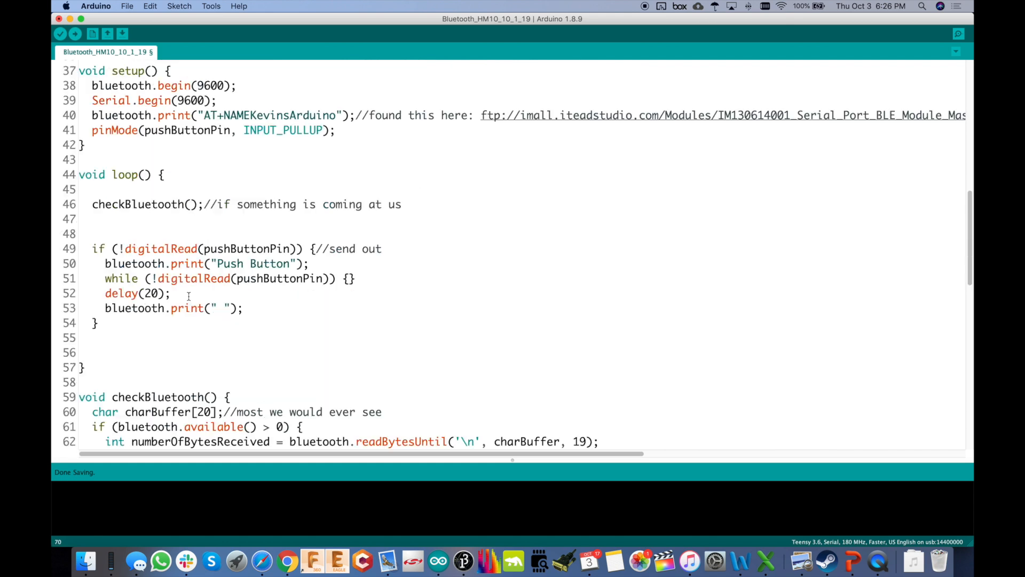
double_click(247, 248)
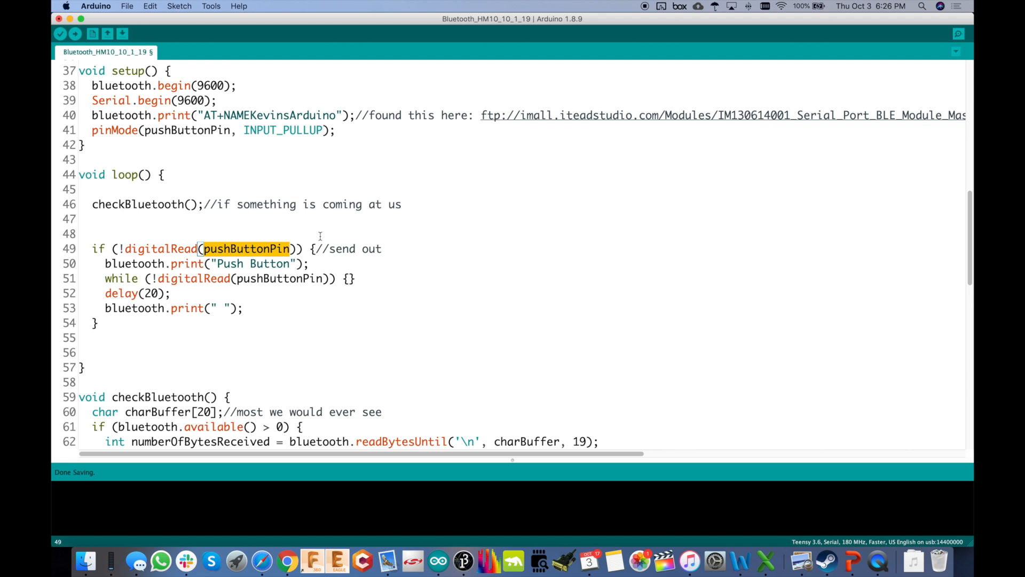
double_click(255, 263)
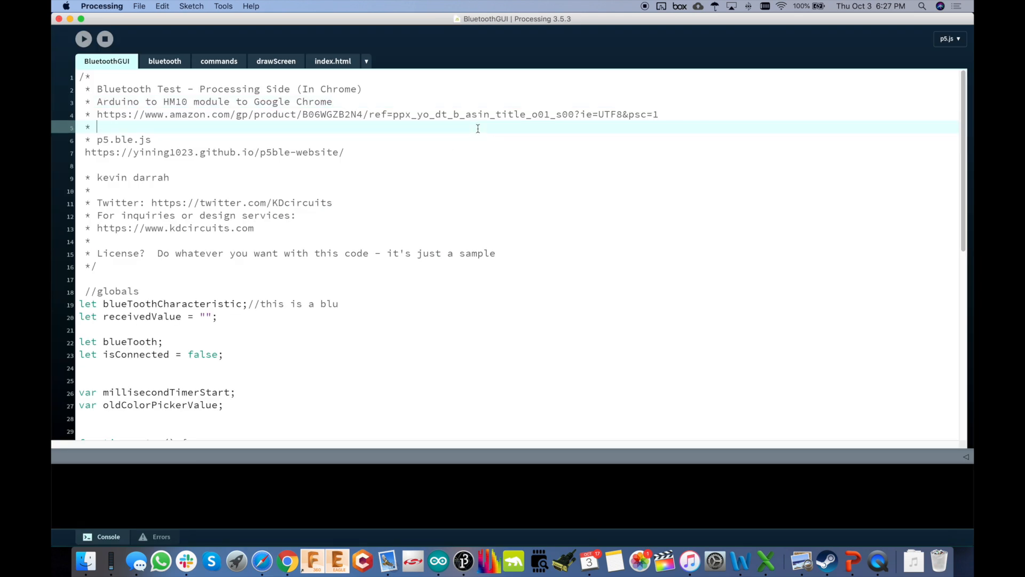
mouse_move(479, 226)
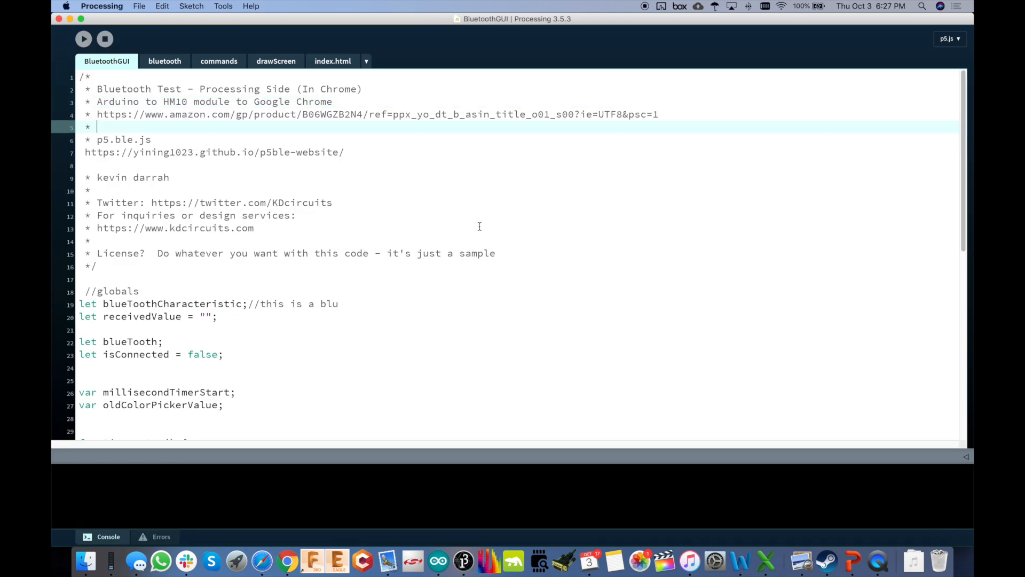
mouse_move(966, 63)
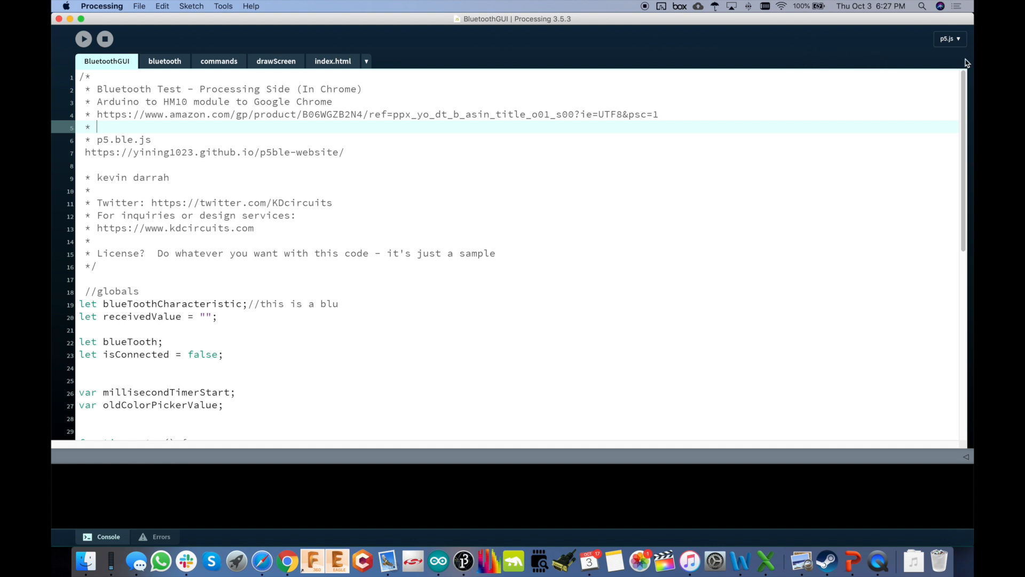
mouse_move(952, 47)
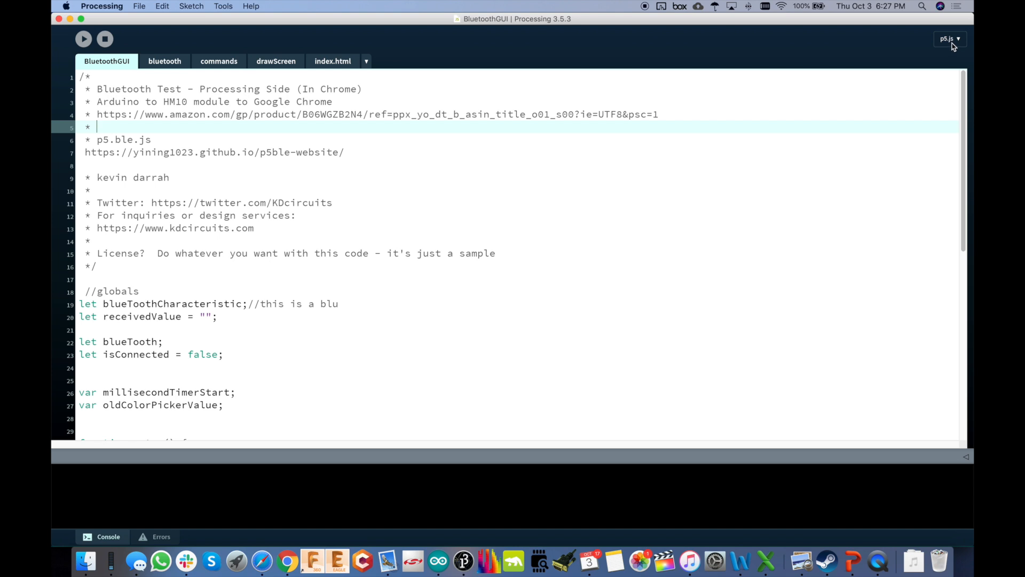
Step: Confirm p5.js Mode 1.2 is installed via Add Mode, then view the index.html tab
click(949, 39)
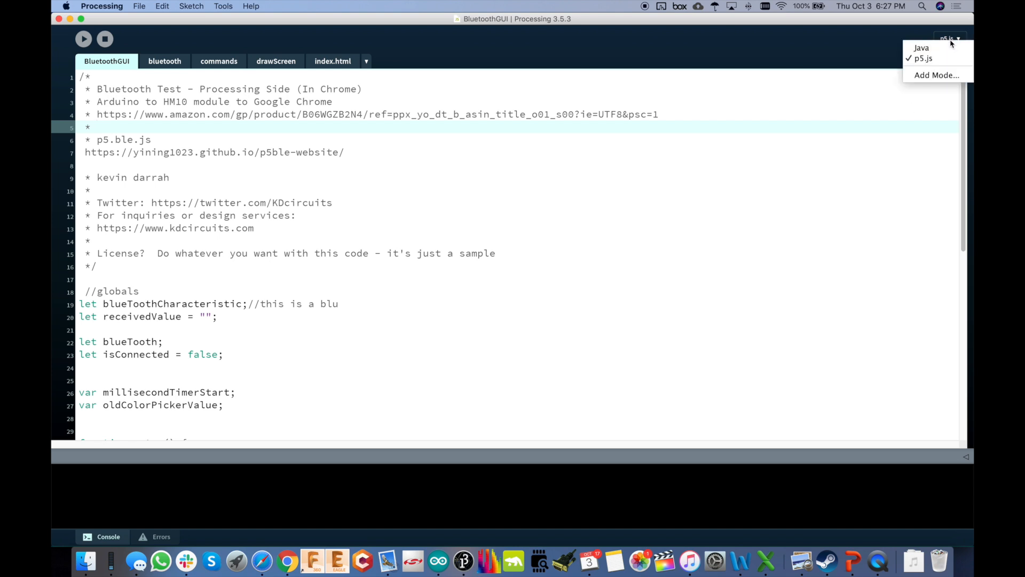
click(935, 75)
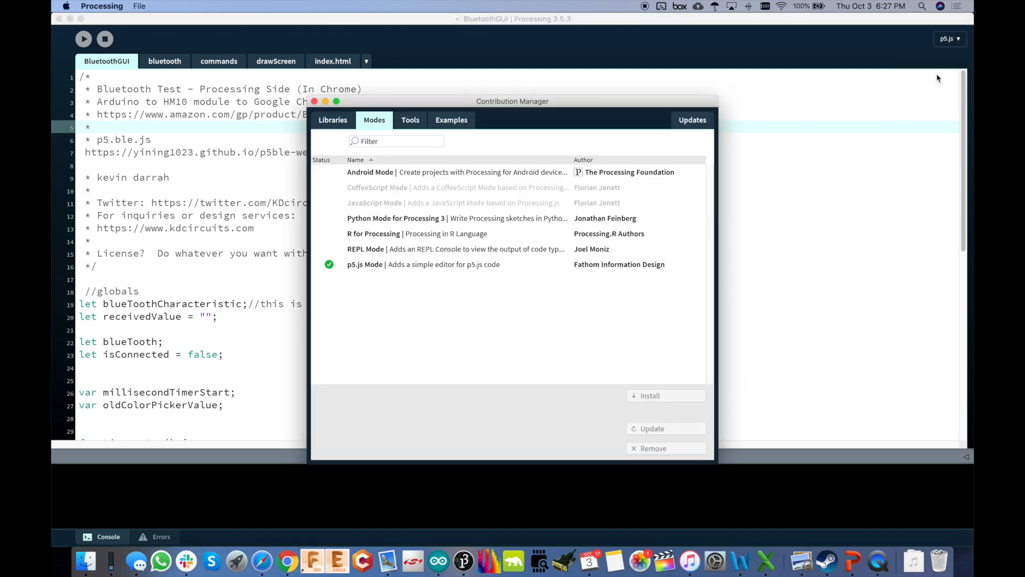
click(422, 264)
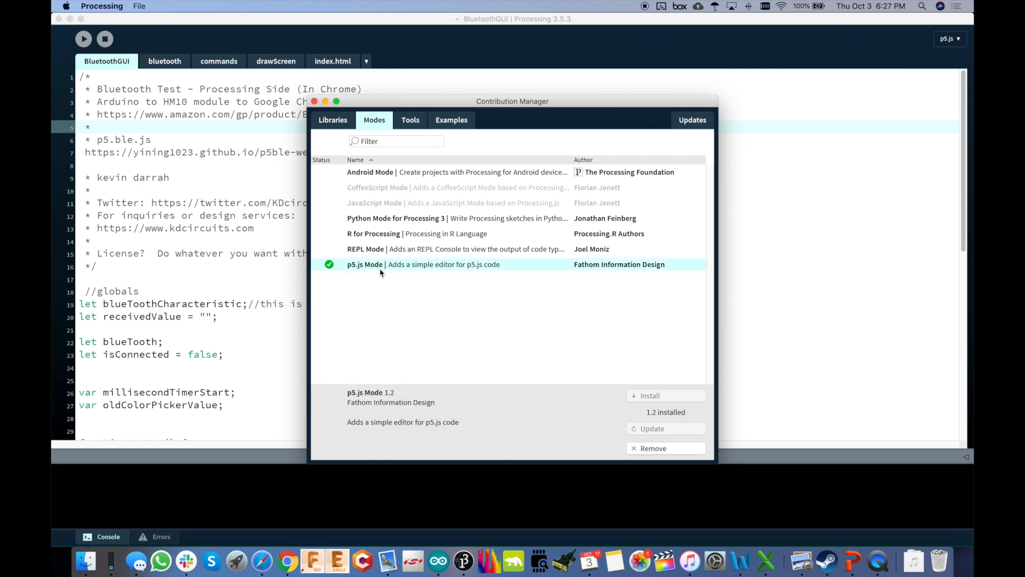
mouse_move(401, 321)
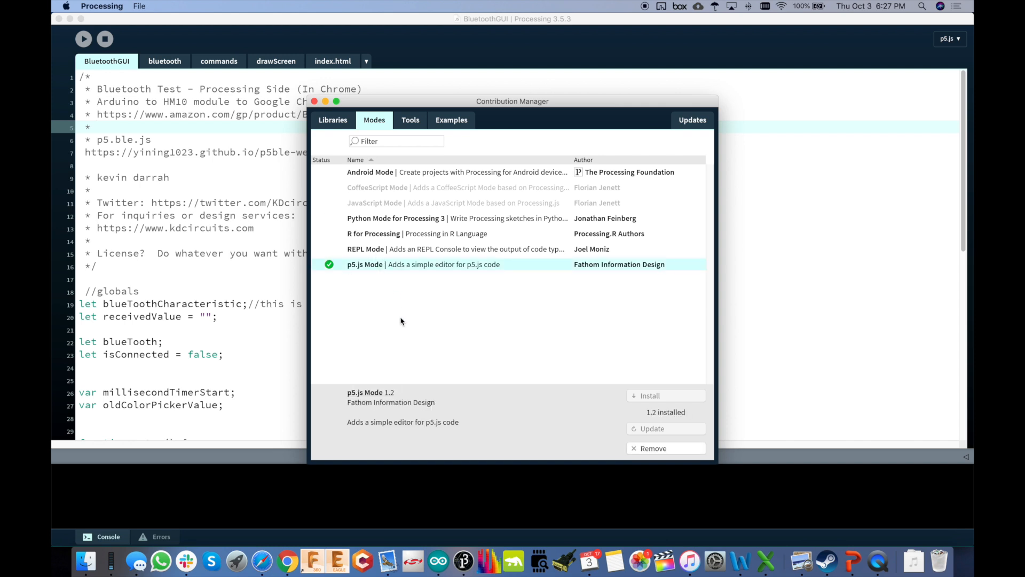
click(333, 61)
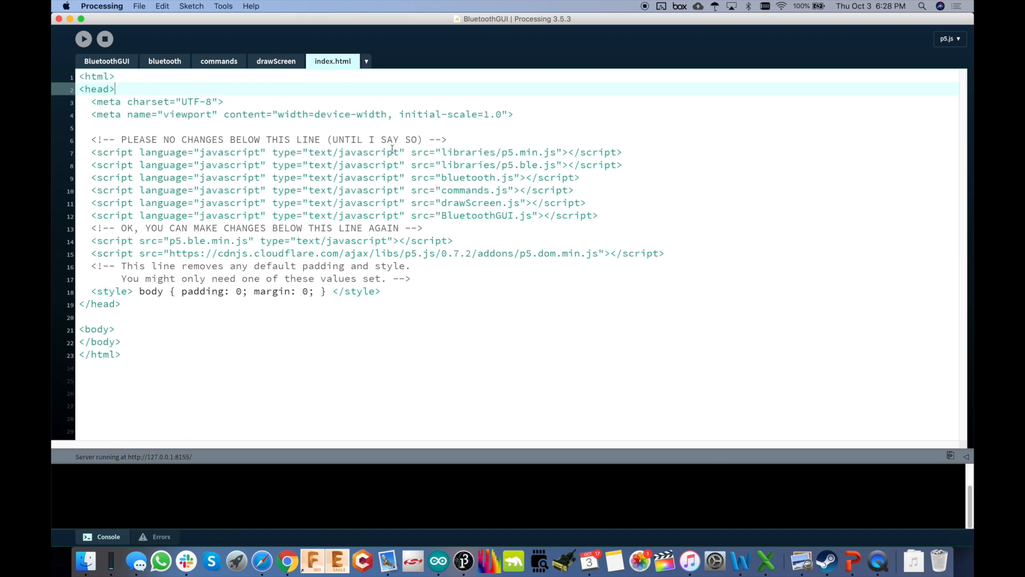
drag(250, 253, 664, 253)
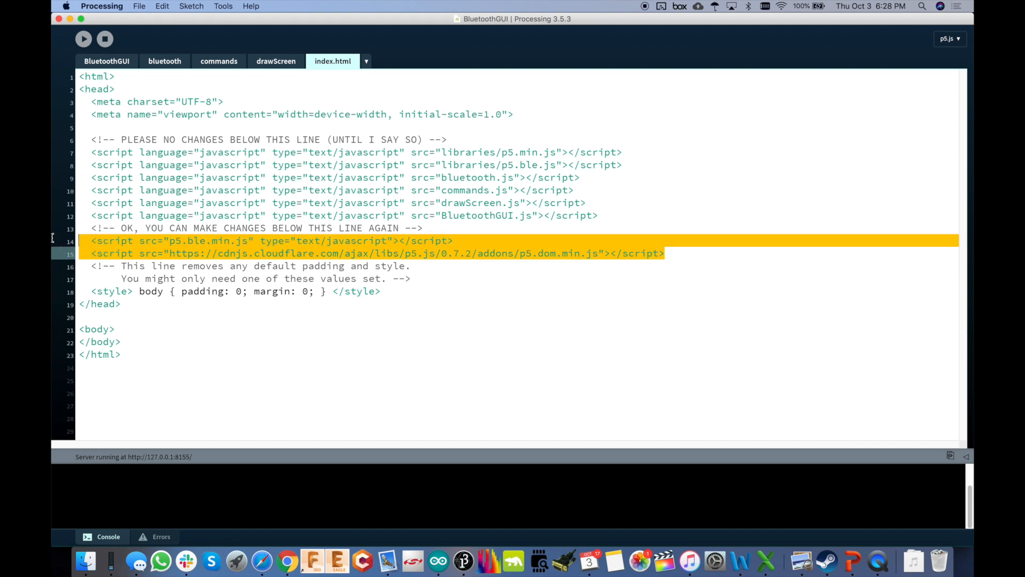
click(454, 241)
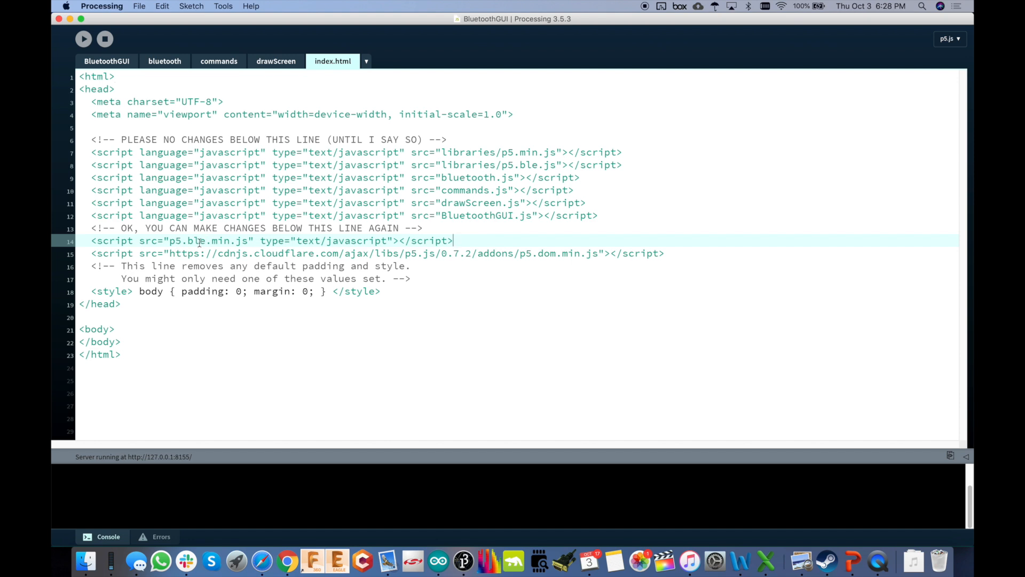
double_click(195, 240)
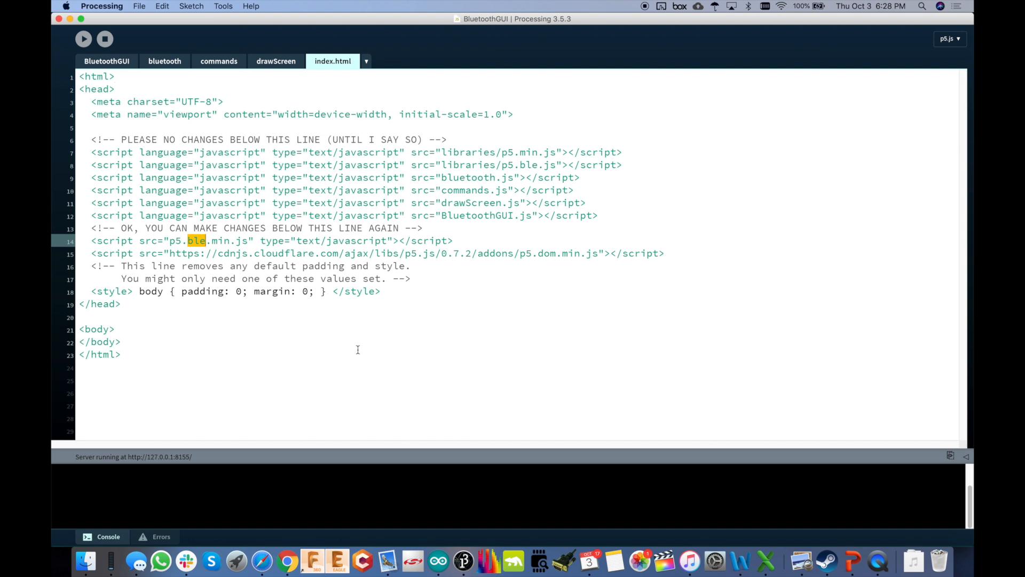
mouse_move(506, 285)
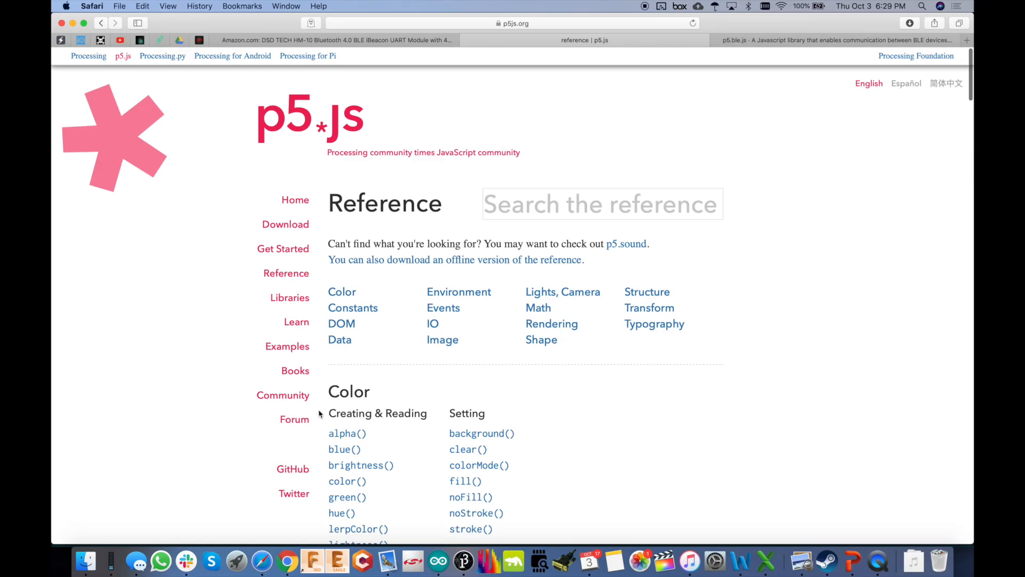
scroll(down, 3)
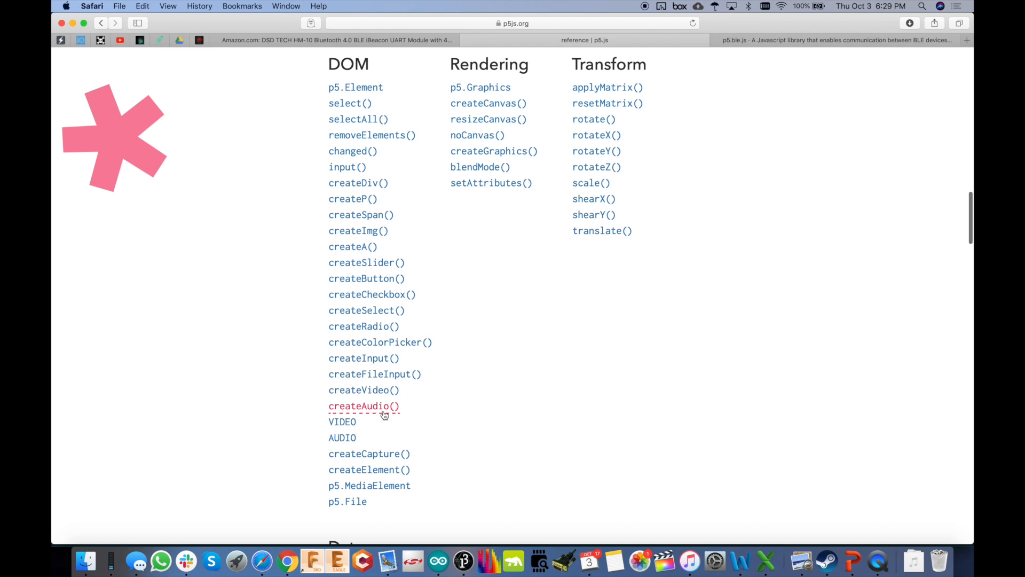
mouse_move(326, 193)
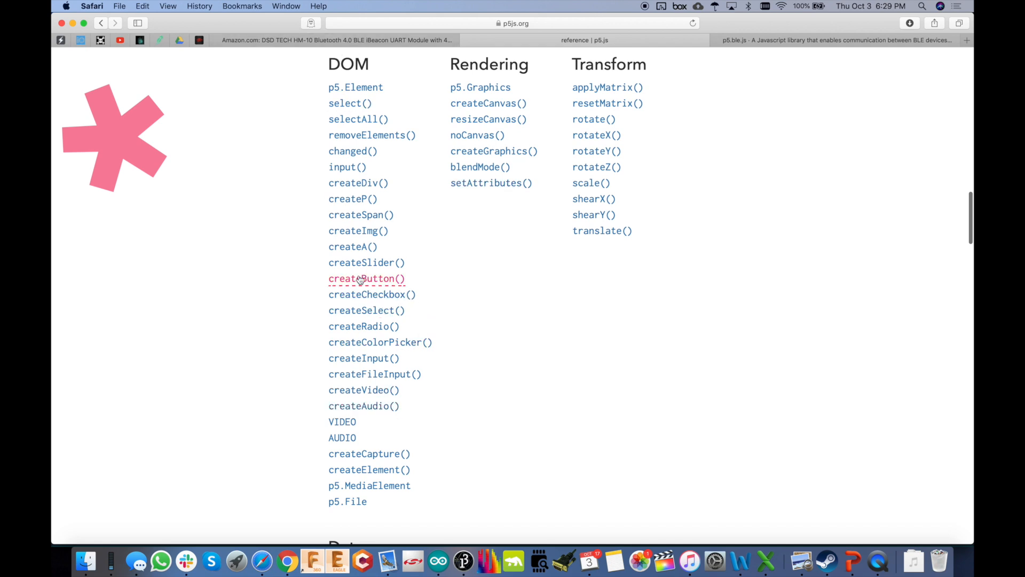
mouse_move(364, 326)
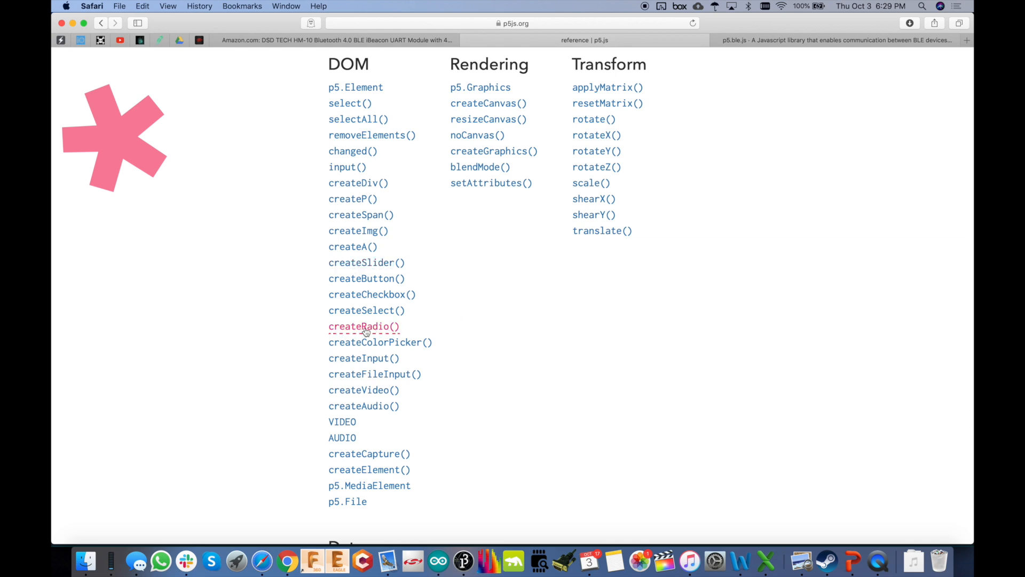
mouse_move(380, 342)
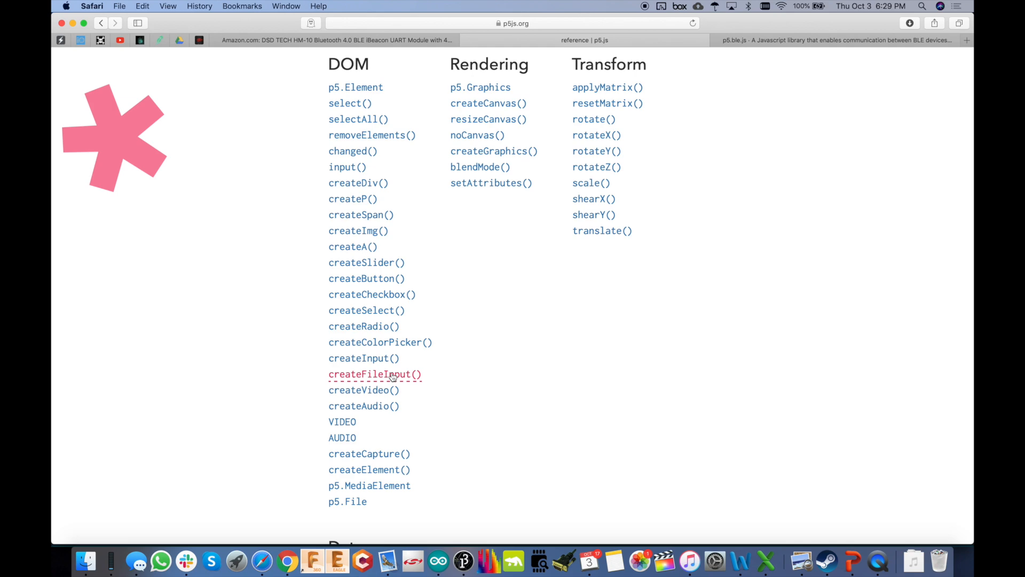
mouse_move(439, 478)
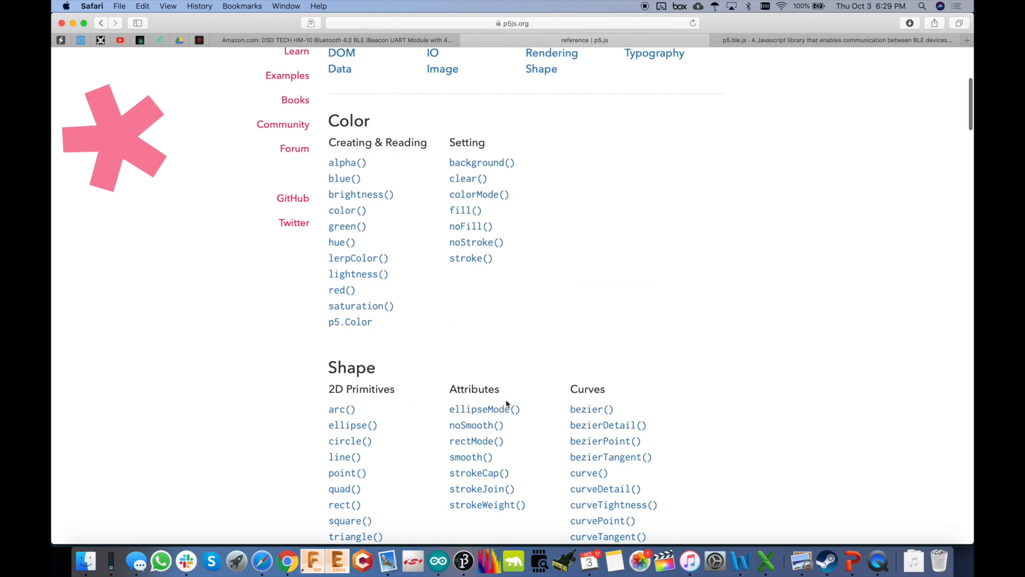
Step: Scroll through BluetoothGUI's globals and setup(), highlighting the createCanvas call
click(111, 560)
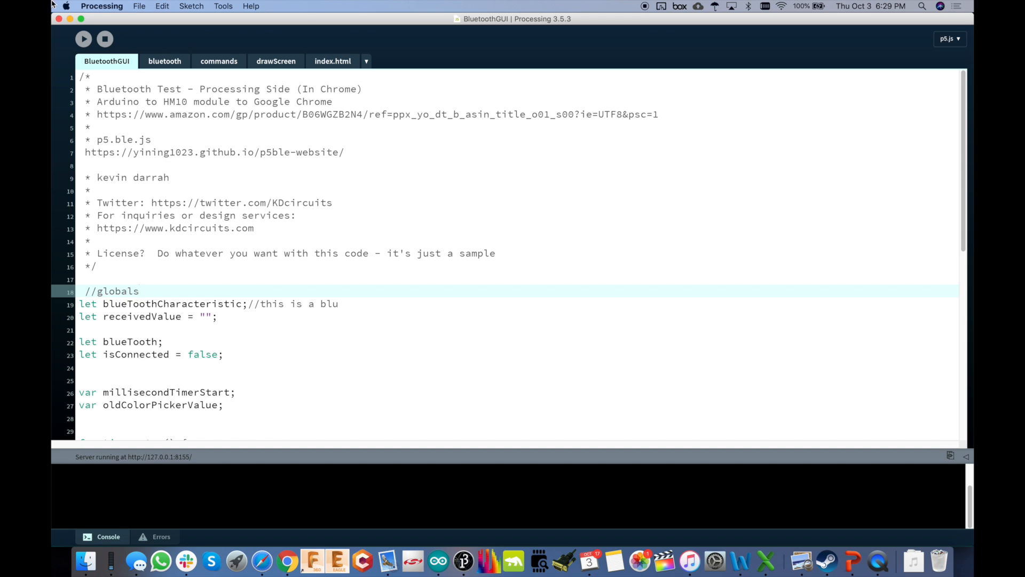
mouse_move(102, 72)
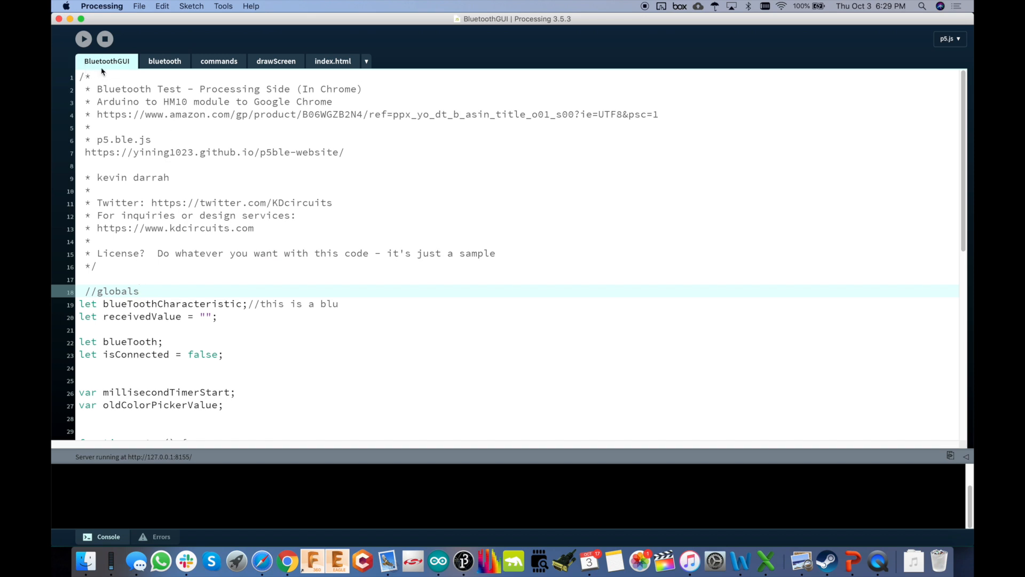
scroll(down, 3)
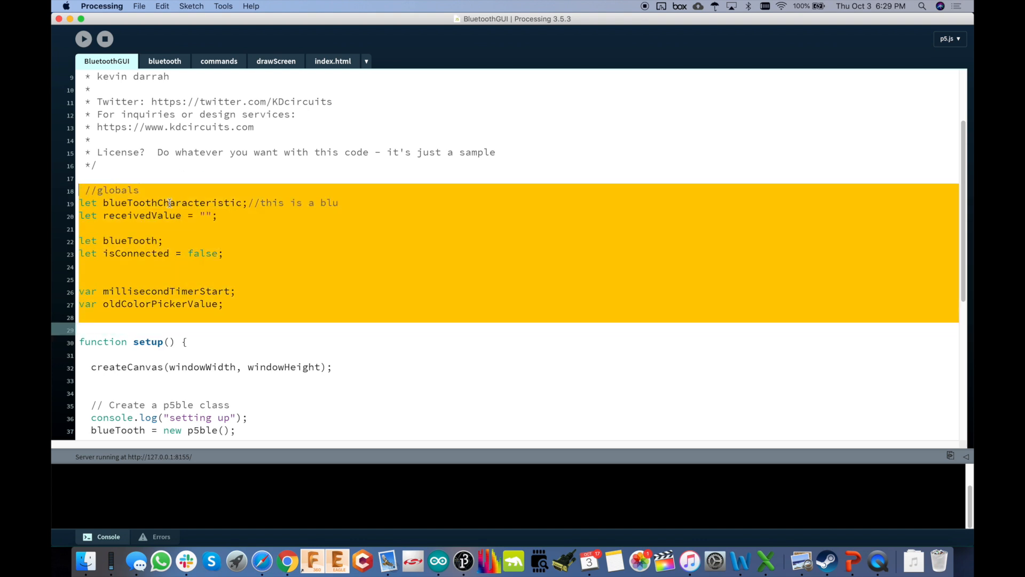
scroll(down, 3)
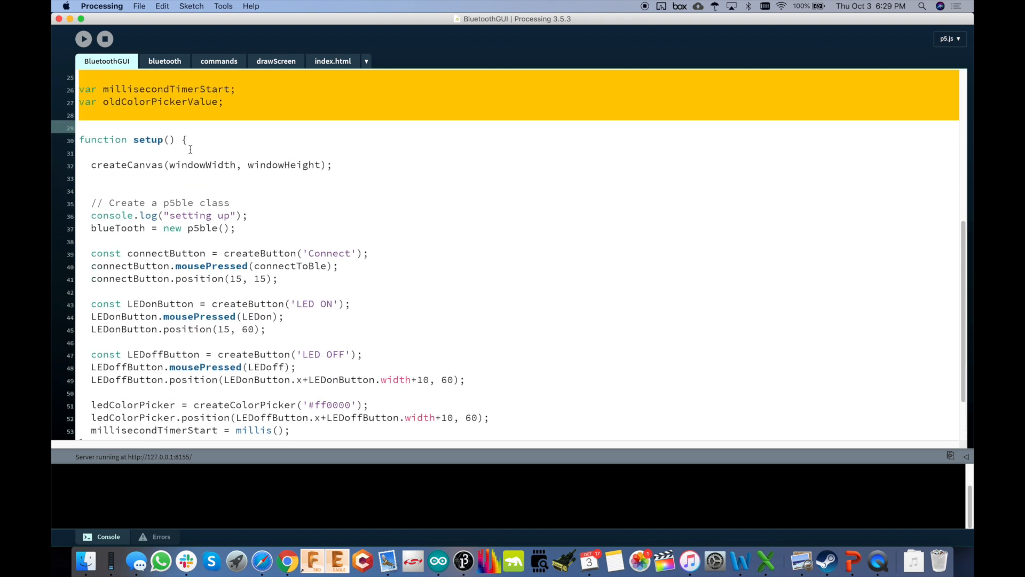
scroll(down, 3)
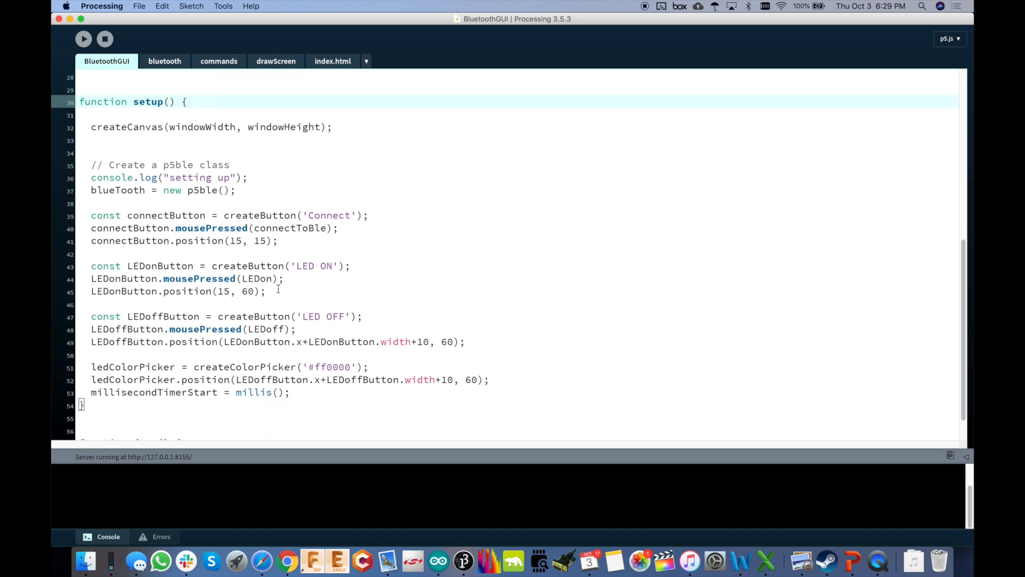
double_click(126, 127)
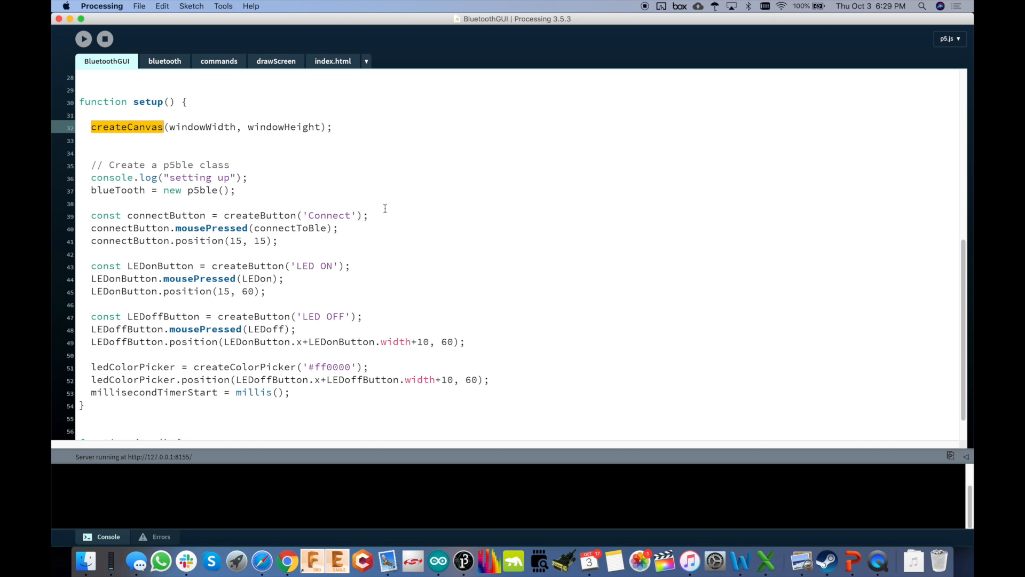
scroll(down, 3)
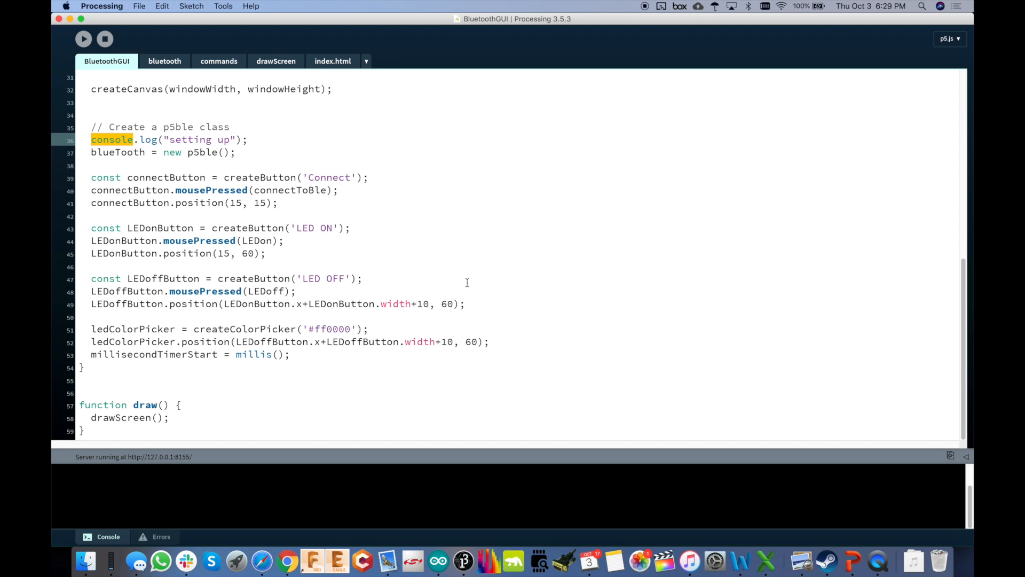
click(287, 560)
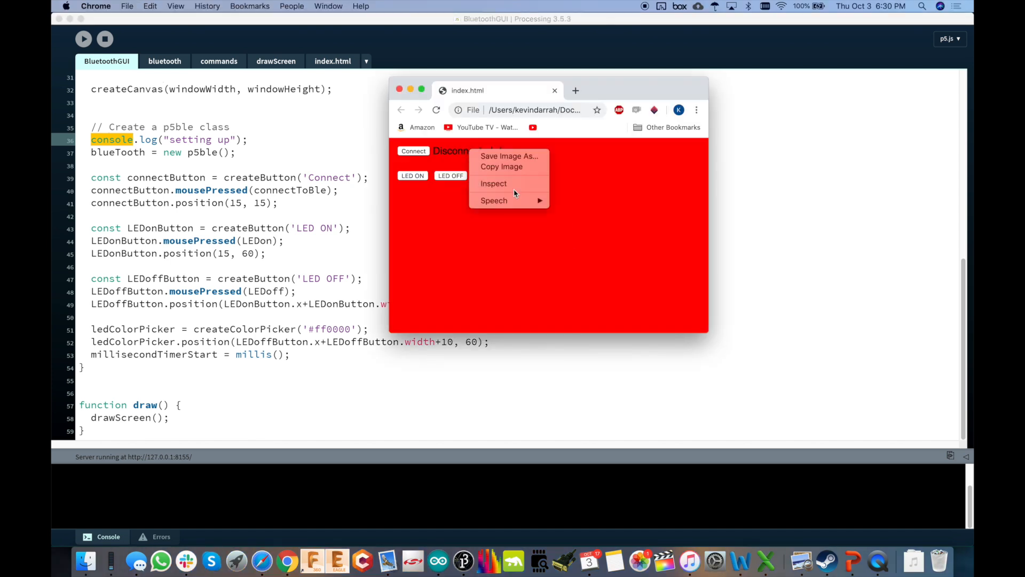
Step: Inspect the sketch page and find the 'setting up' message in Chrome's console
click(493, 183)
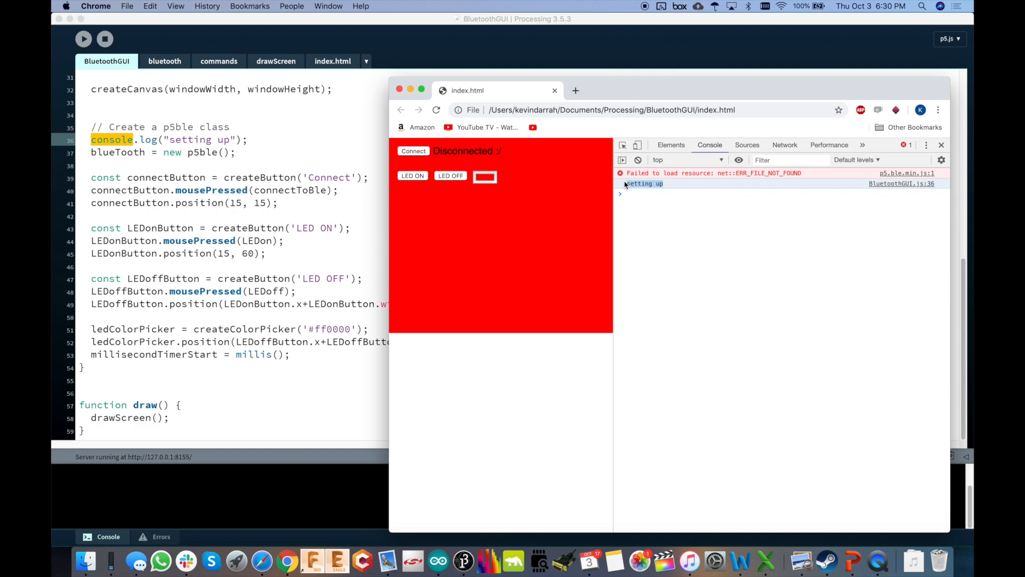
click(413, 151)
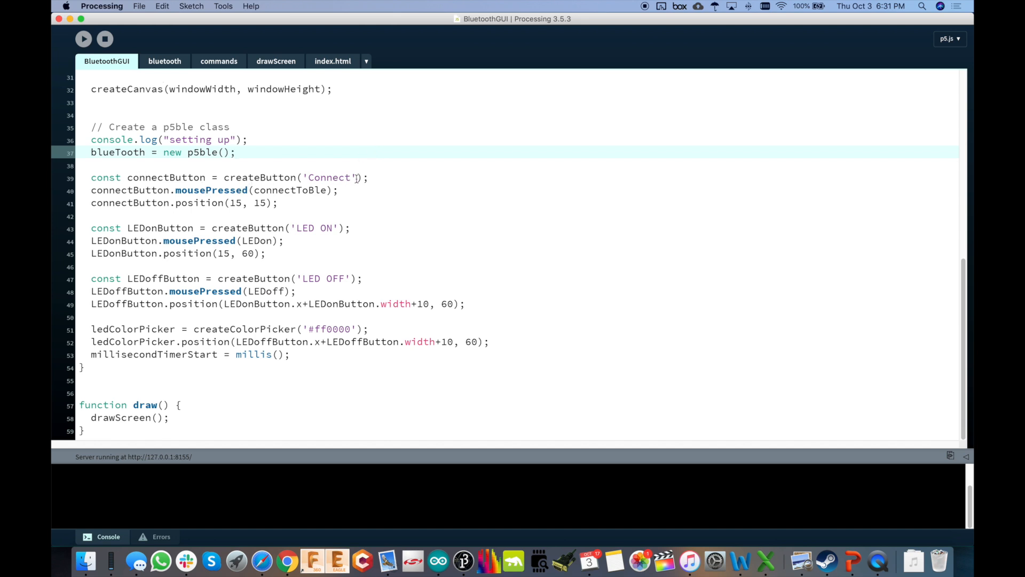
double_click(166, 177)
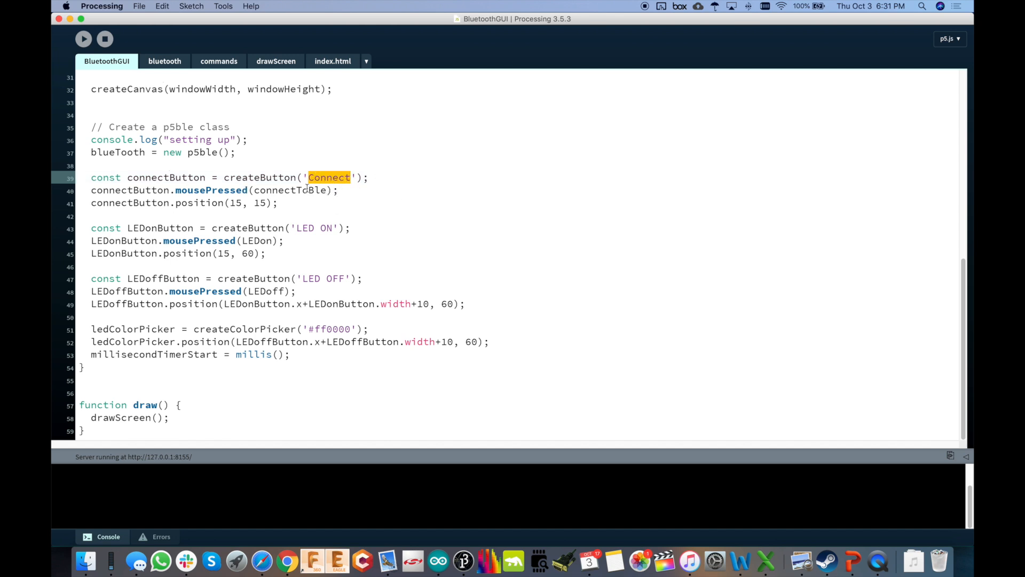
double_click(211, 190)
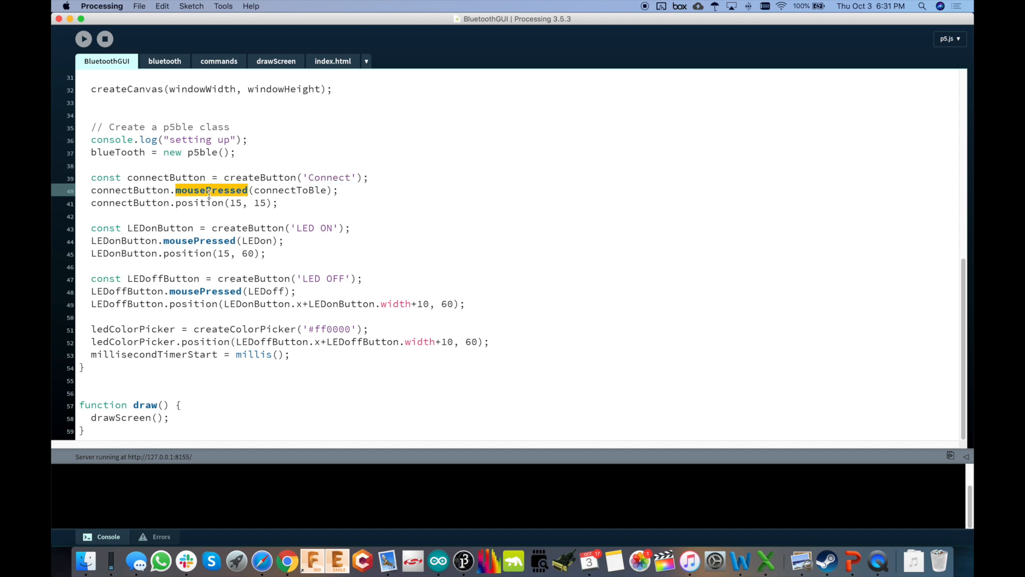
double_click(291, 189)
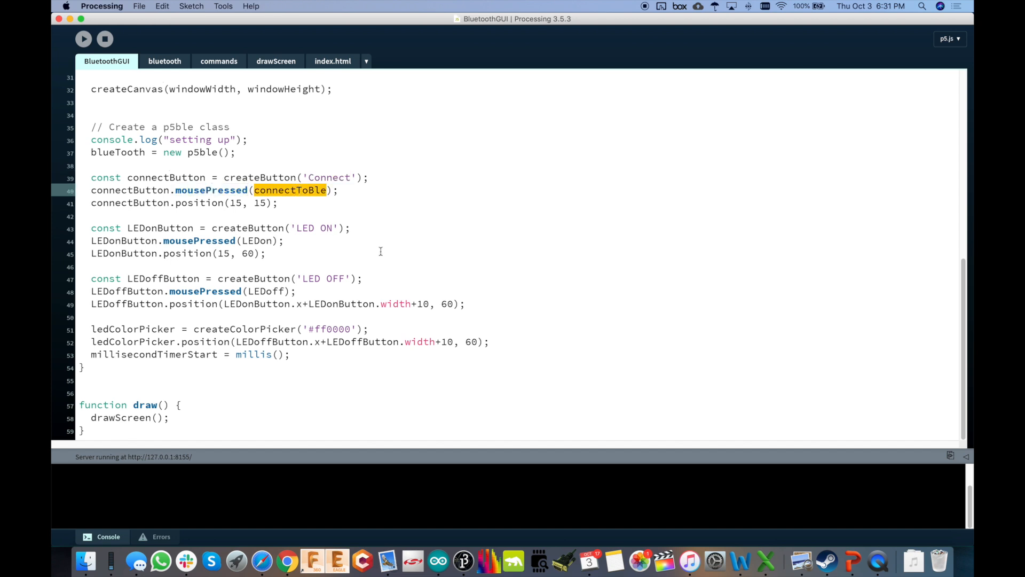
click(164, 60)
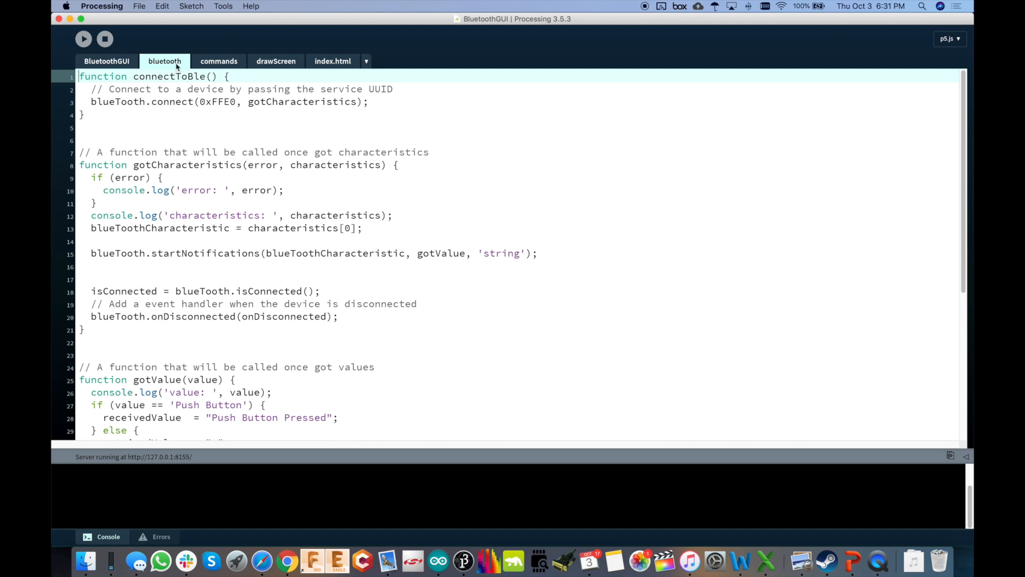
mouse_move(183, 241)
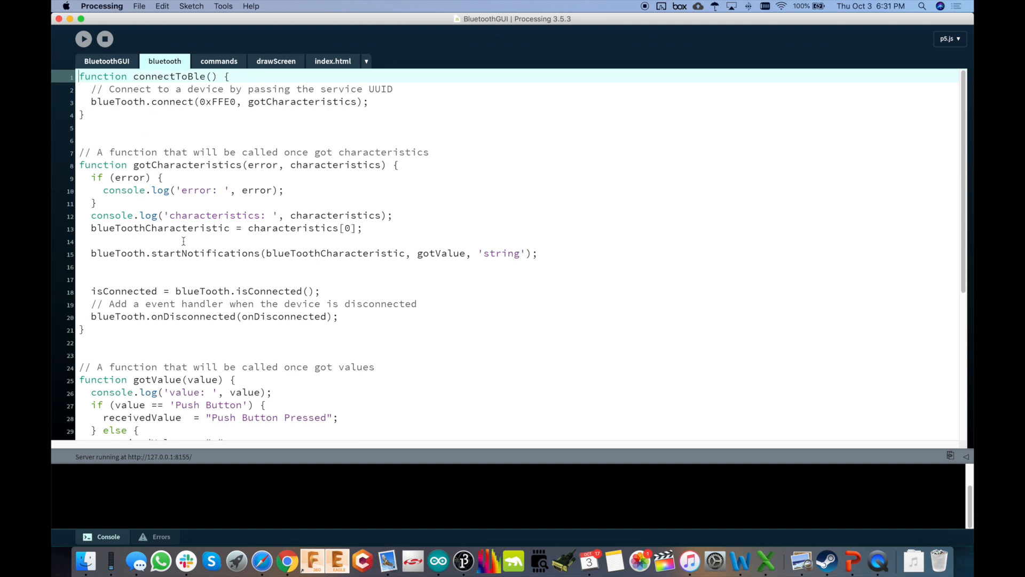
click(106, 61)
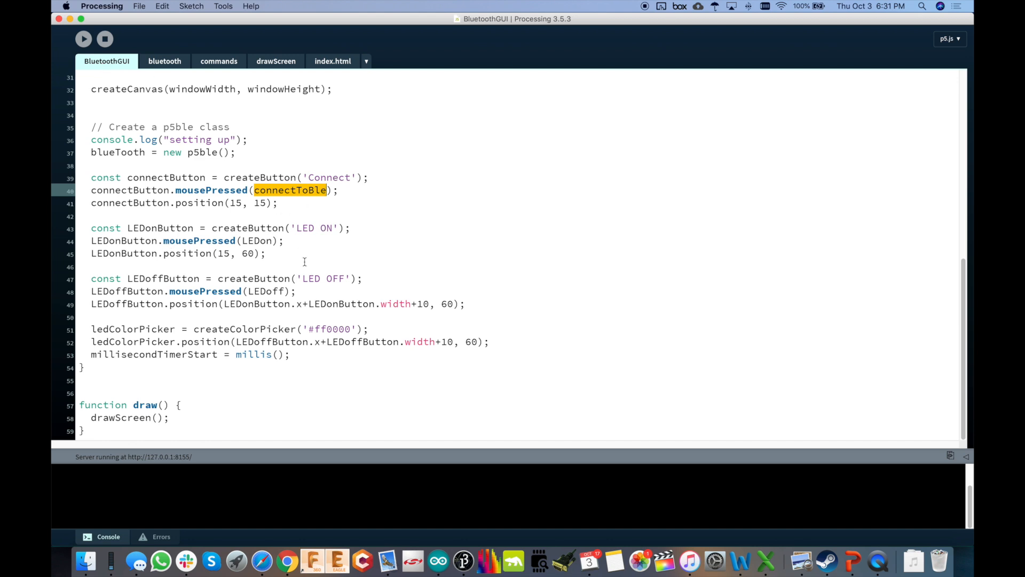
double_click(310, 278)
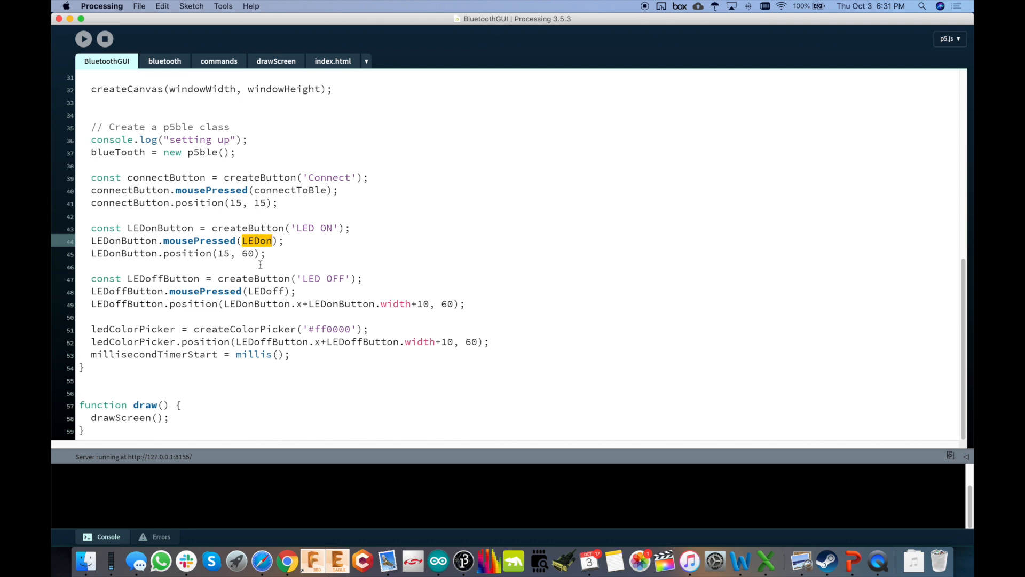
click(219, 60)
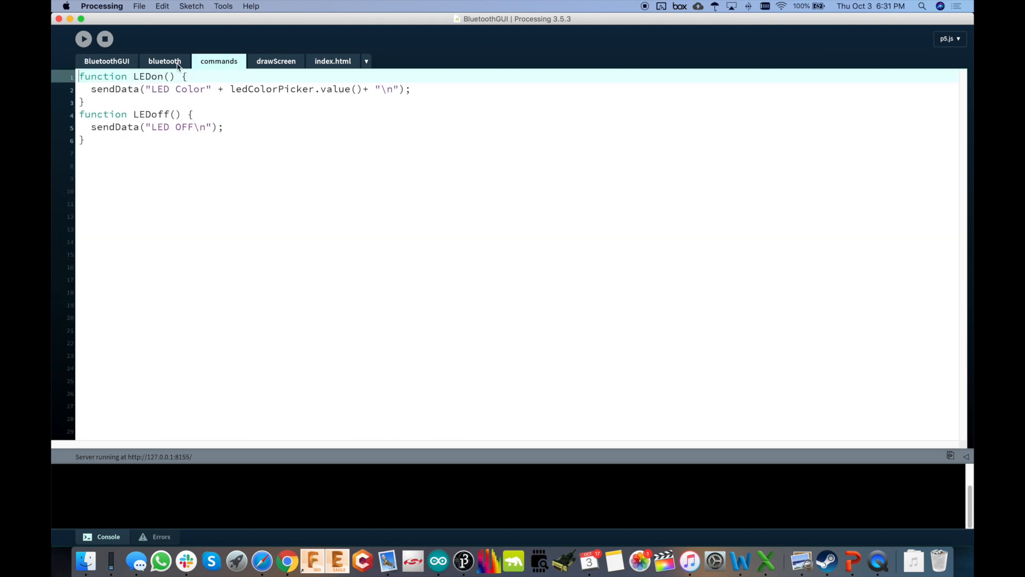
double_click(150, 113)
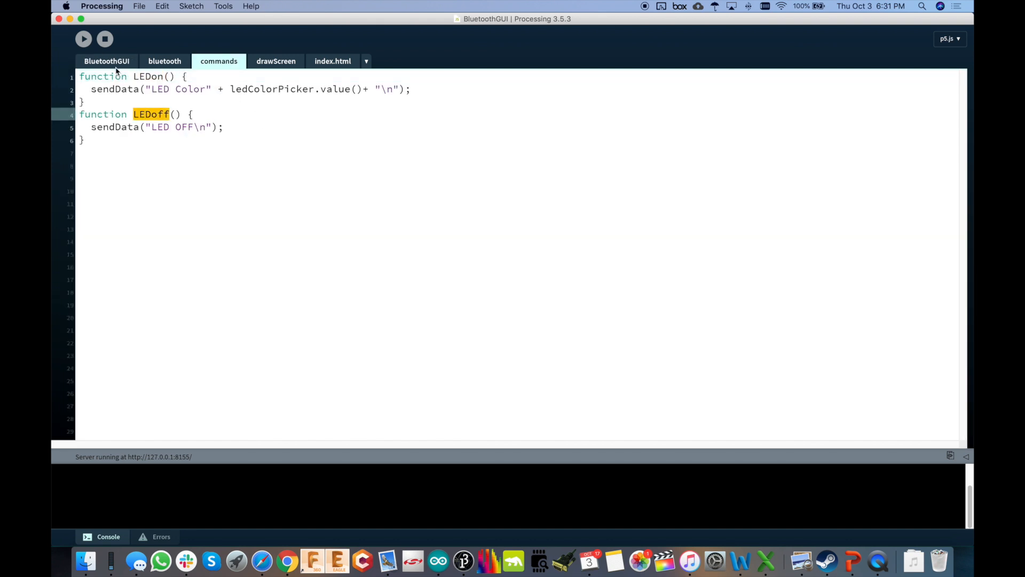
click(107, 61)
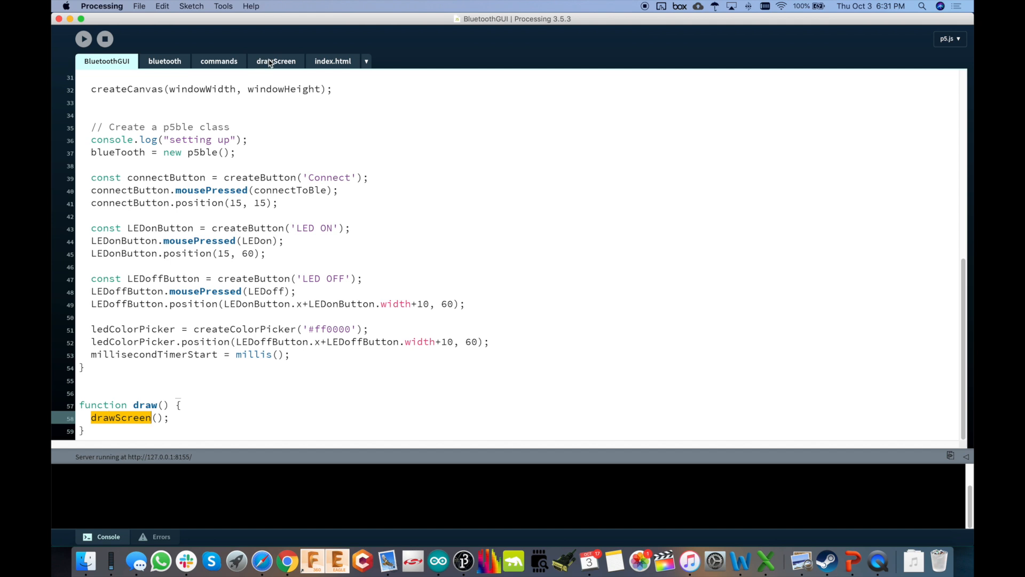
click(275, 61)
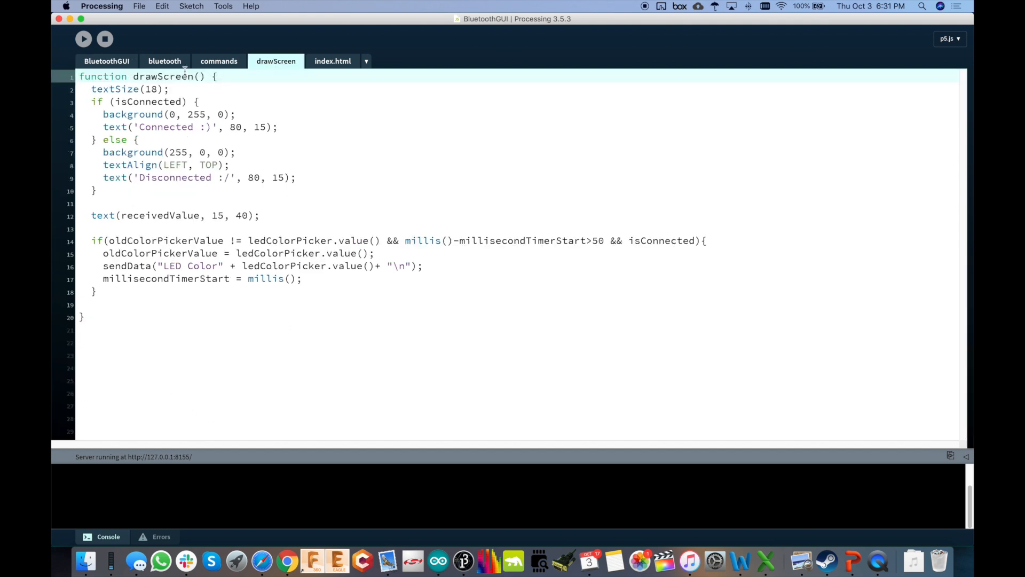
click(192, 113)
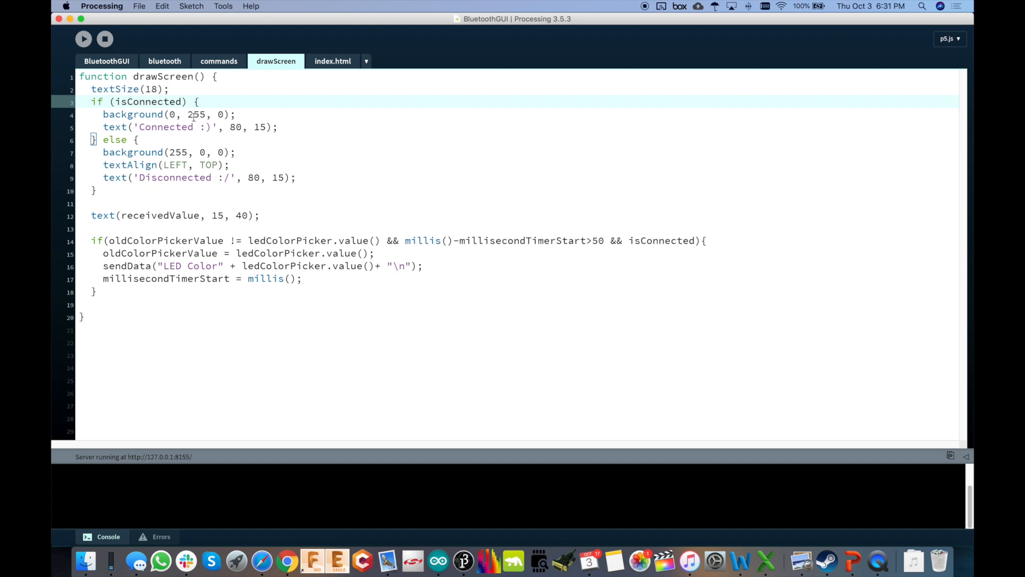
click(161, 127)
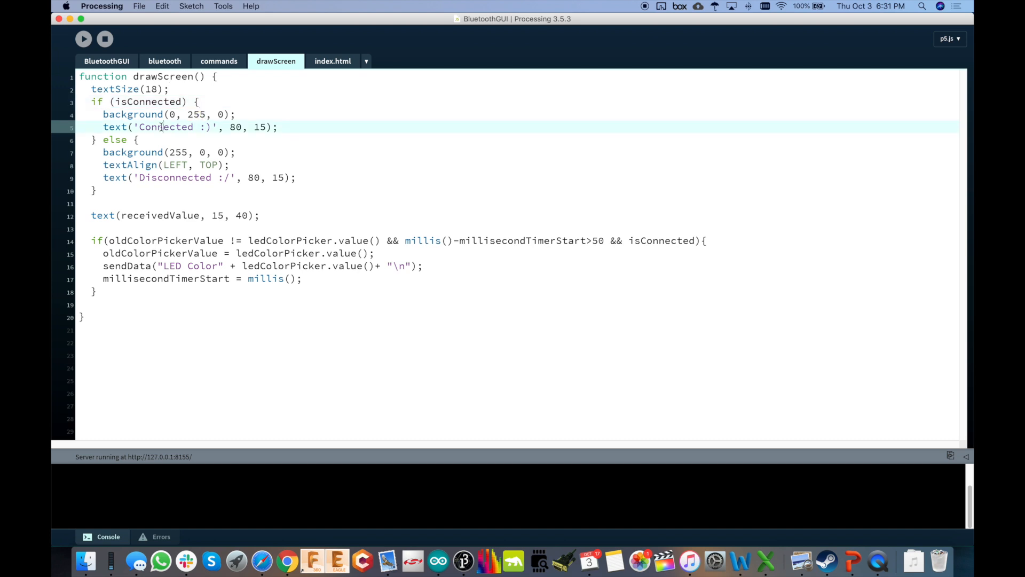
double_click(165, 127)
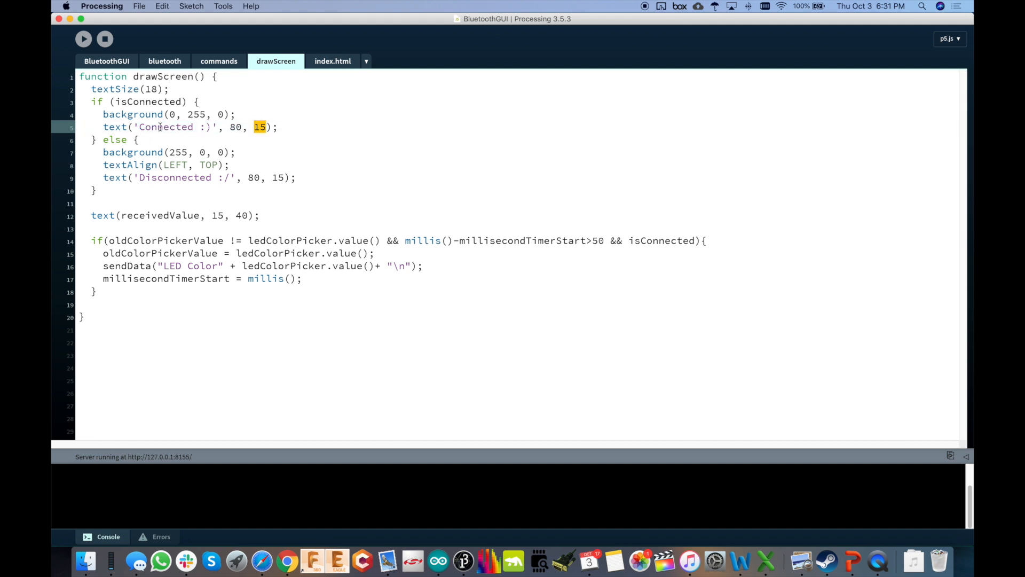
double_click(175, 177)
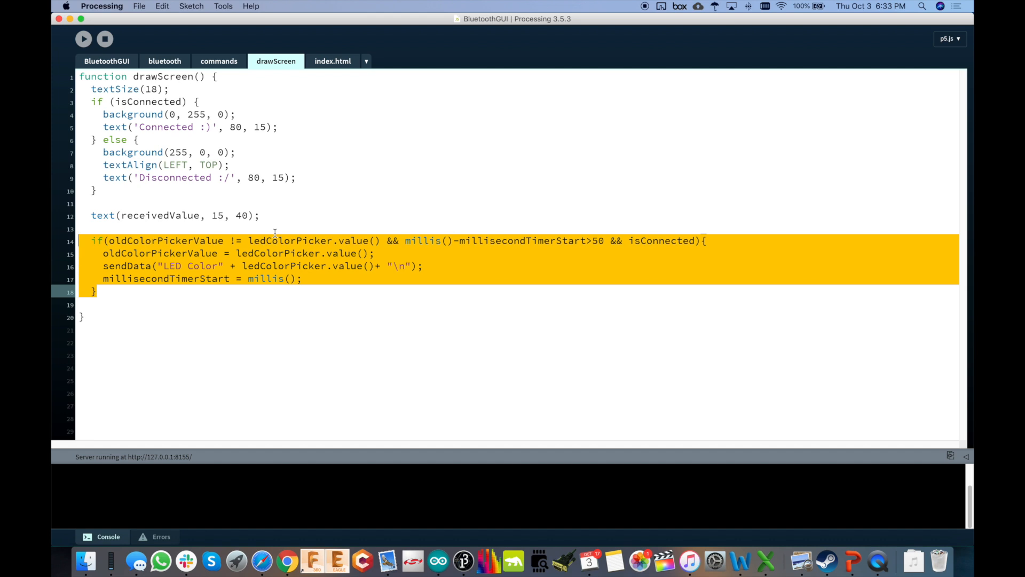
mouse_move(566, 258)
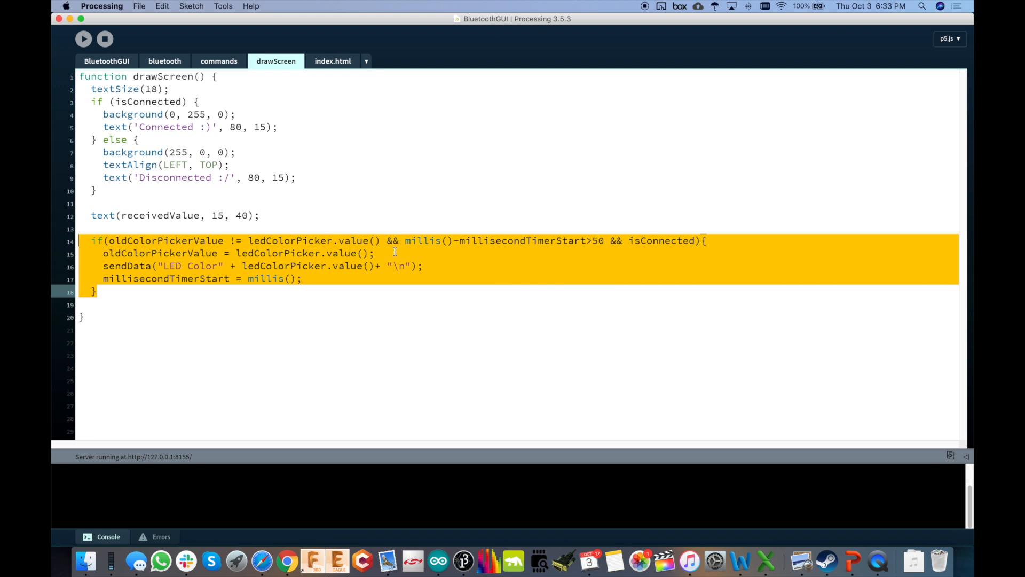
double_click(166, 240)
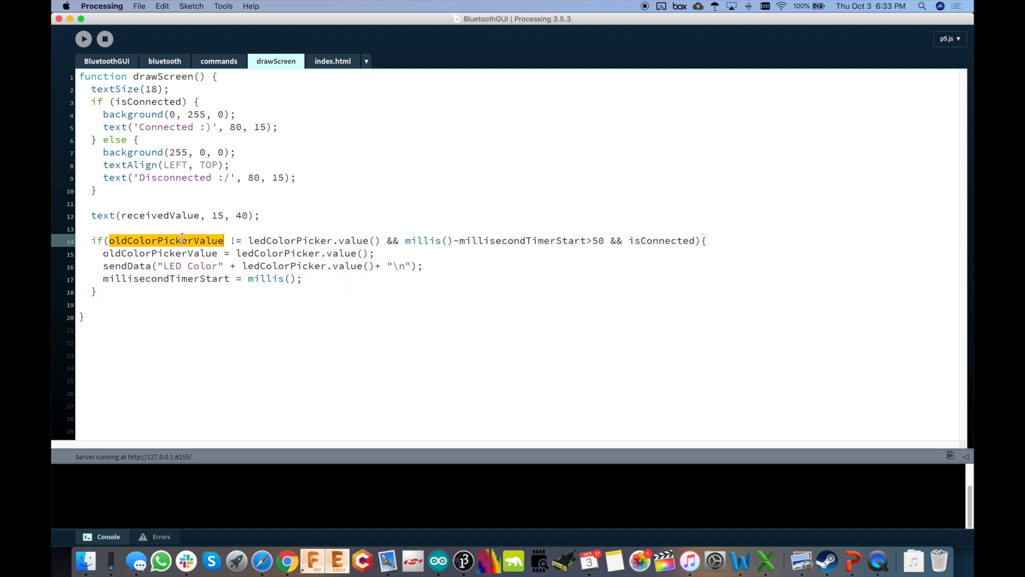
double_click(290, 239)
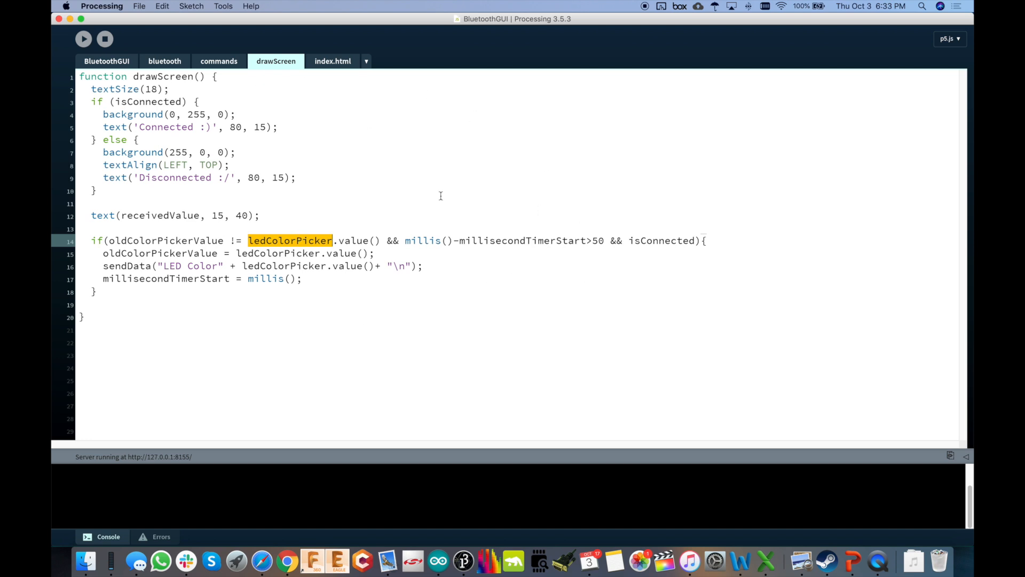
mouse_move(532, 299)
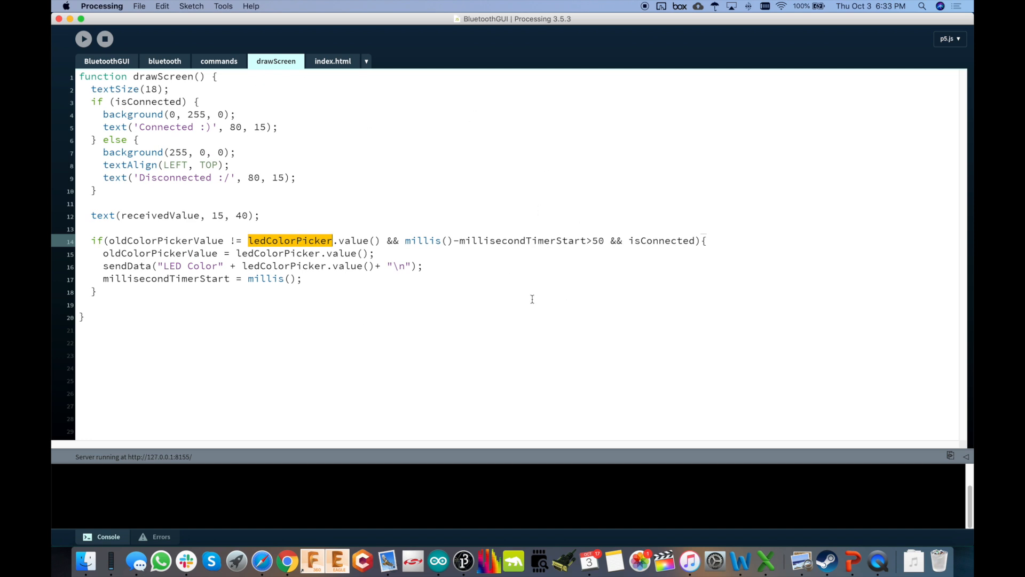
mouse_move(405, 245)
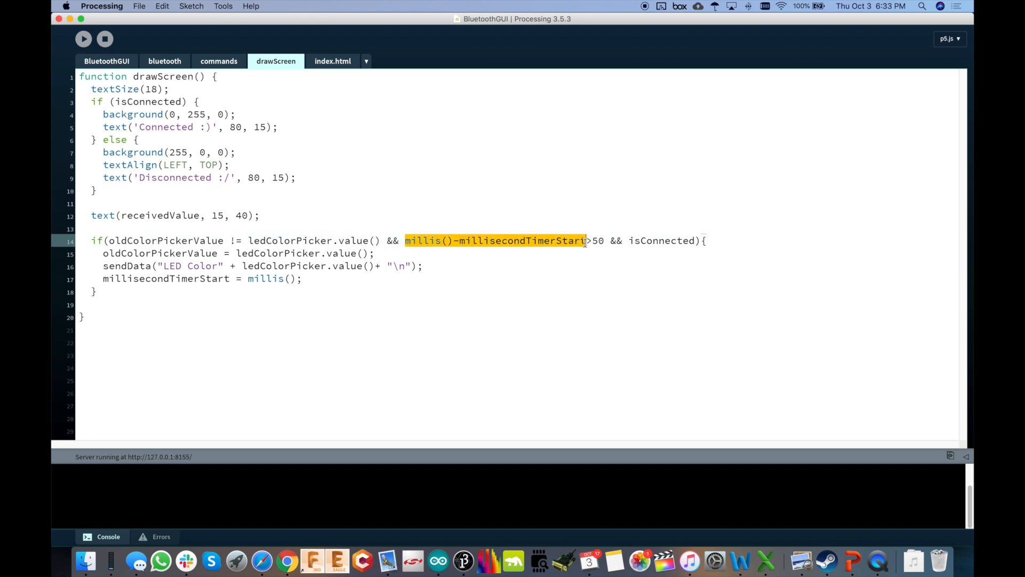
mouse_move(348, 309)
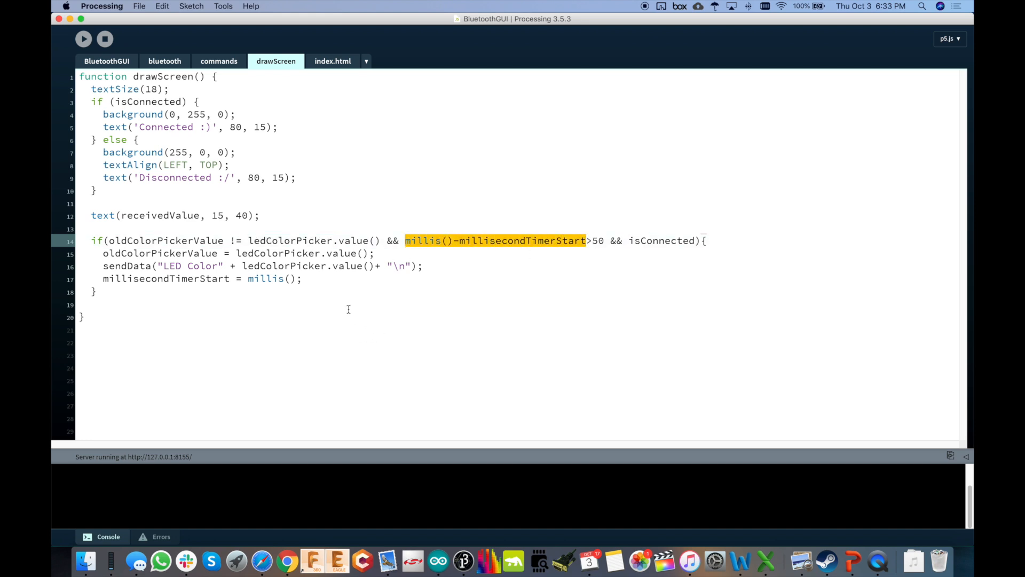
click(602, 240)
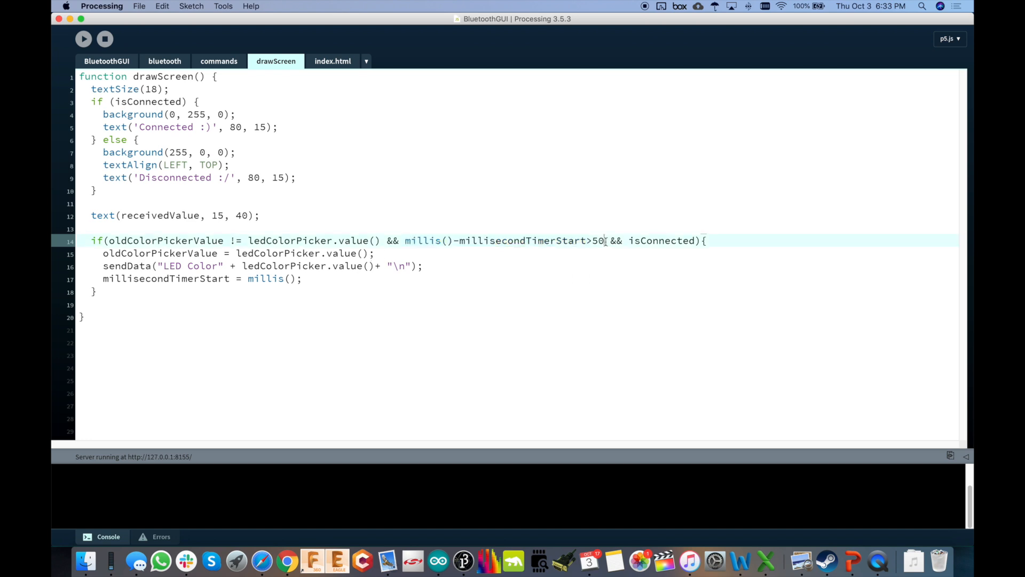
double_click(597, 241)
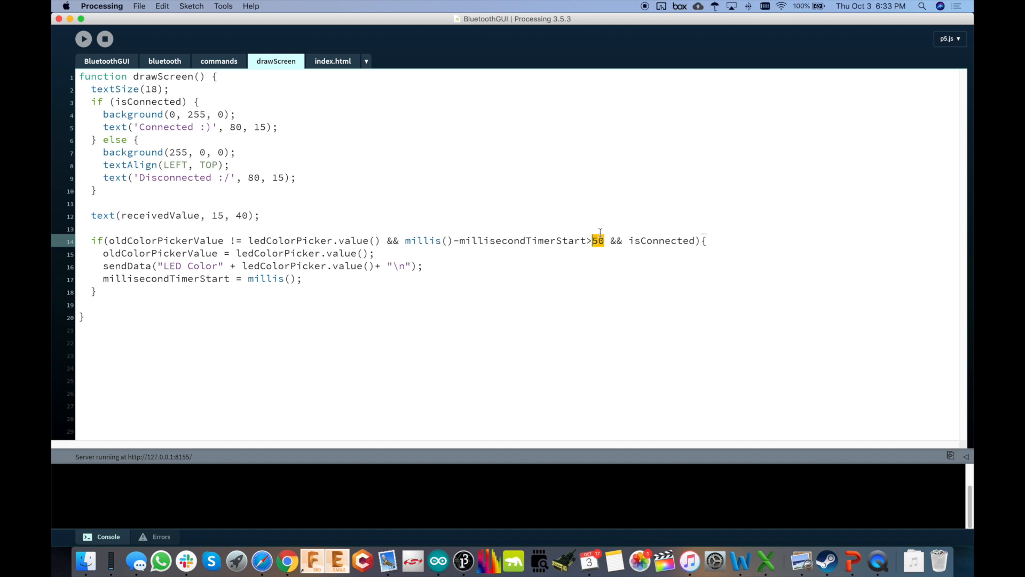
double_click(661, 240)
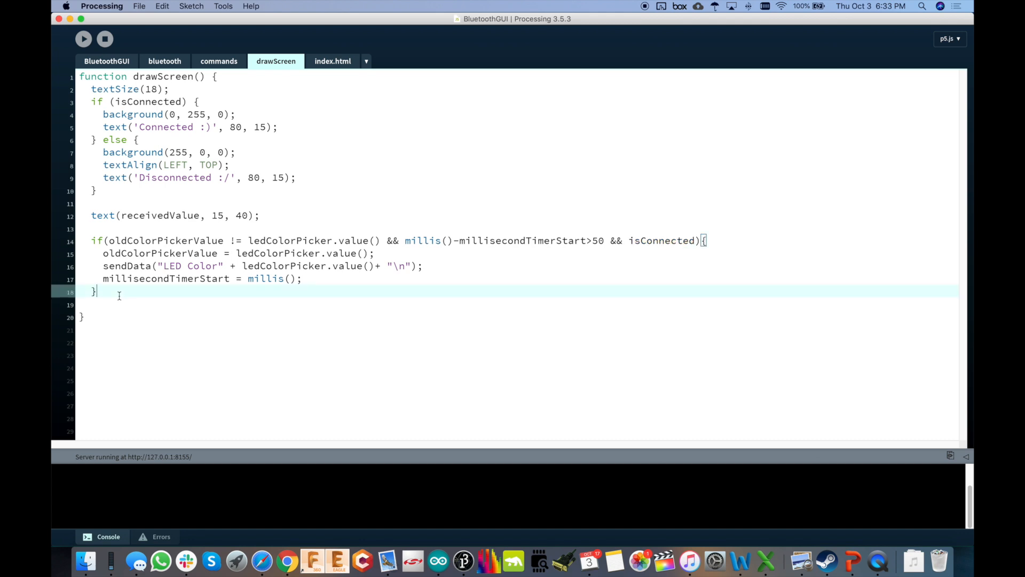
click(107, 61)
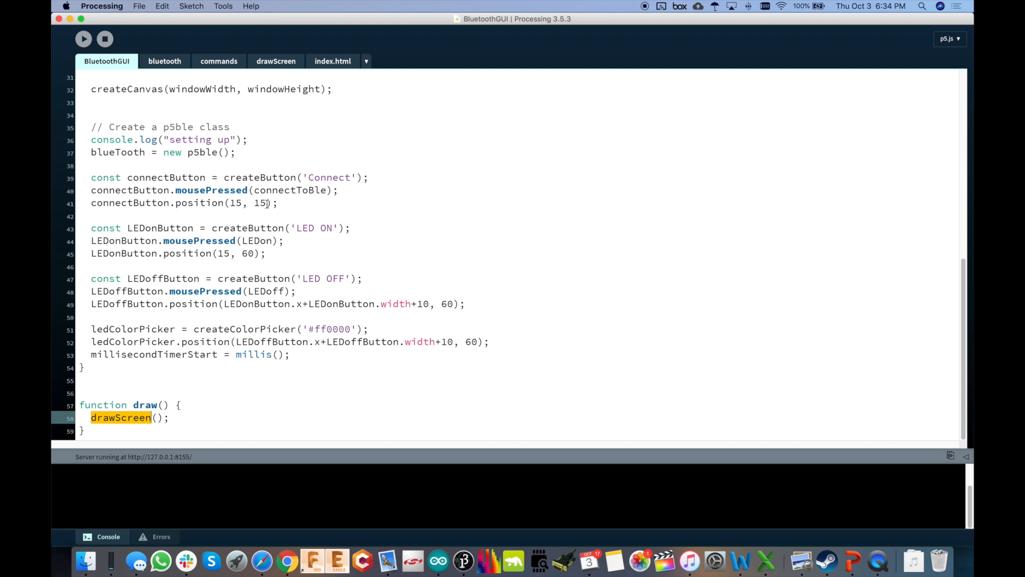
Step: Follow connectToBle into the bluetooth tab and highlight its 0xFFE0 service UUID
double_click(289, 189)
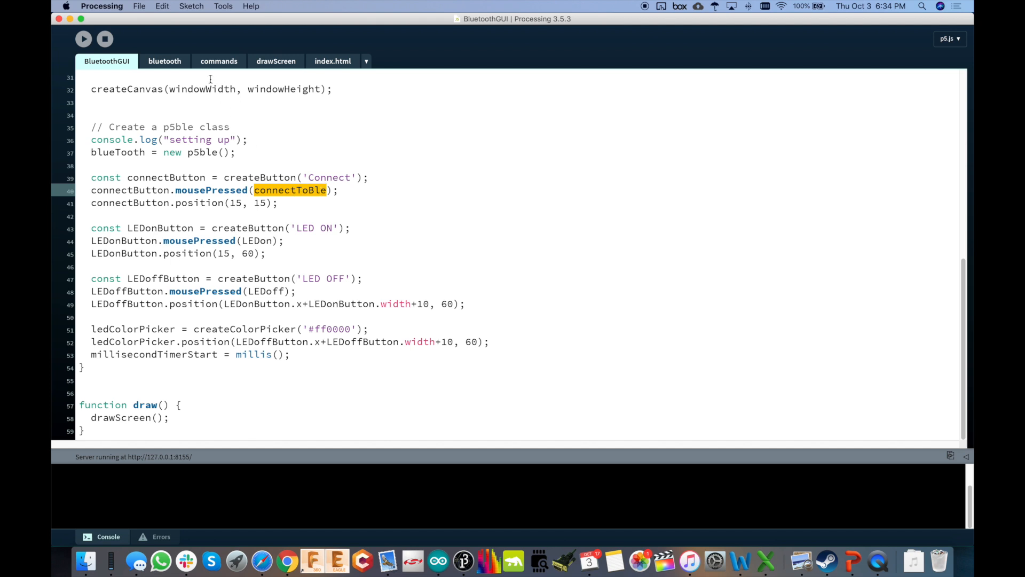
click(164, 61)
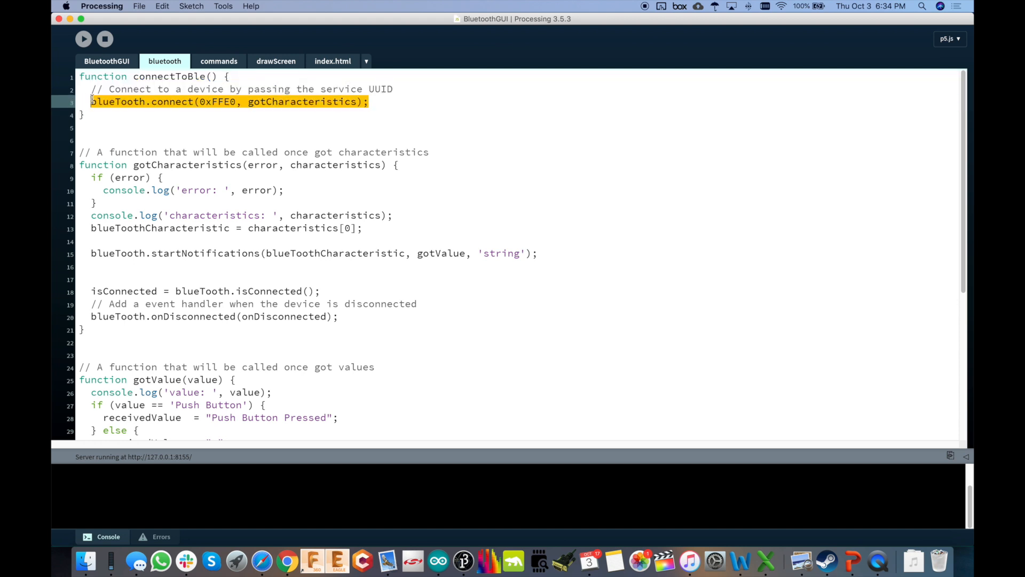
mouse_move(225, 189)
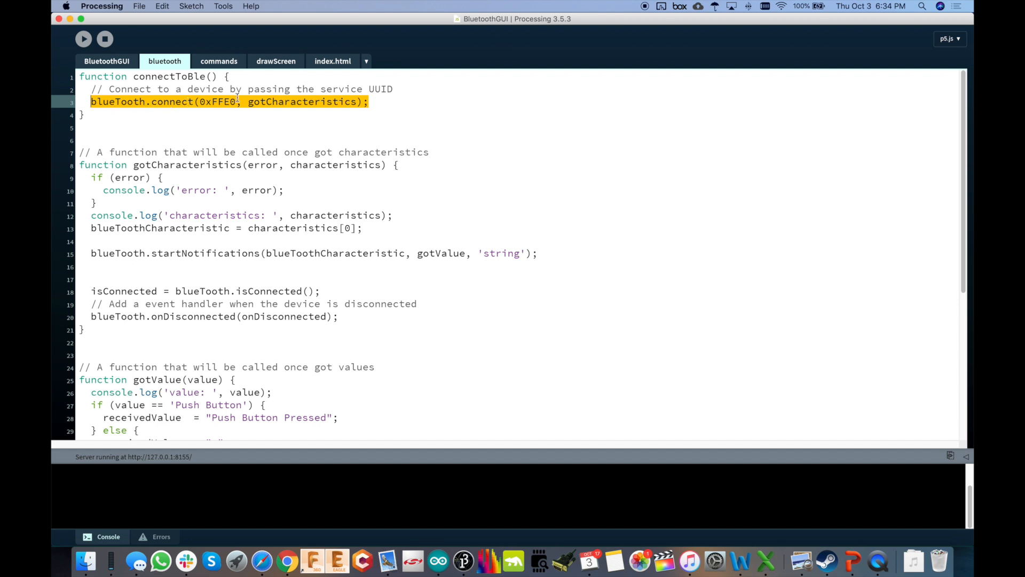
double_click(218, 102)
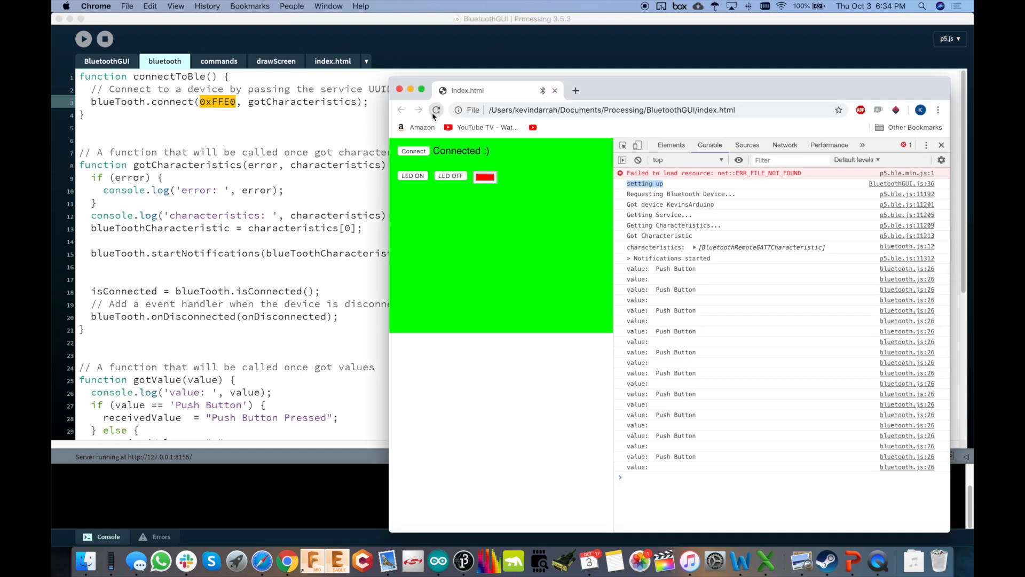
Step: Start a new Bluetooth pairing scan from the reloaded sketch page's Connect button
click(413, 151)
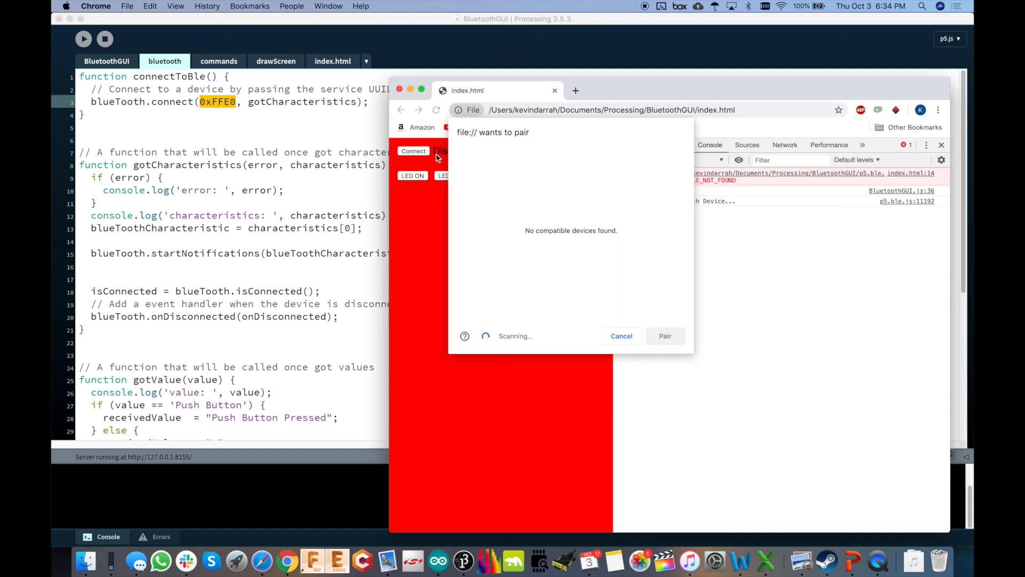